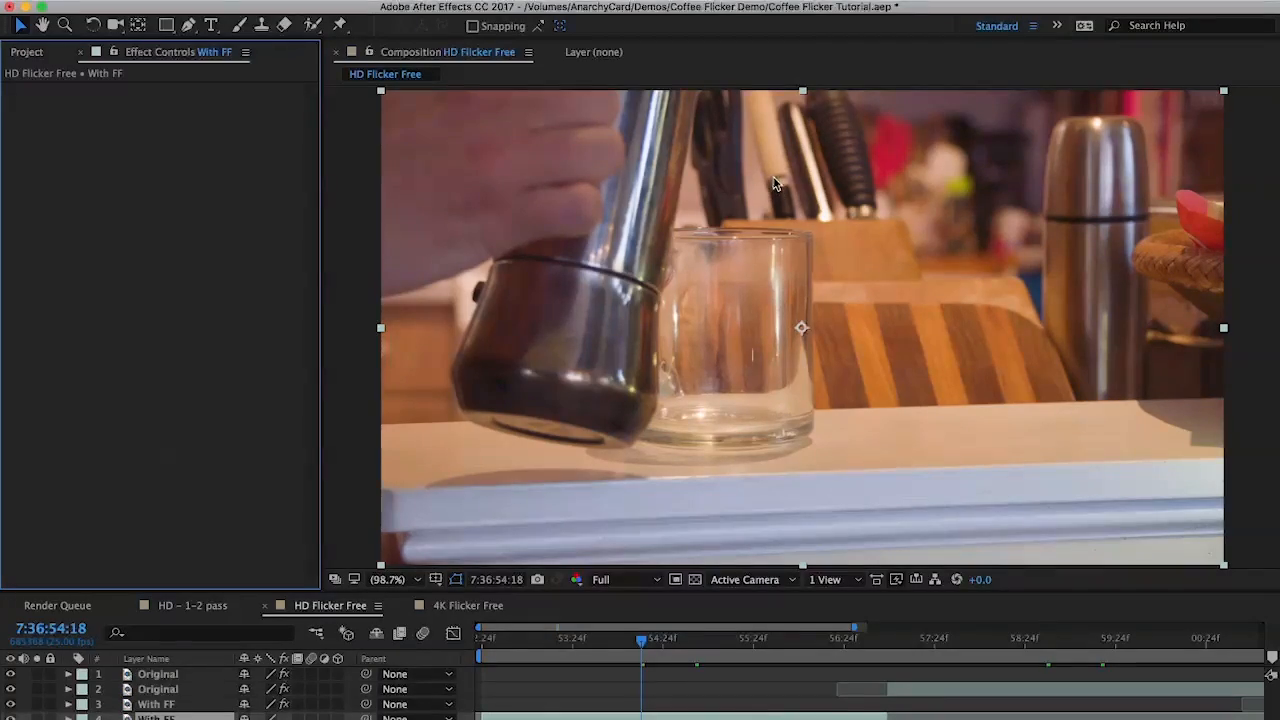
pyautogui.moveTo(770, 180)
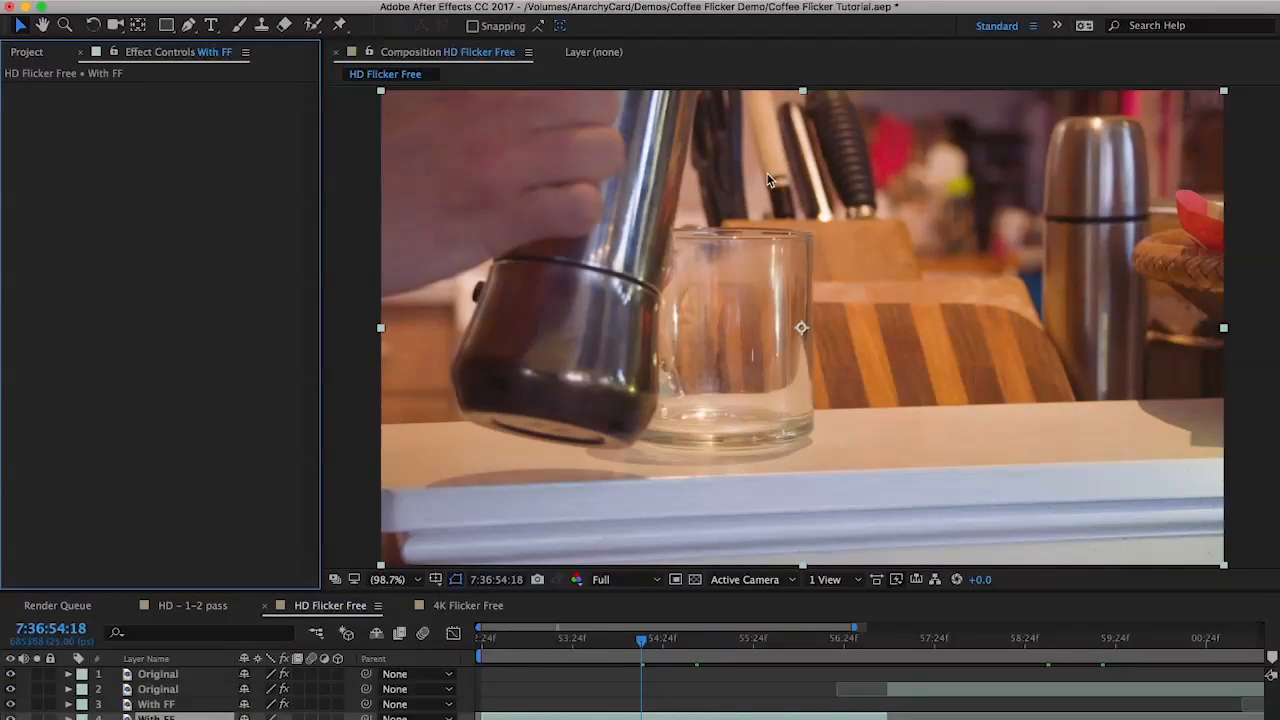
pyautogui.moveTo(768, 199)
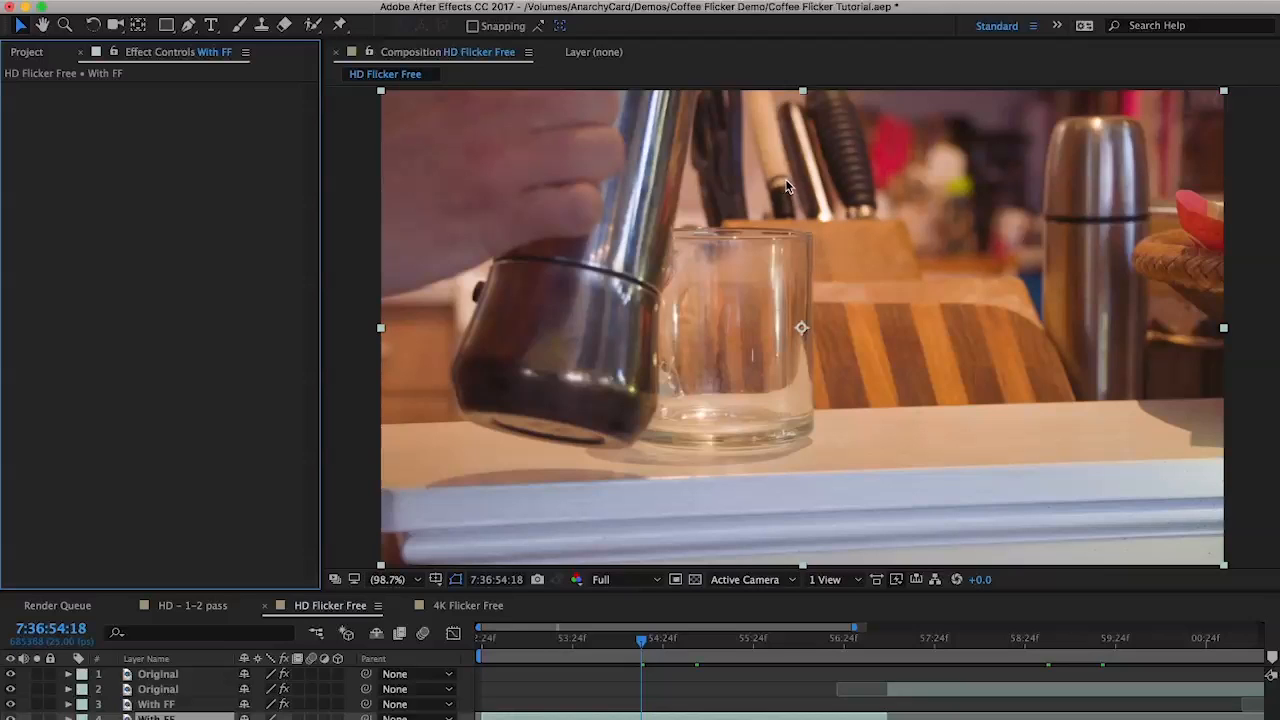
pyautogui.moveTo(787, 215)
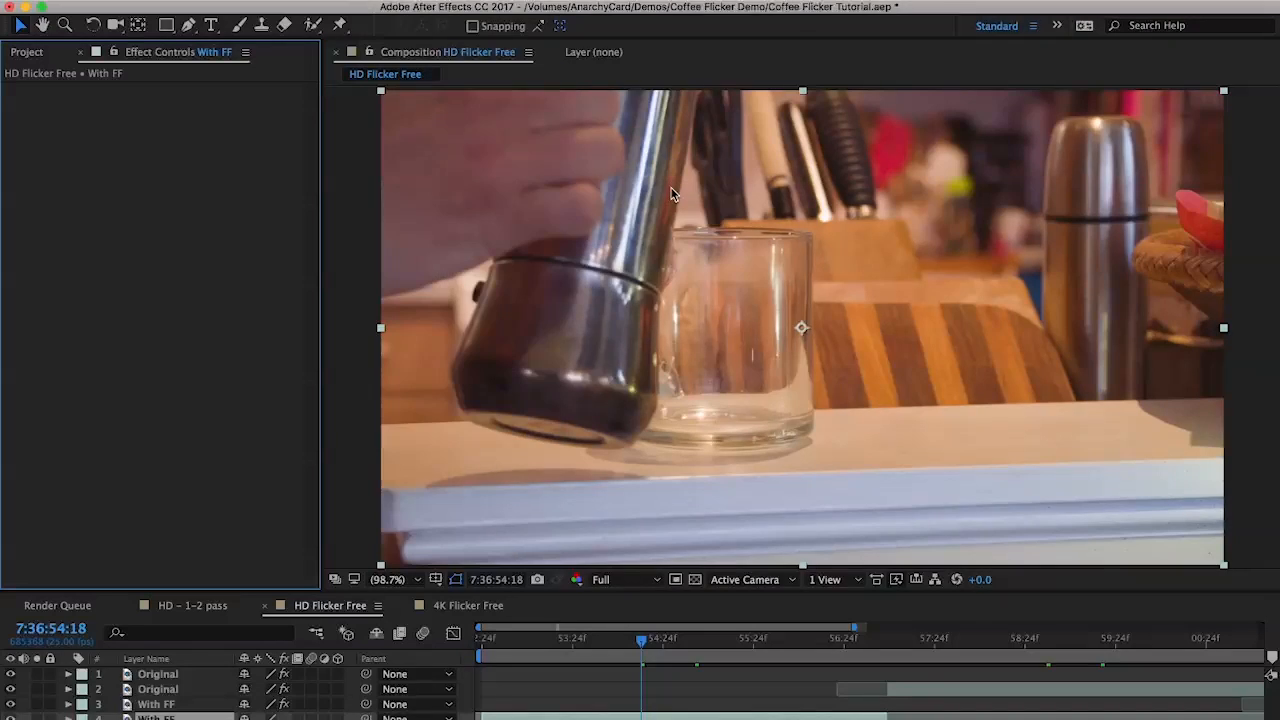
# Choose the Rolling Bands 4 preset in Flicker Free on the With FF layer
pyautogui.click(207, 104)
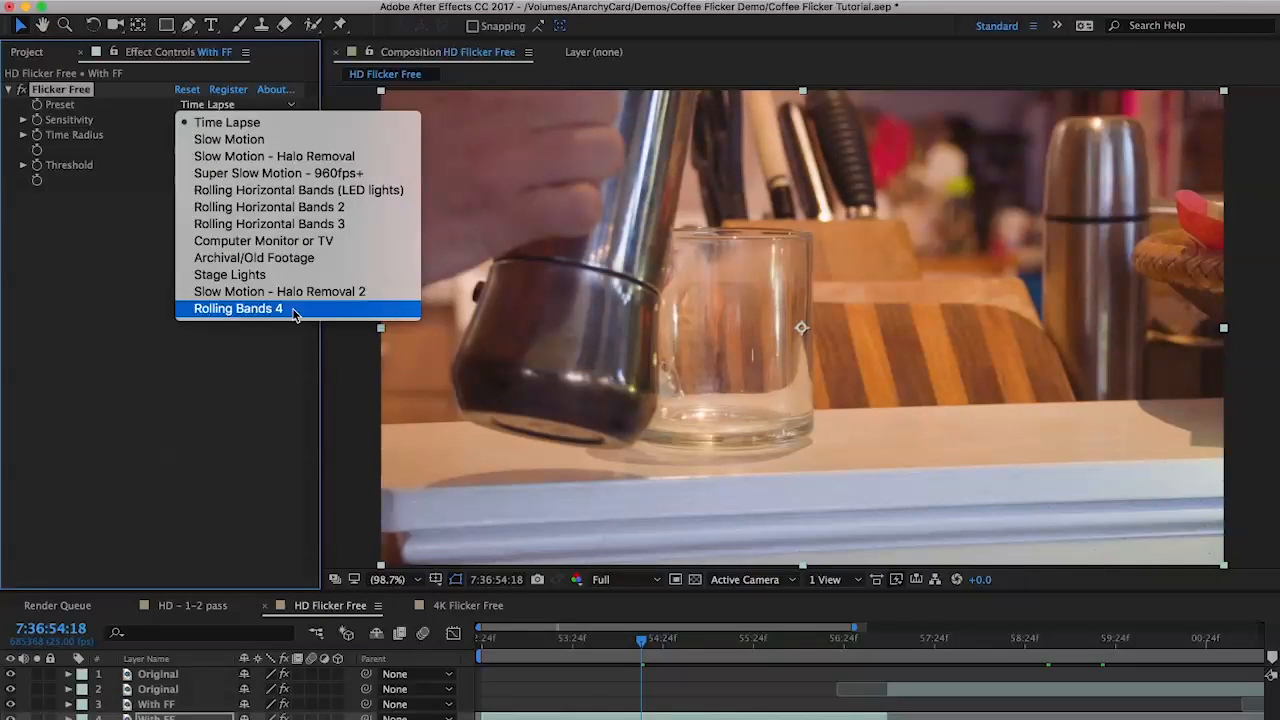
pyautogui.click(238, 308)
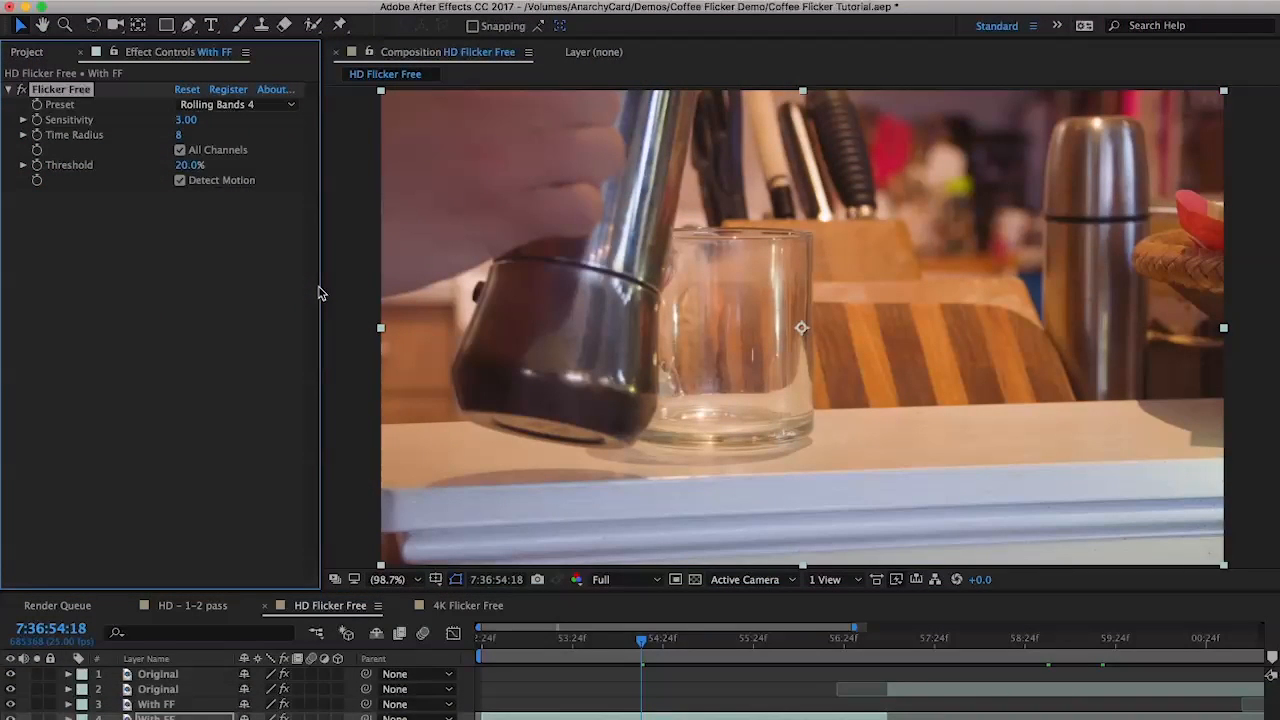
pyautogui.moveTo(310, 343)
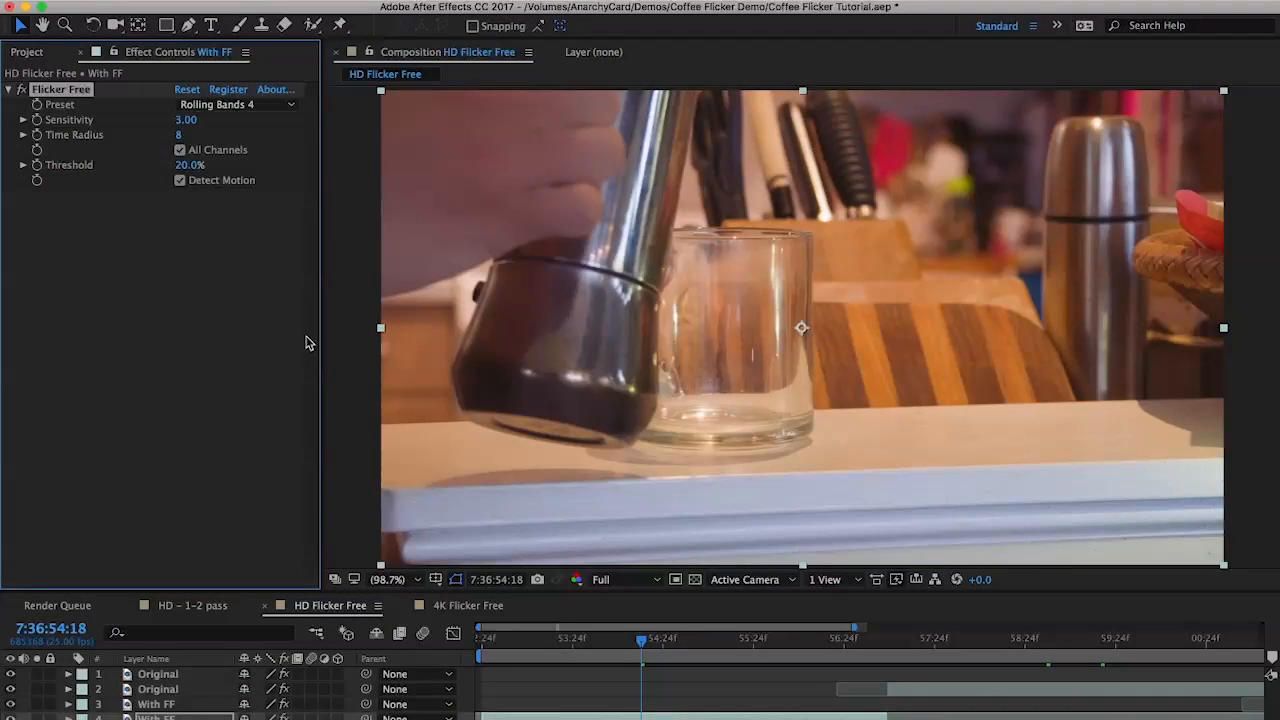
pyautogui.moveTo(310, 318)
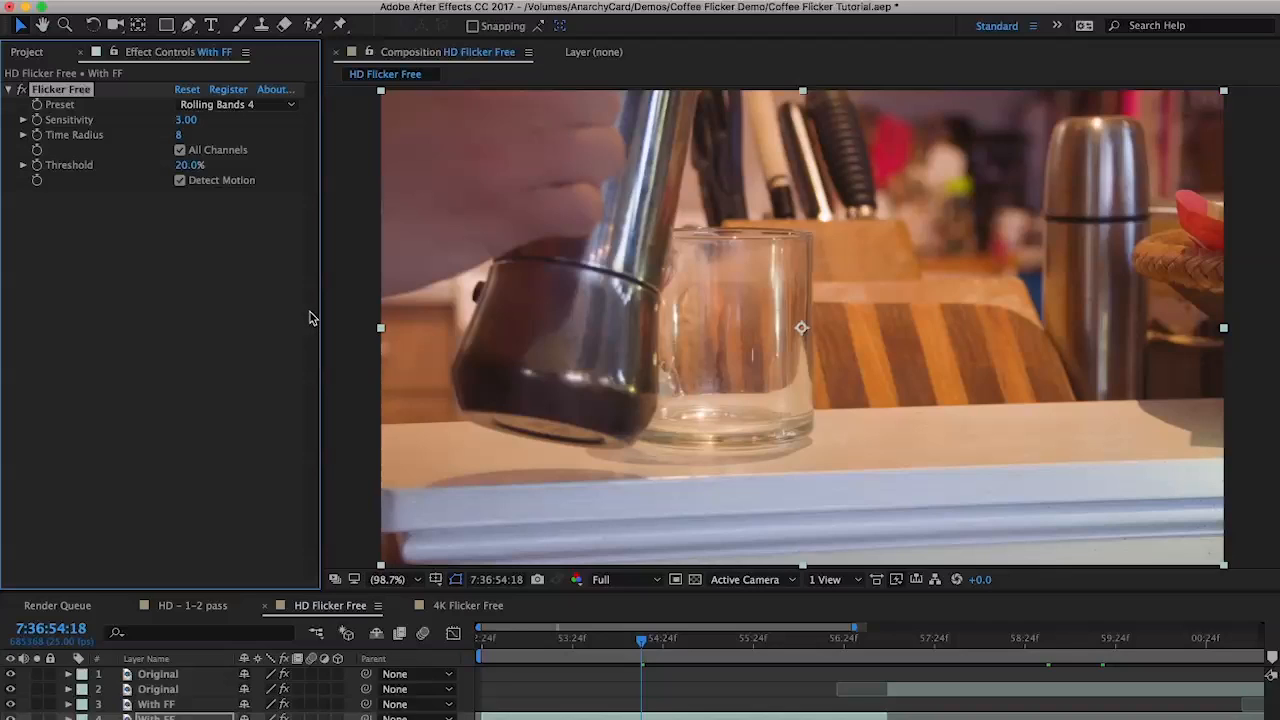
pyautogui.moveTo(310, 332)
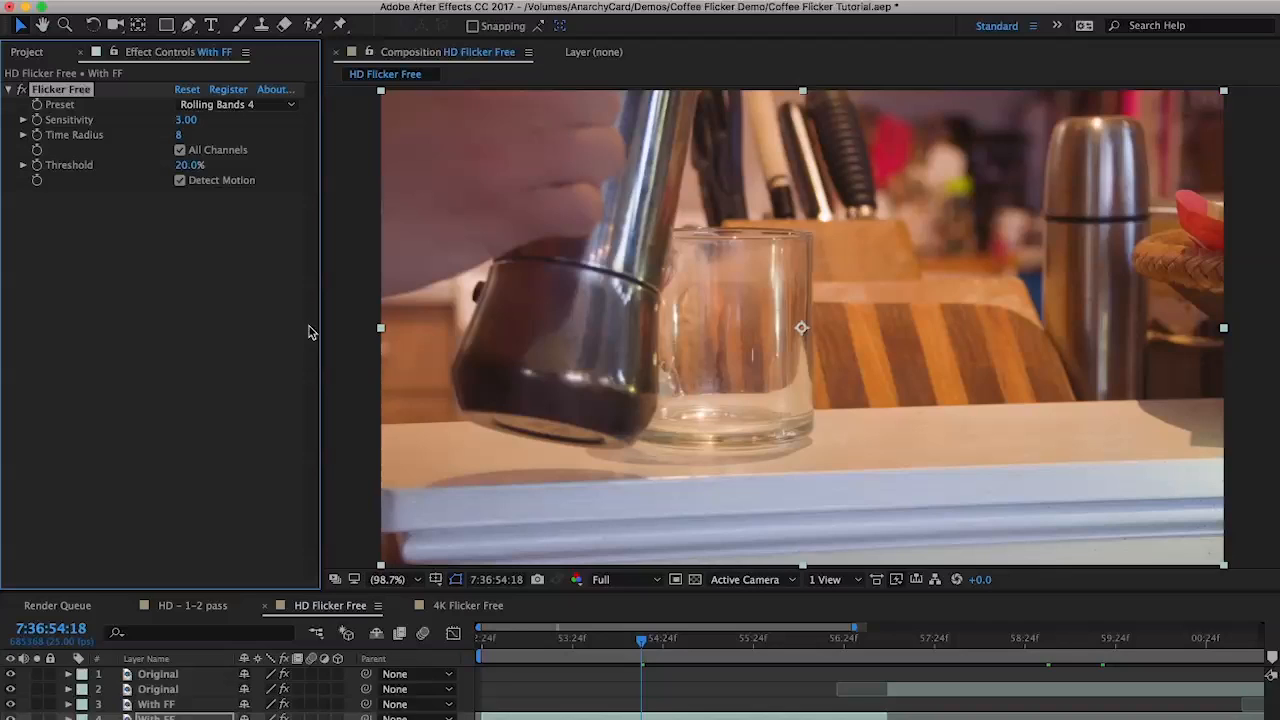
pyautogui.moveTo(310, 330)
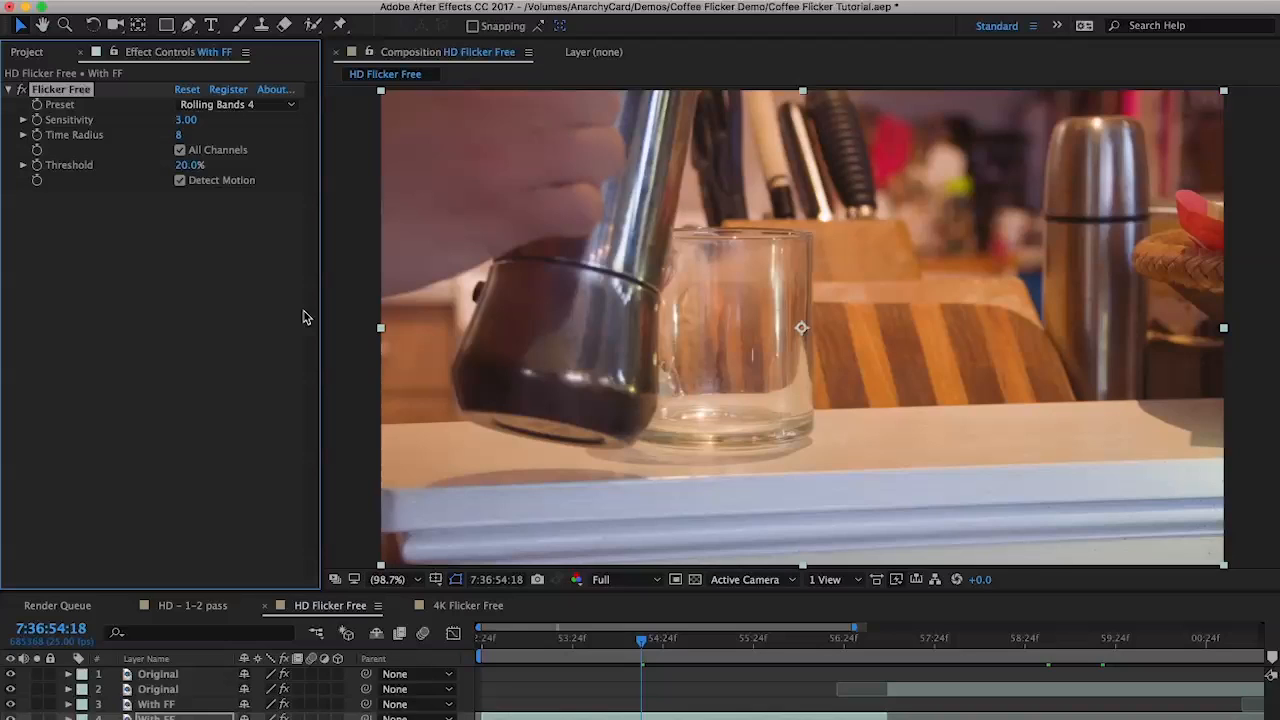
pyautogui.moveTo(752, 148)
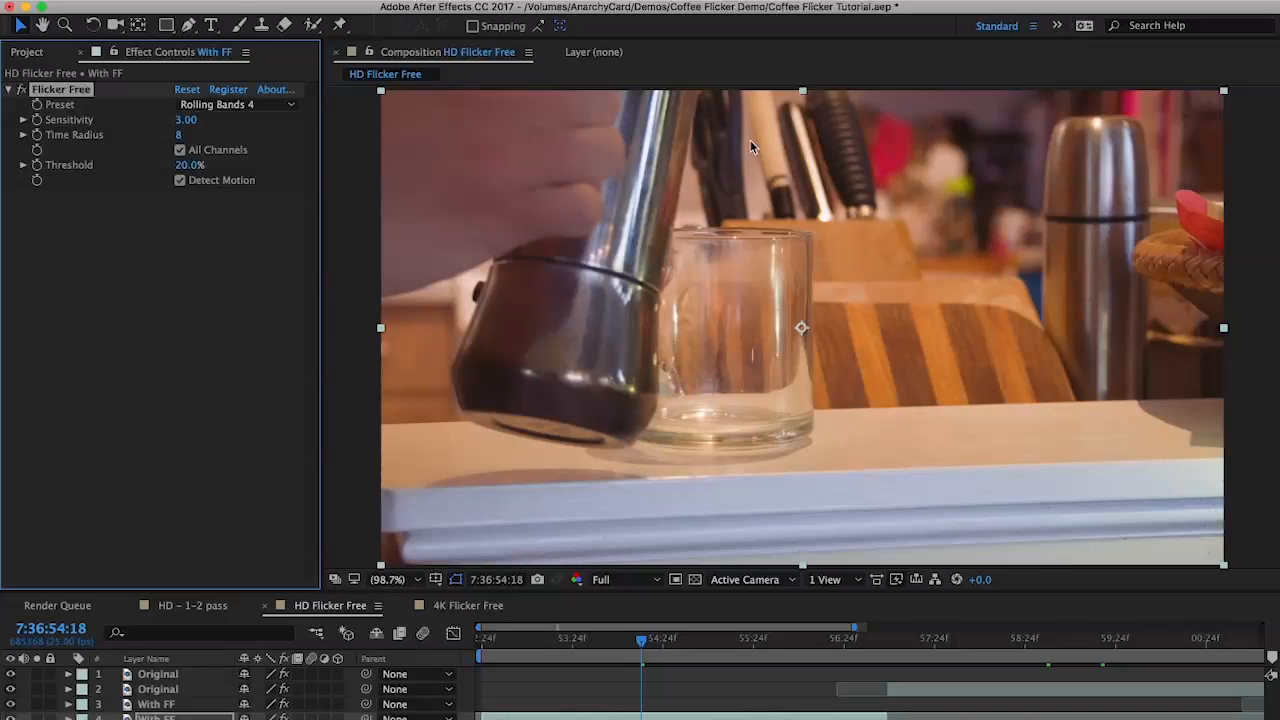
pyautogui.moveTo(450, 165)
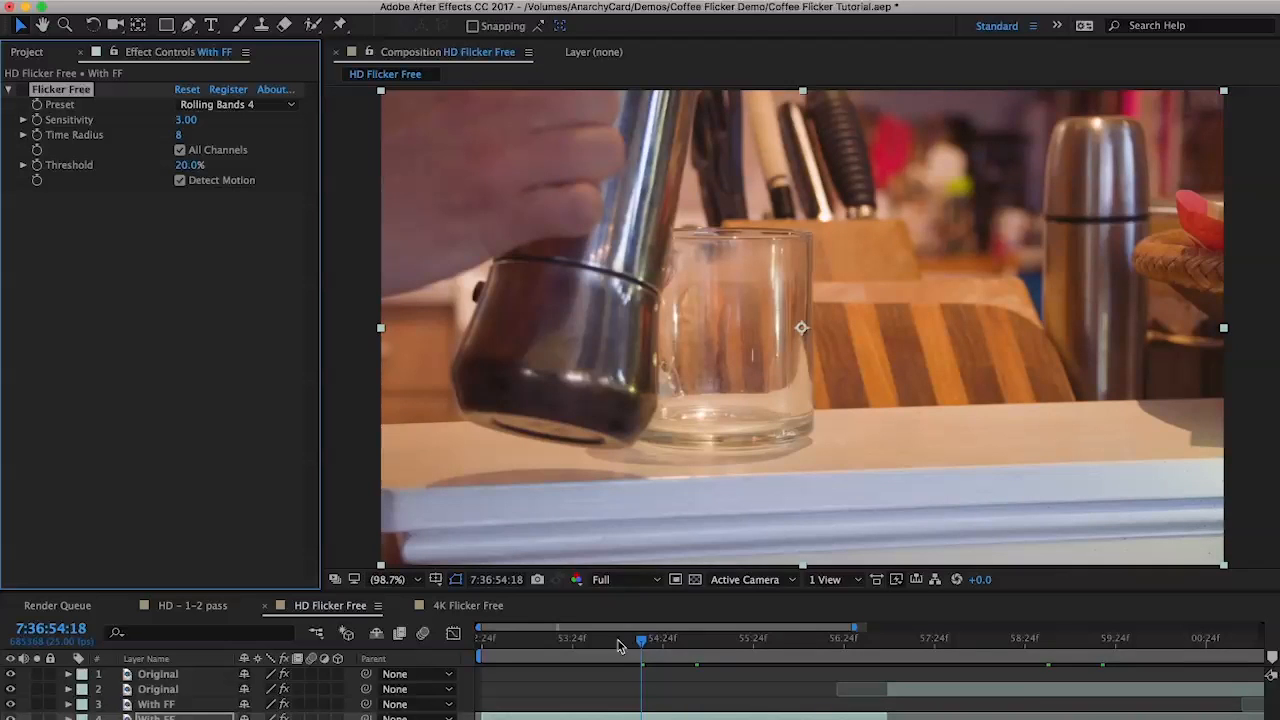
pyautogui.moveTo(642, 638); pyautogui.dragTo(605, 638)
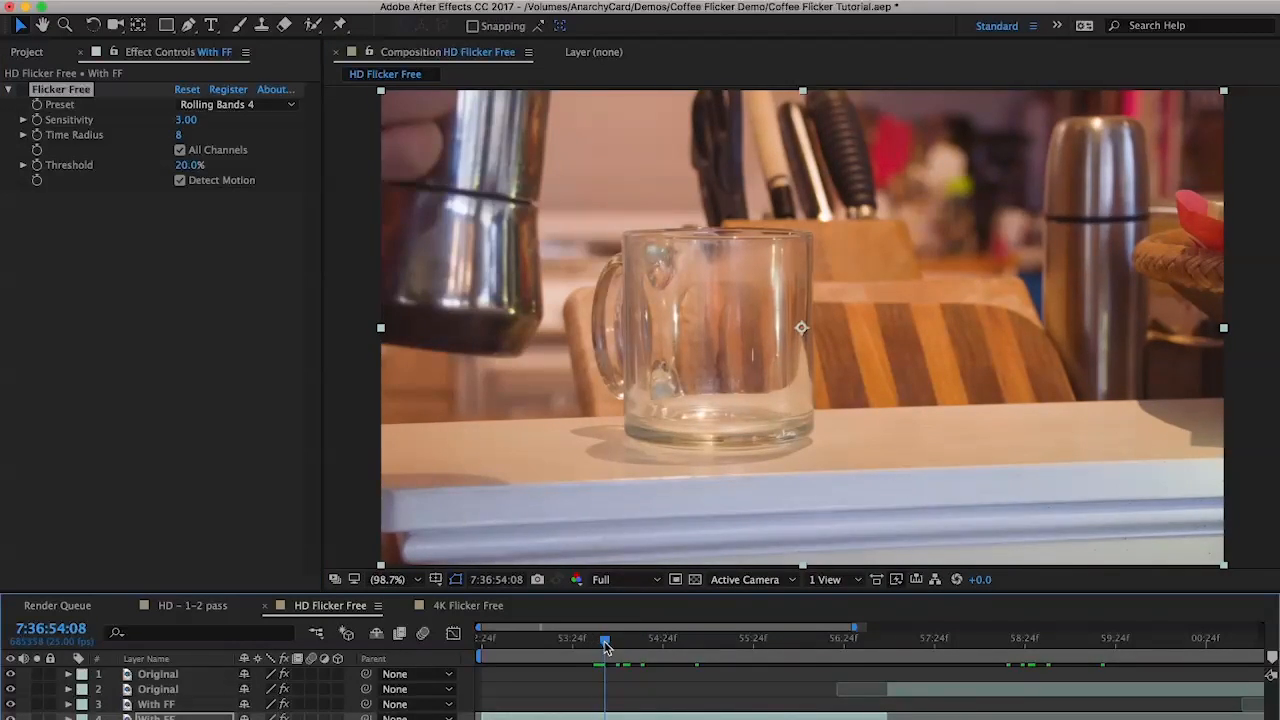
pyautogui.moveTo(604, 644); pyautogui.dragTo(658, 644)
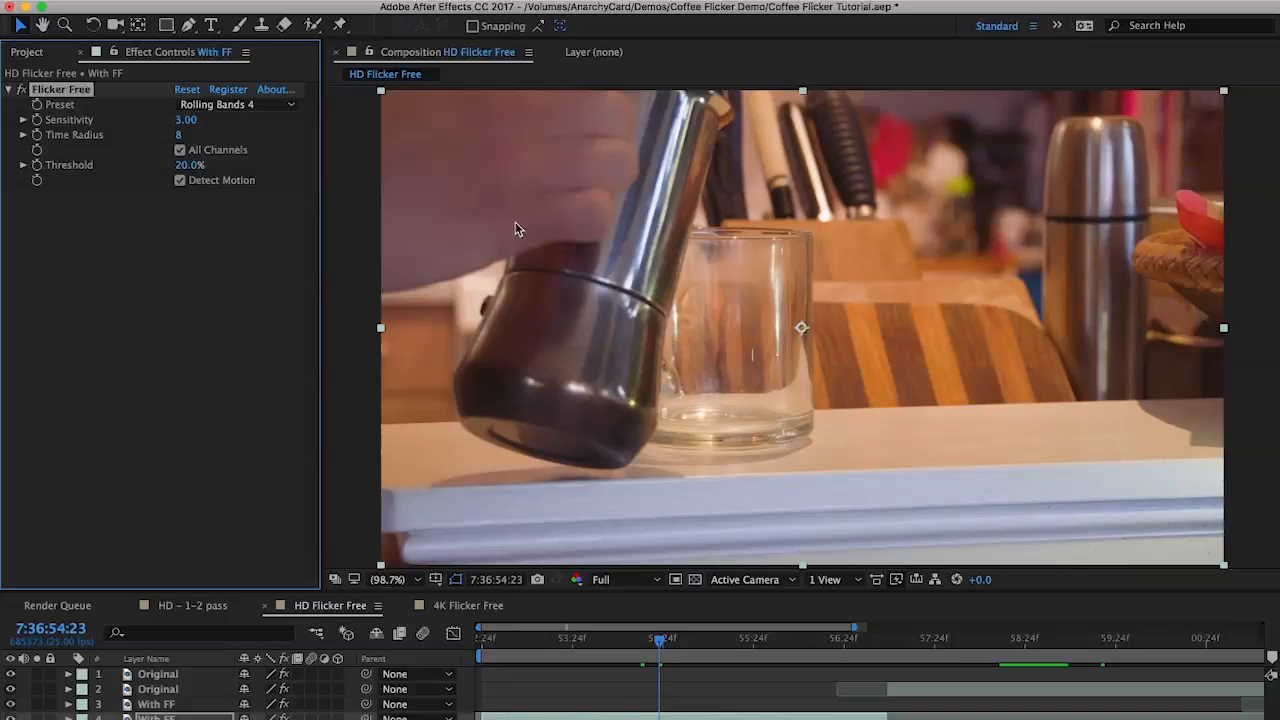
pyautogui.moveTo(476, 161)
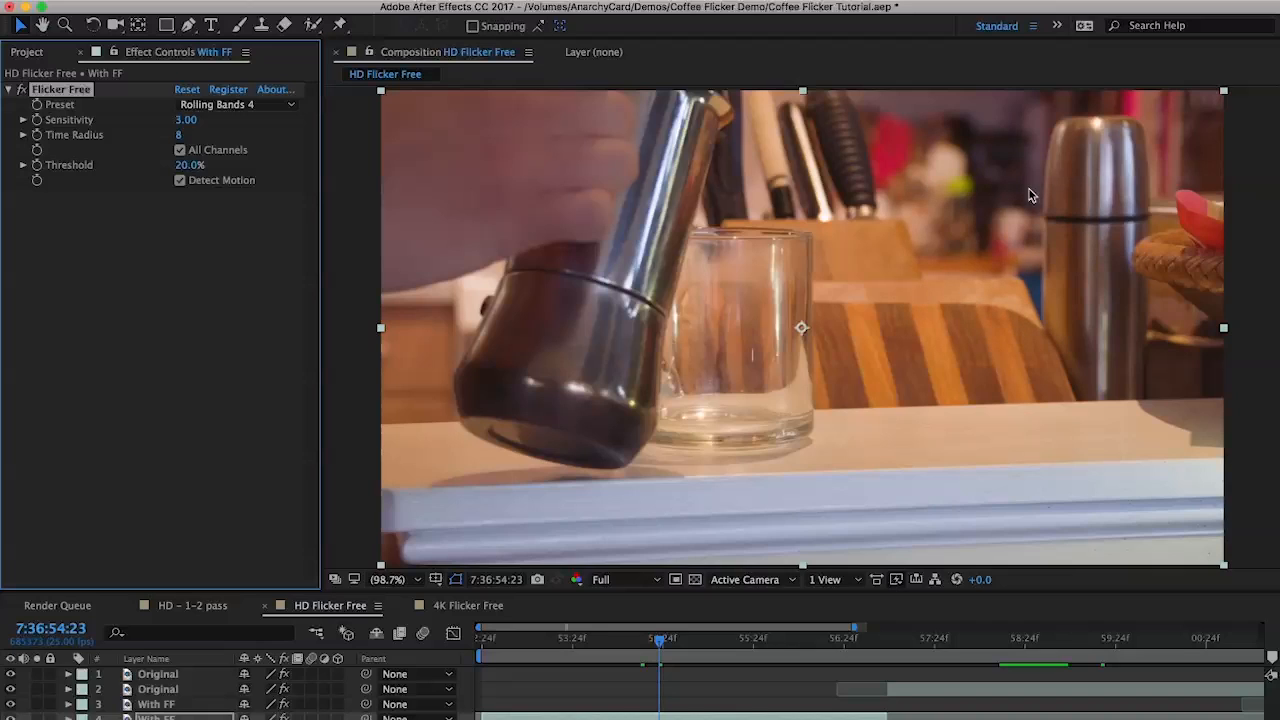
pyautogui.moveTo(928, 219)
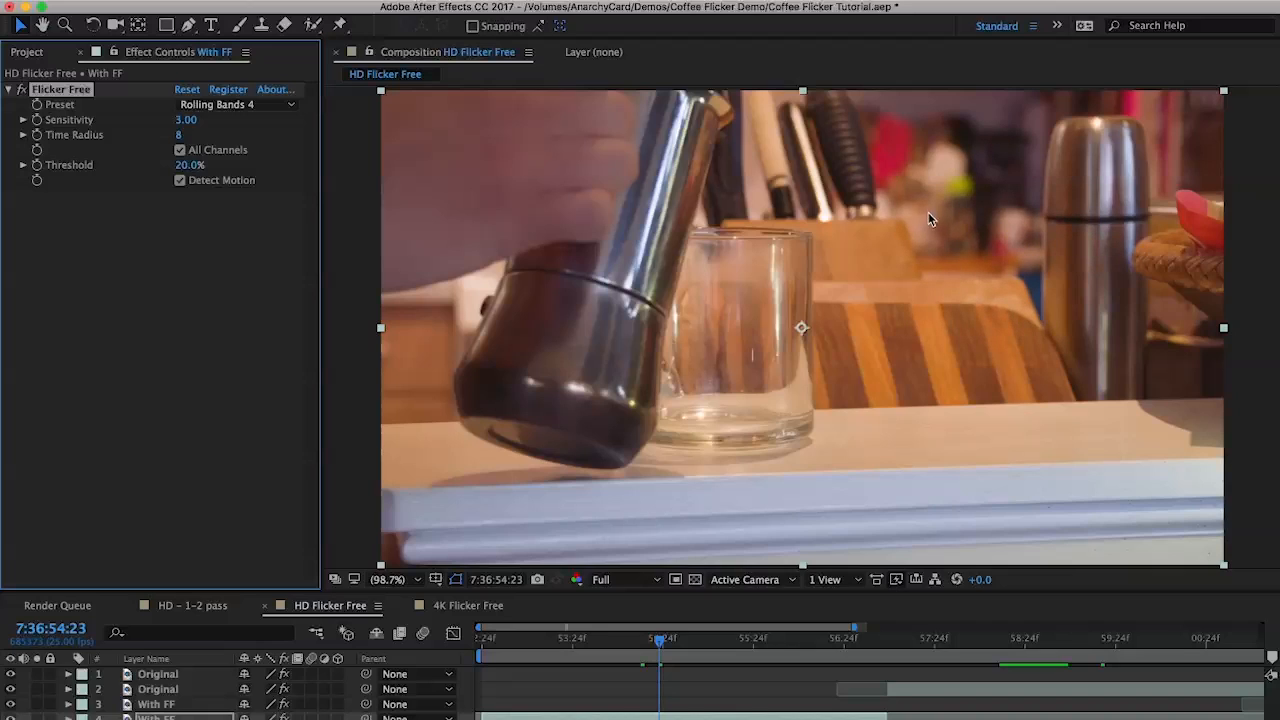
pyautogui.moveTo(910, 220)
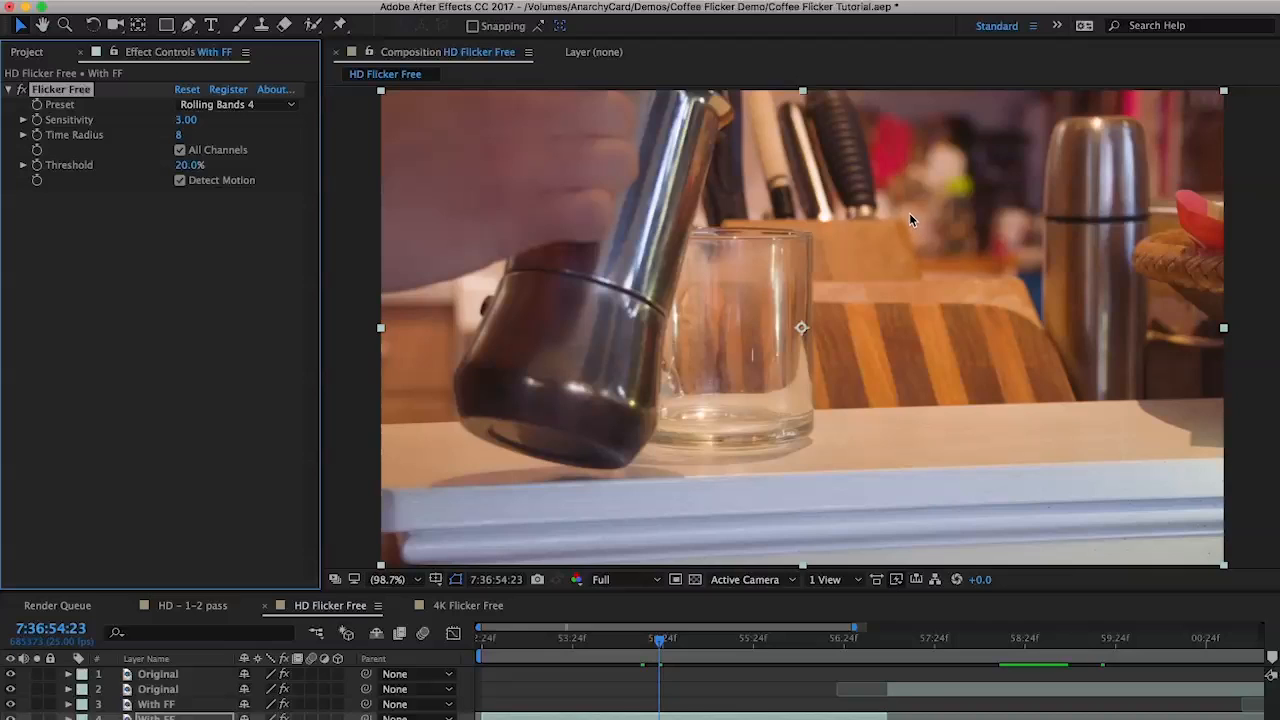
pyautogui.moveTo(675, 310)
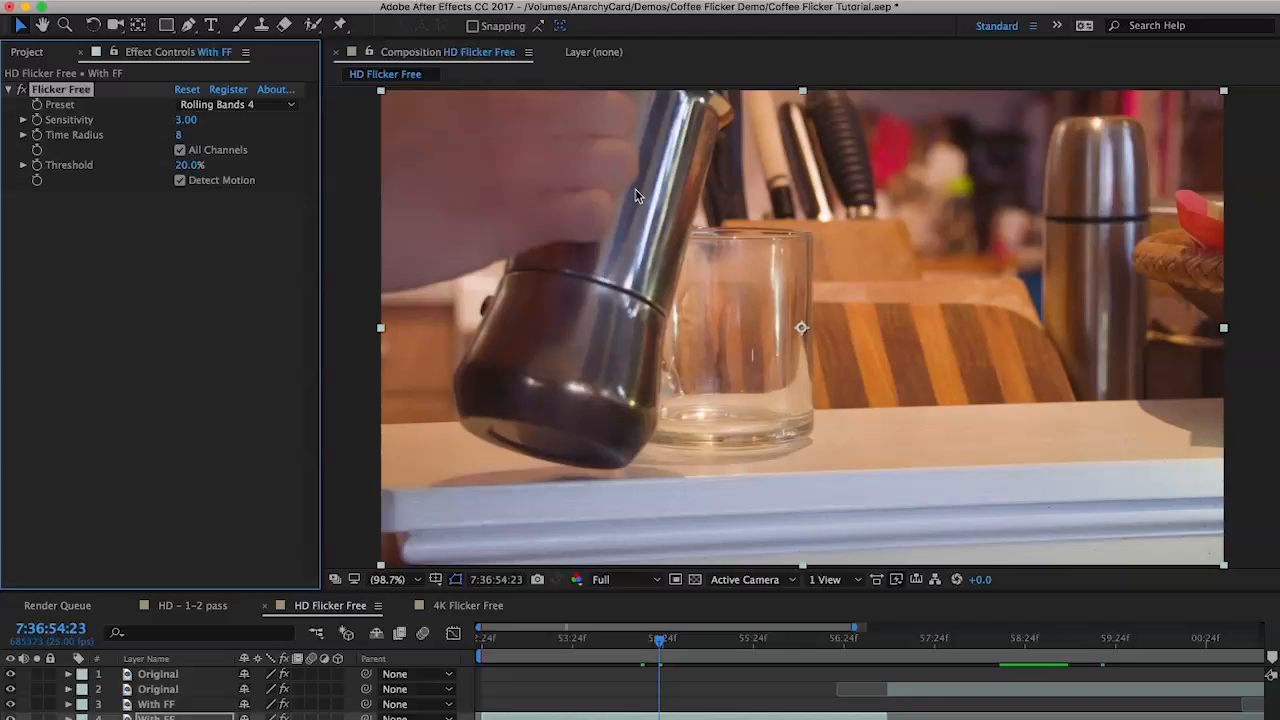
pyautogui.moveTo(635, 225)
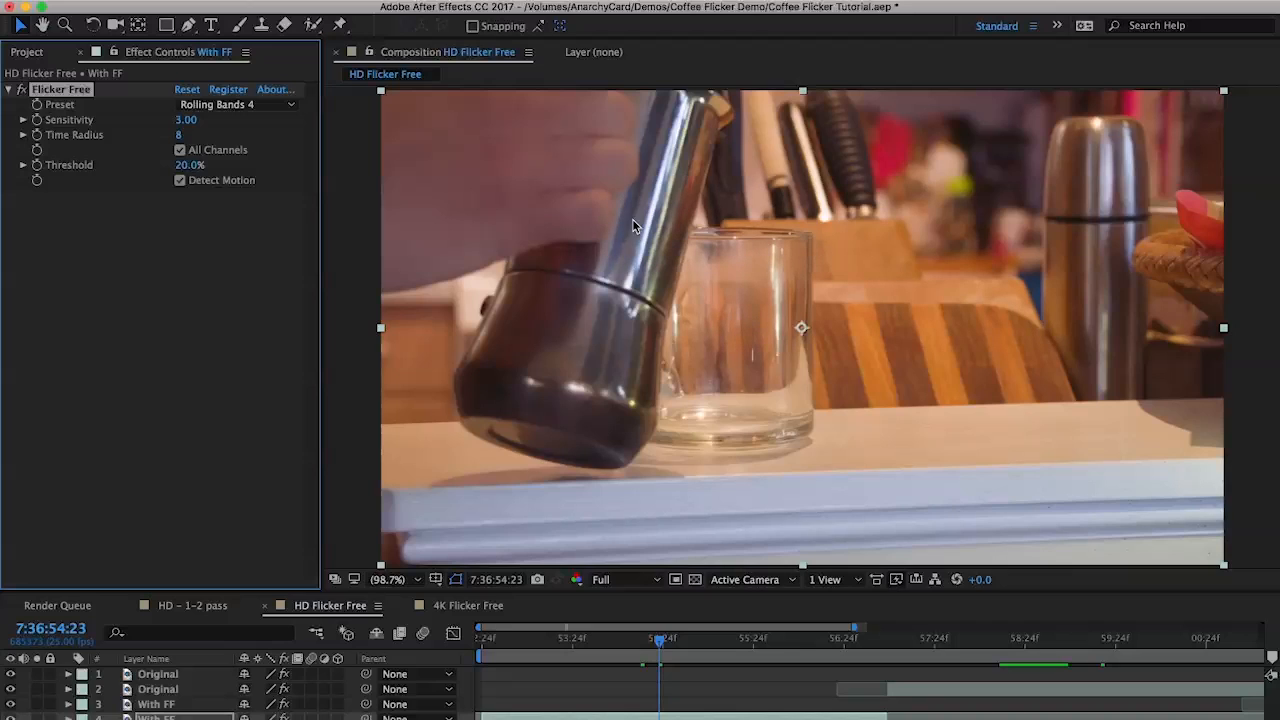
pyautogui.moveTo(653, 263)
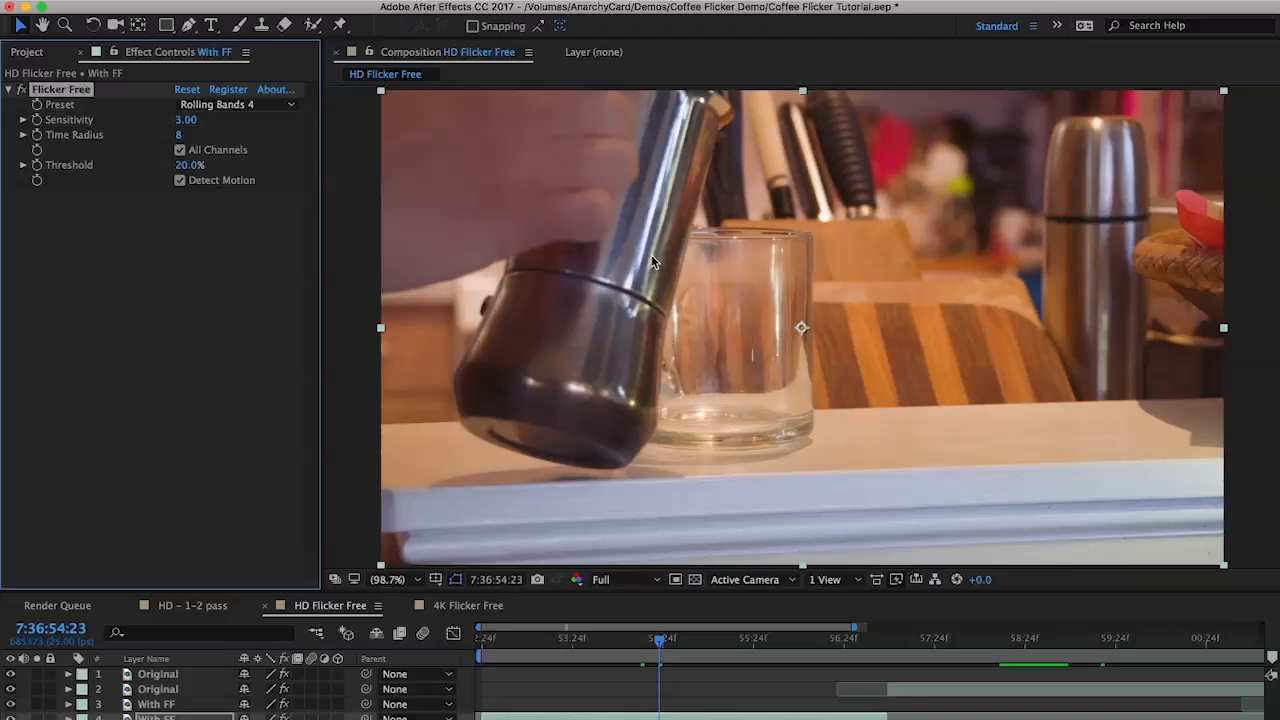
pyautogui.moveTo(537, 178)
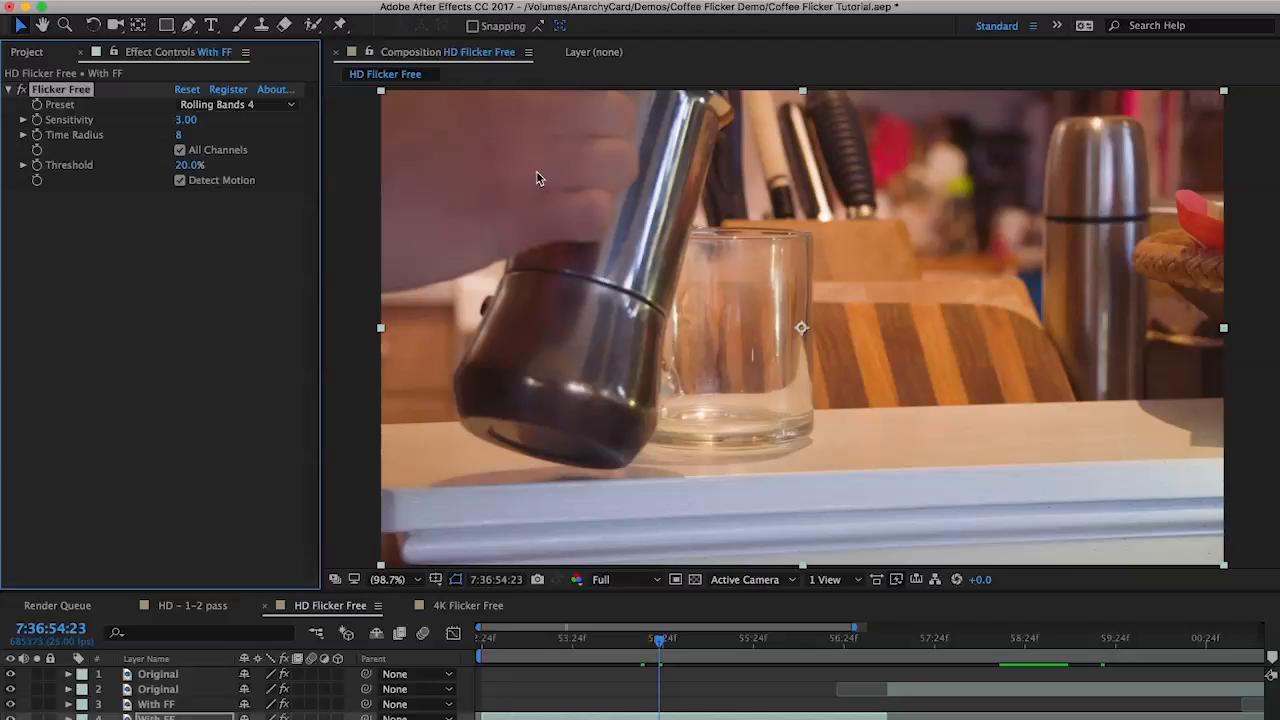
pyautogui.moveTo(585, 235)
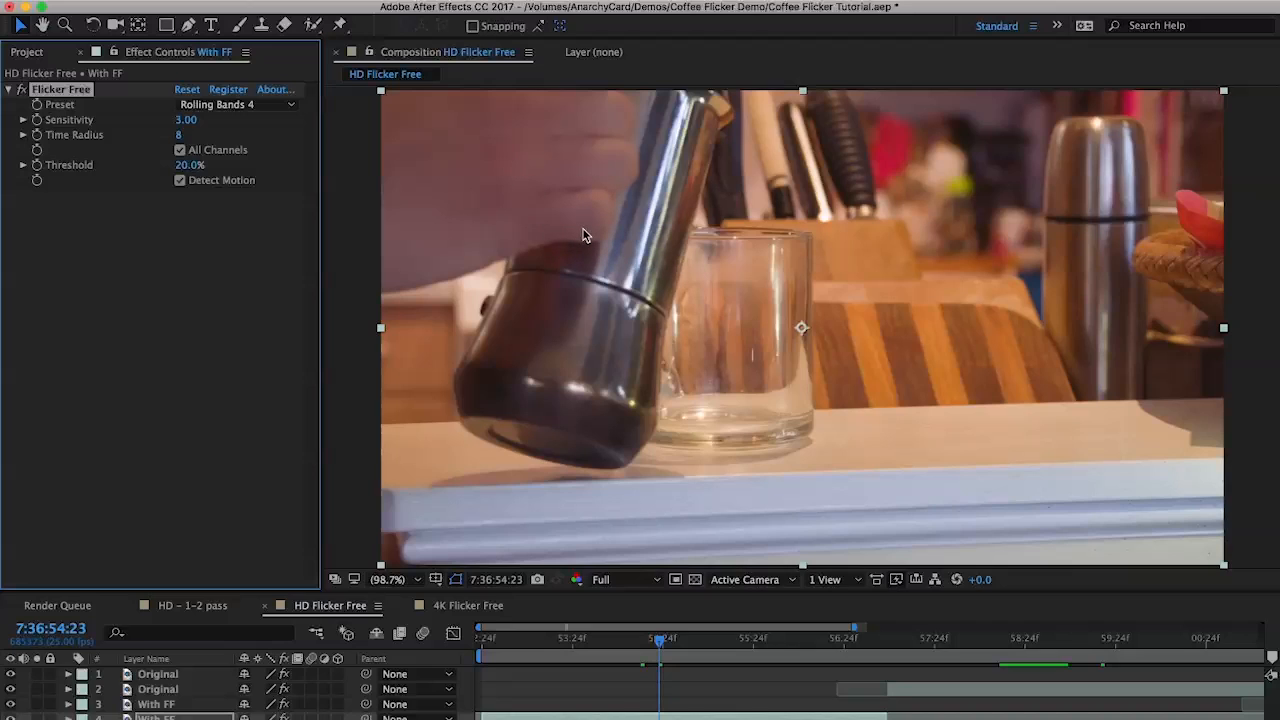
pyautogui.moveTo(908, 268)
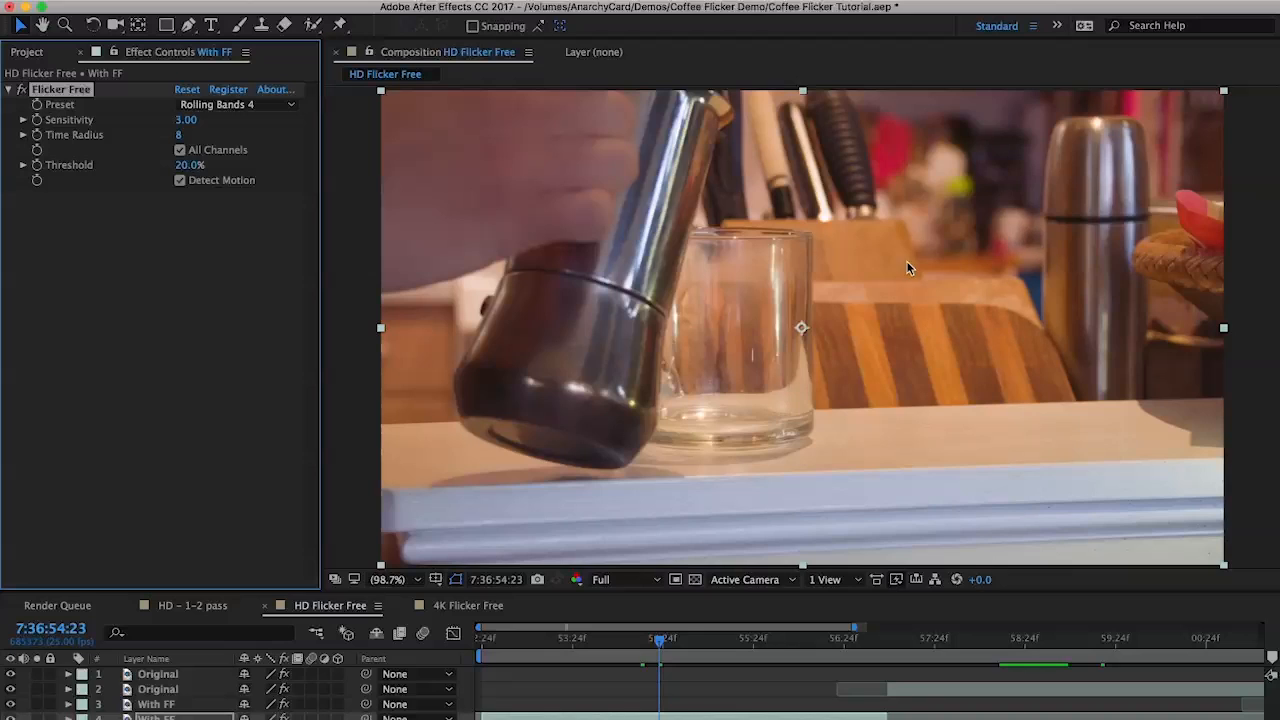
pyautogui.moveTo(938, 180)
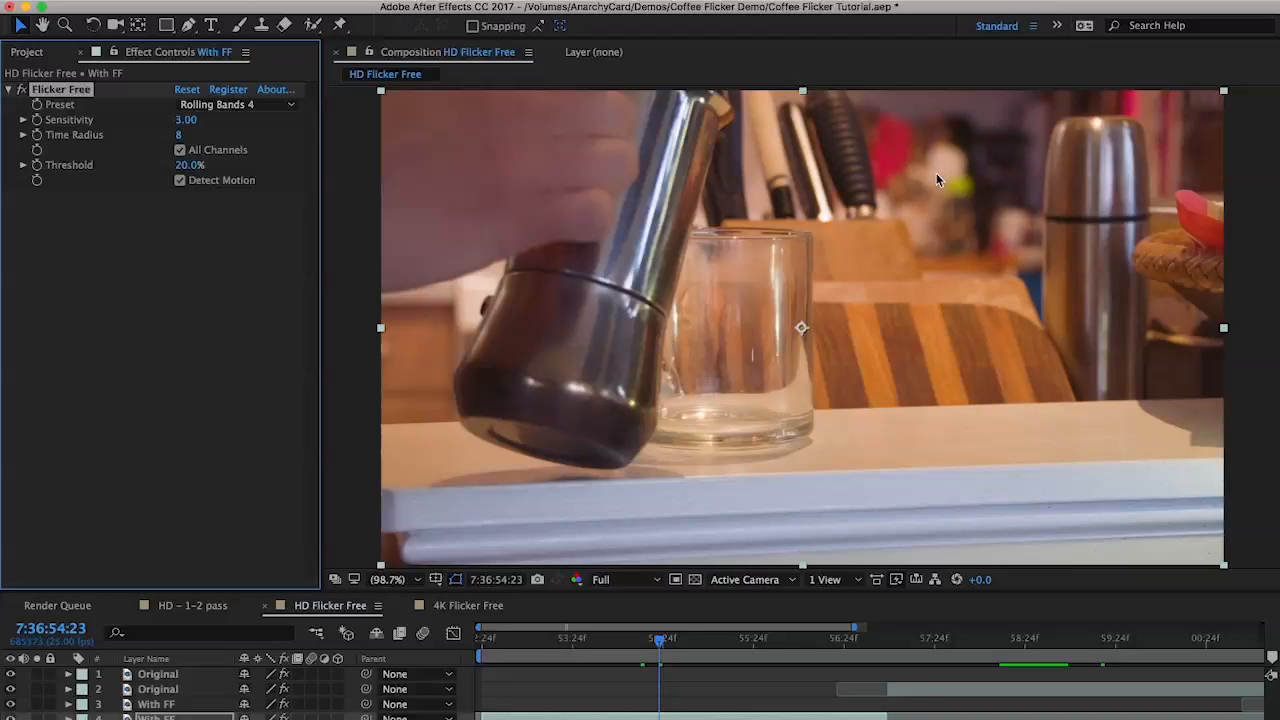
pyautogui.moveTo(900, 222)
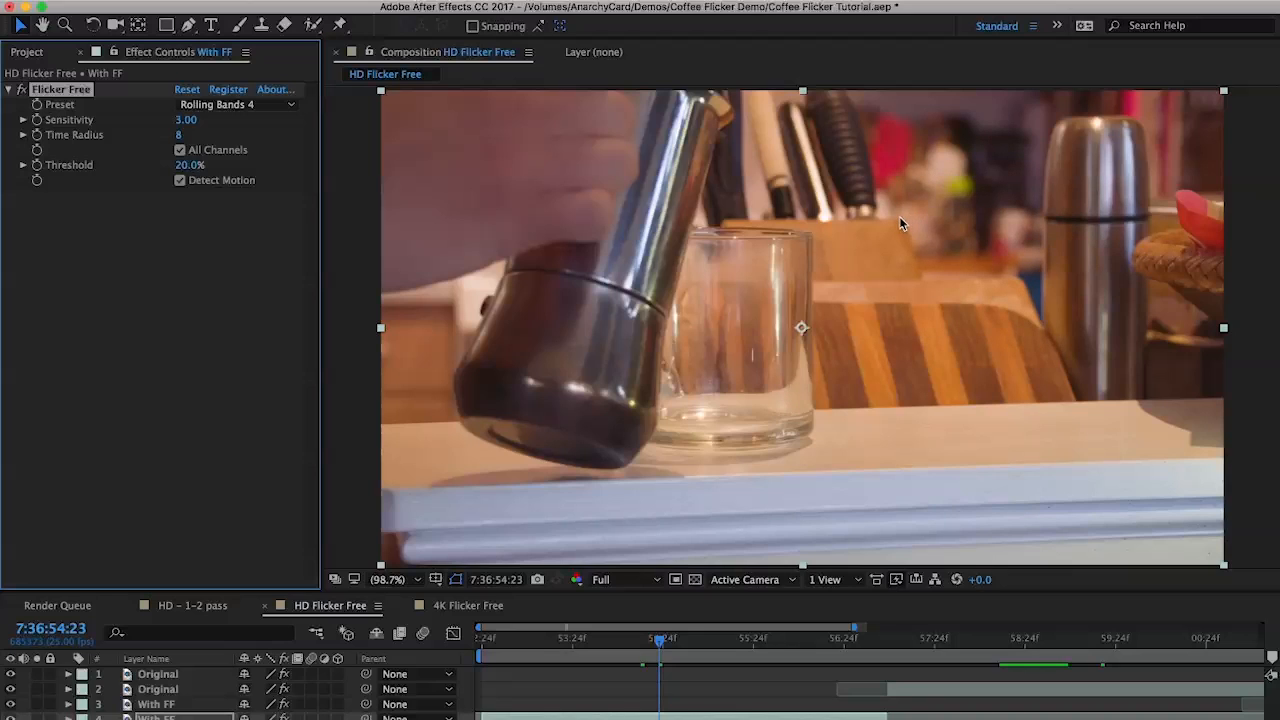
pyautogui.moveTo(862, 292)
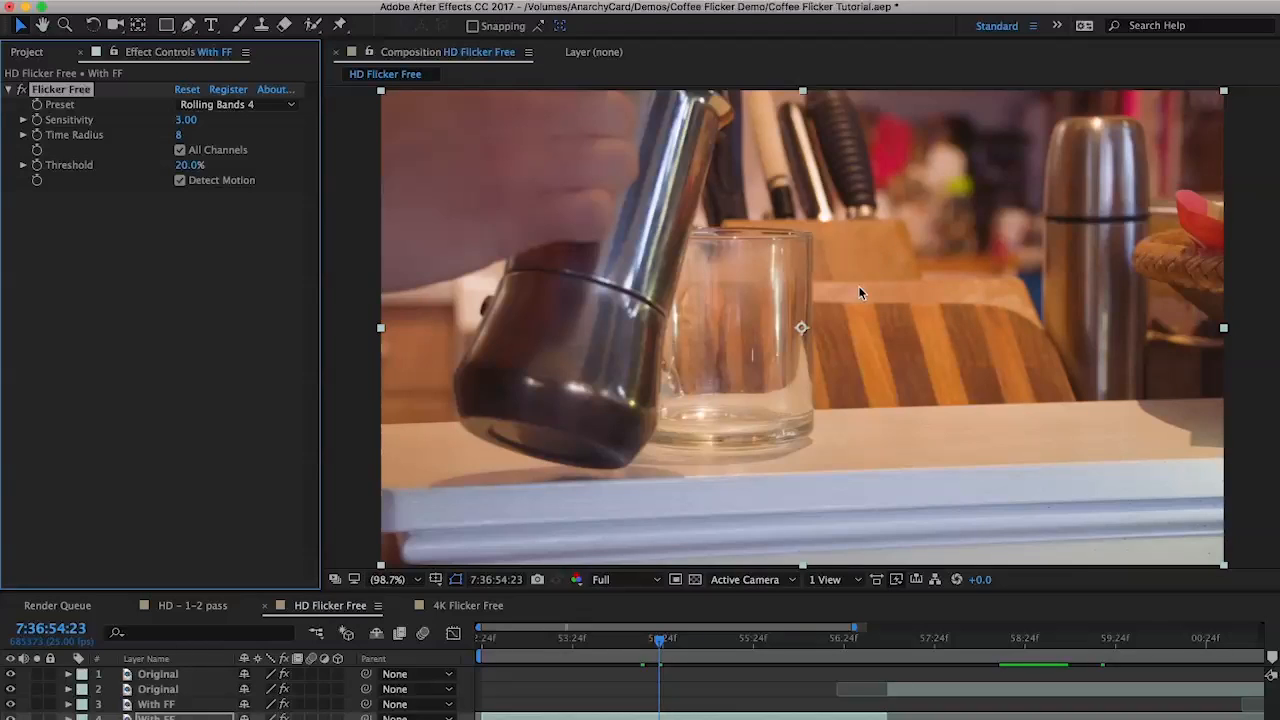
pyautogui.moveTo(783, 318)
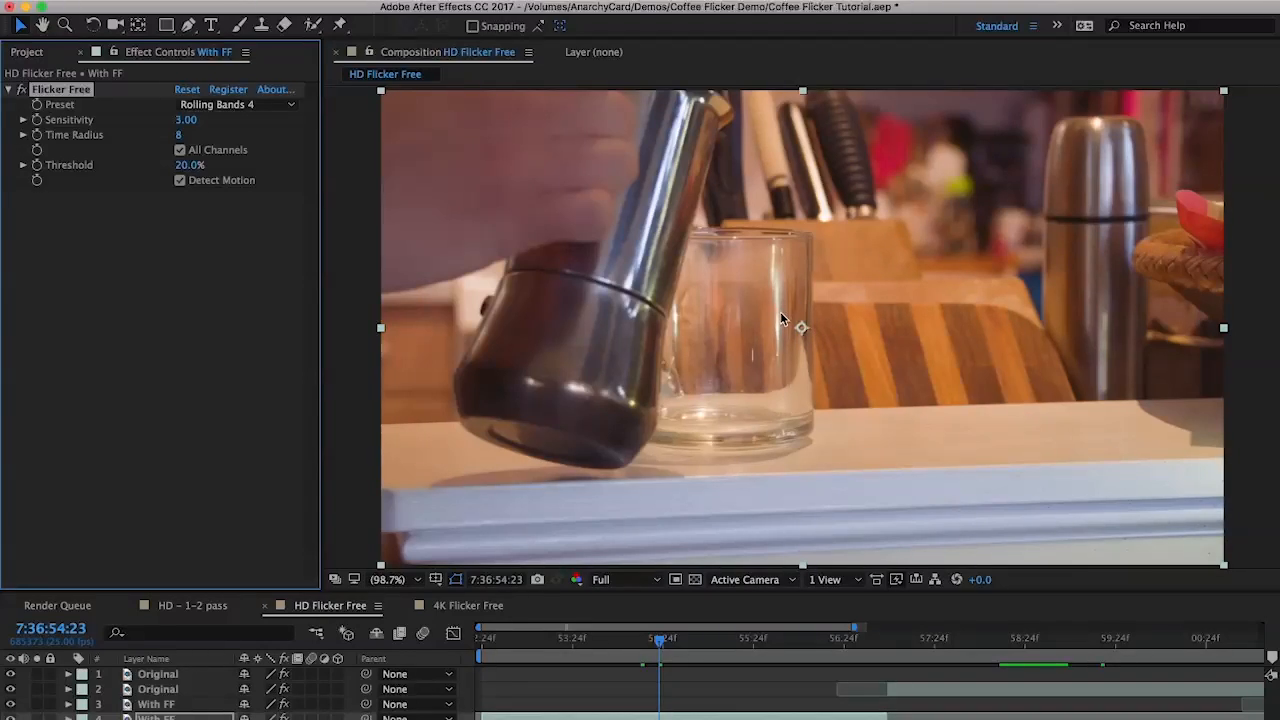
pyautogui.moveTo(502, 178)
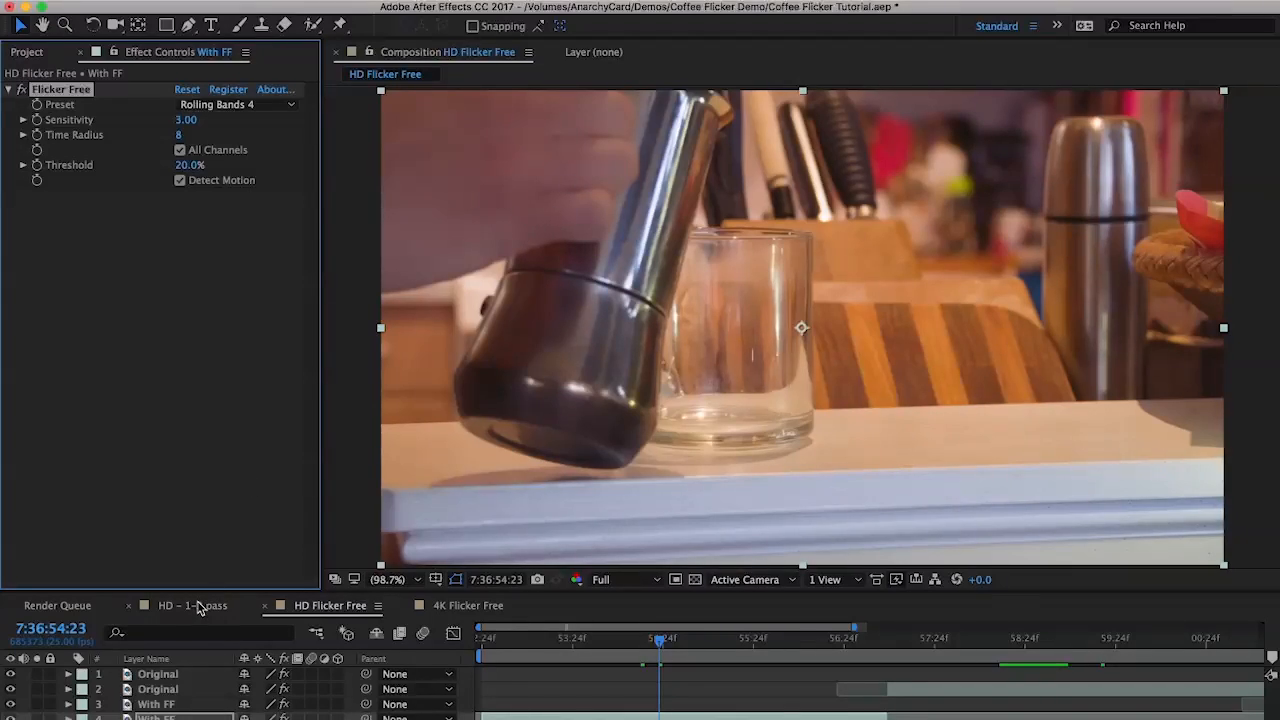
# Switch to the HD – 1–2 pass composition comparing Original, One pass and Two passes
pyautogui.click(192, 605)
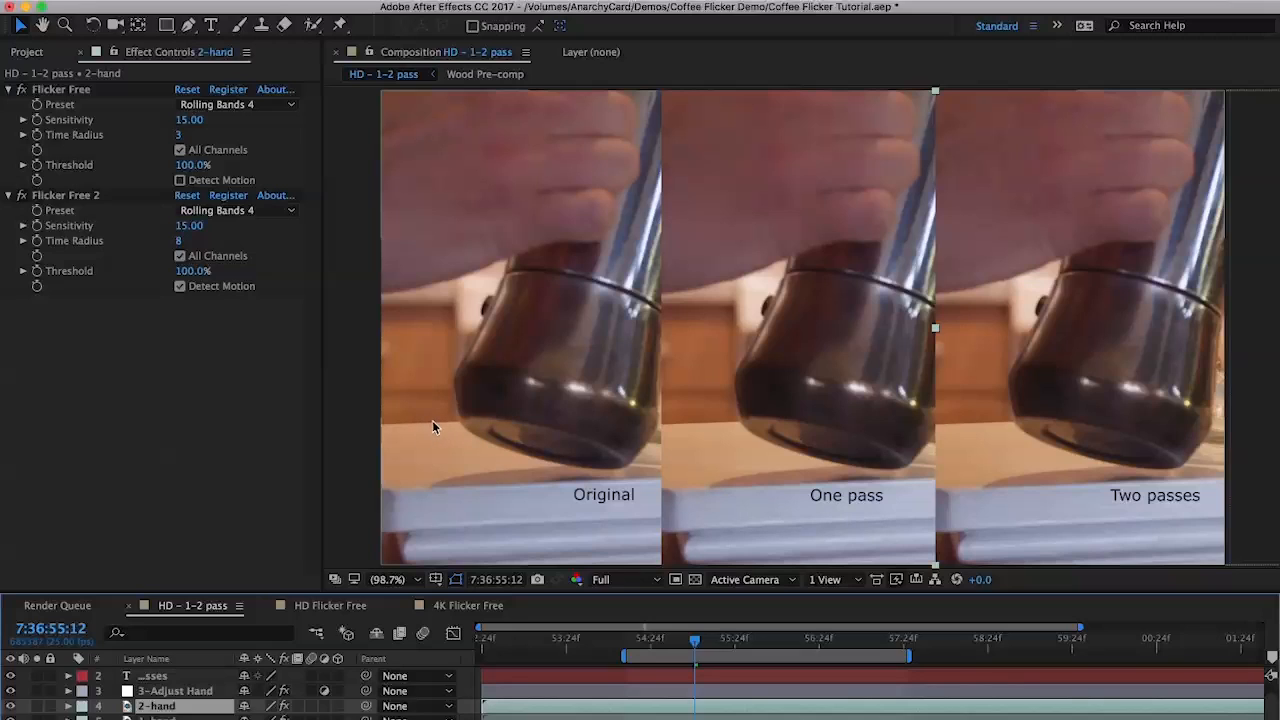
pyautogui.moveTo(431, 414)
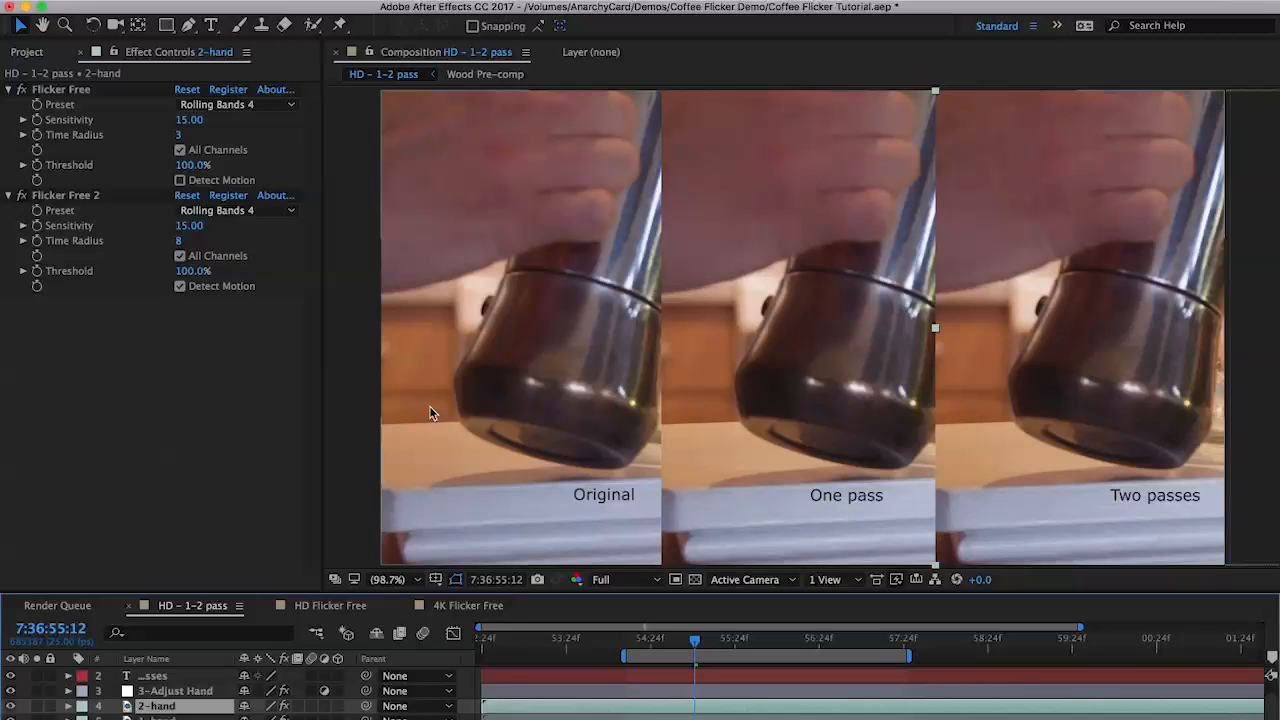
pyautogui.moveTo(421, 429)
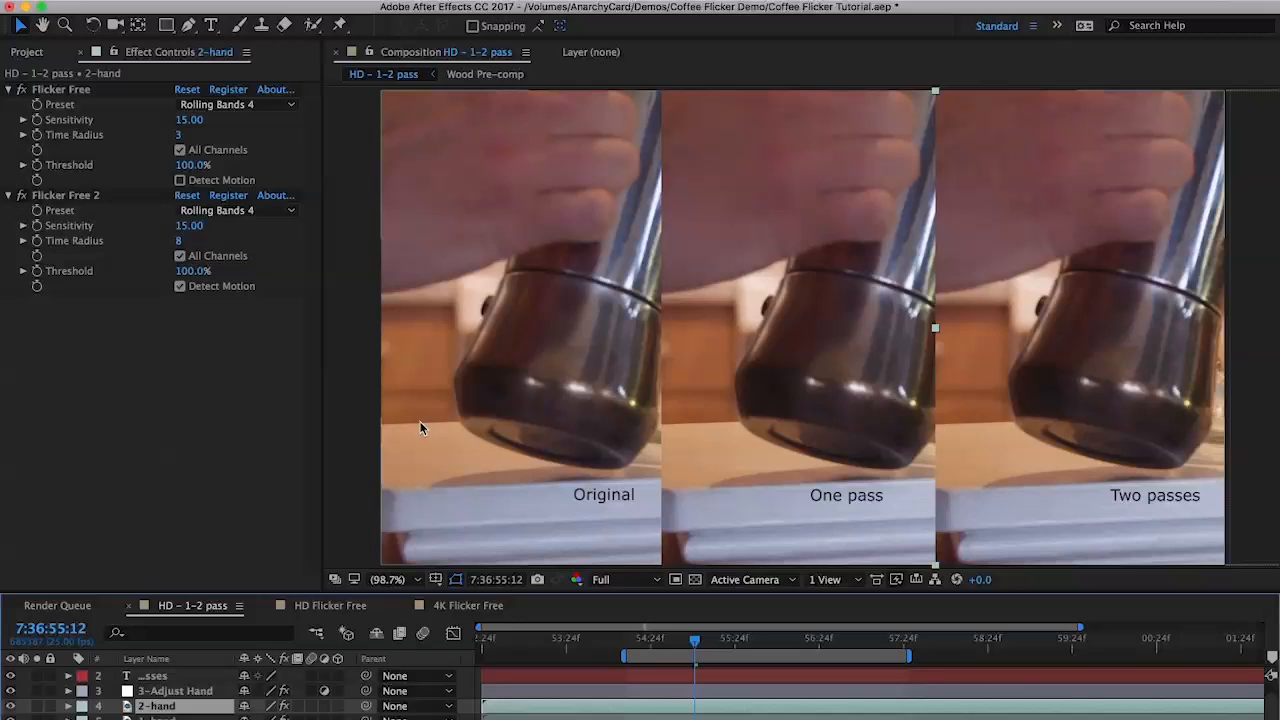
pyautogui.moveTo(430, 413)
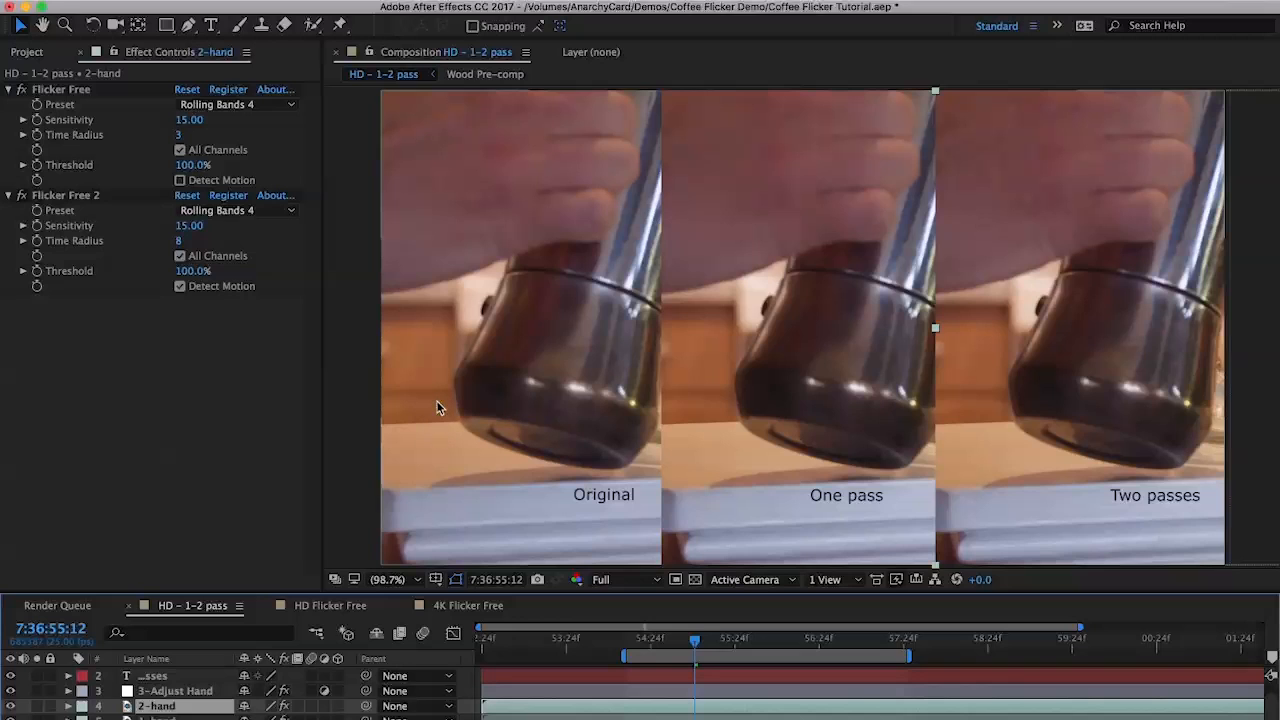
pyautogui.moveTo(315, 260)
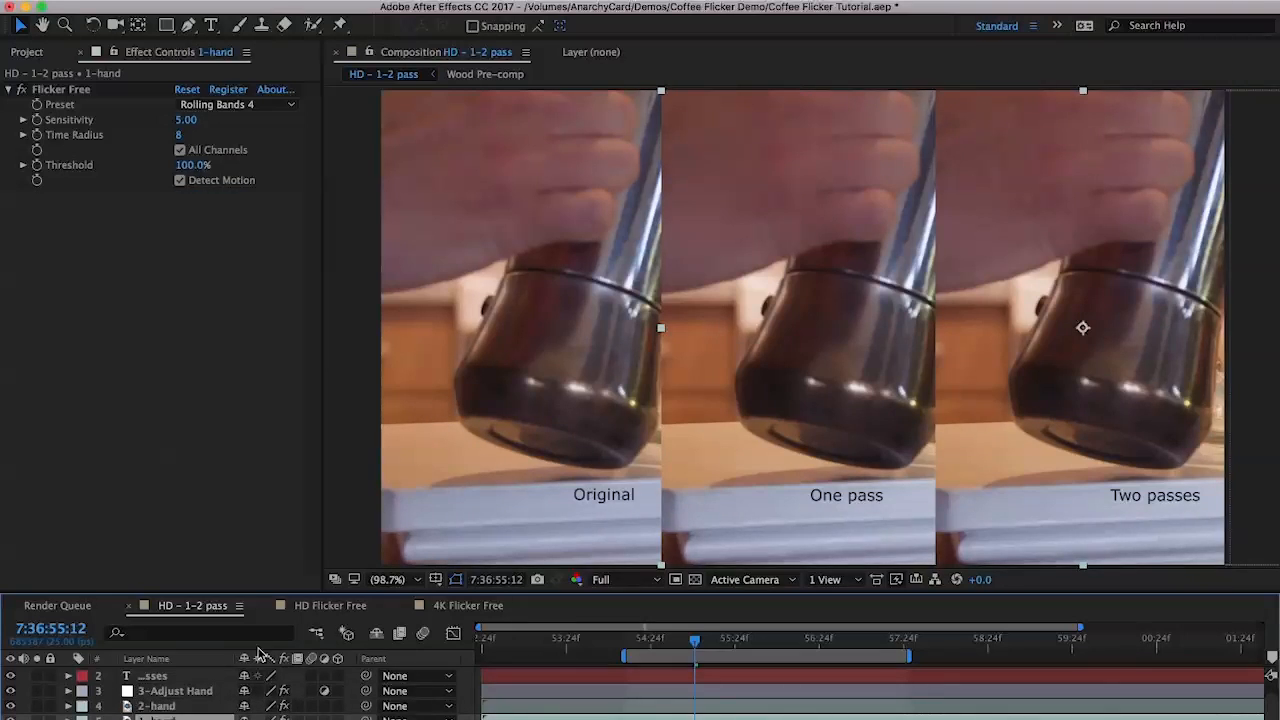
pyautogui.moveTo(575, 365)
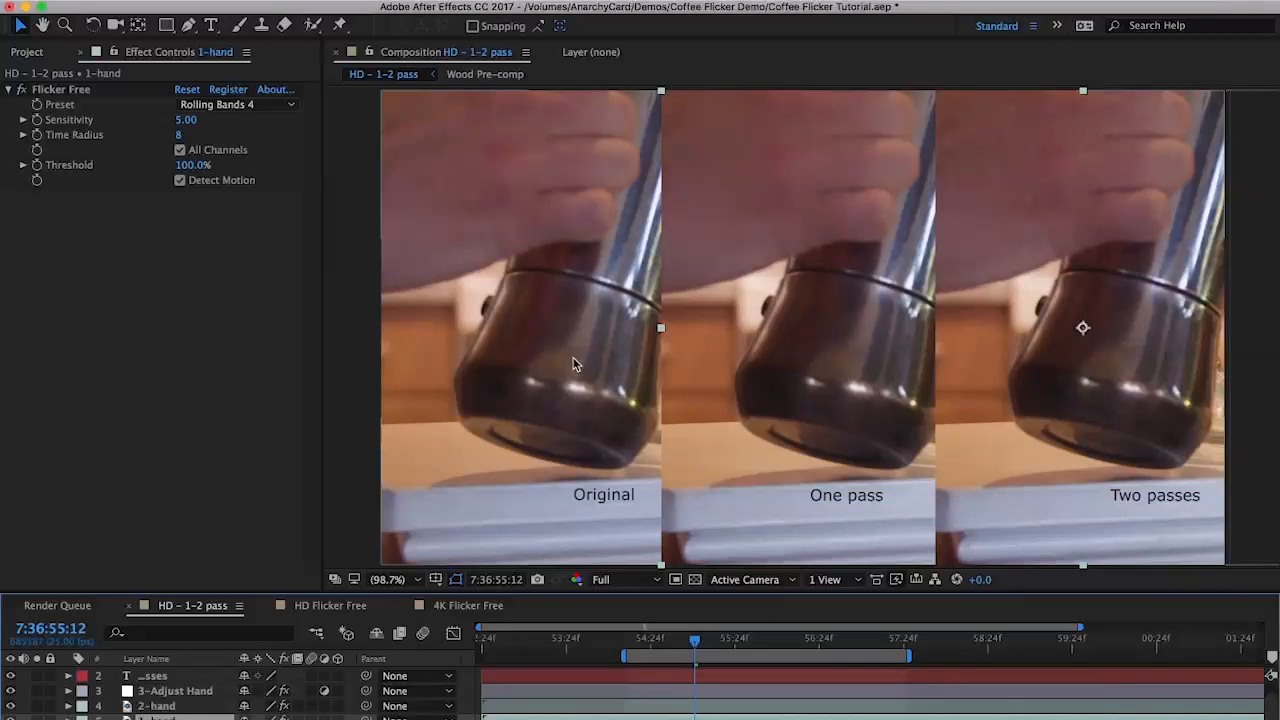
pyautogui.moveTo(778, 514)
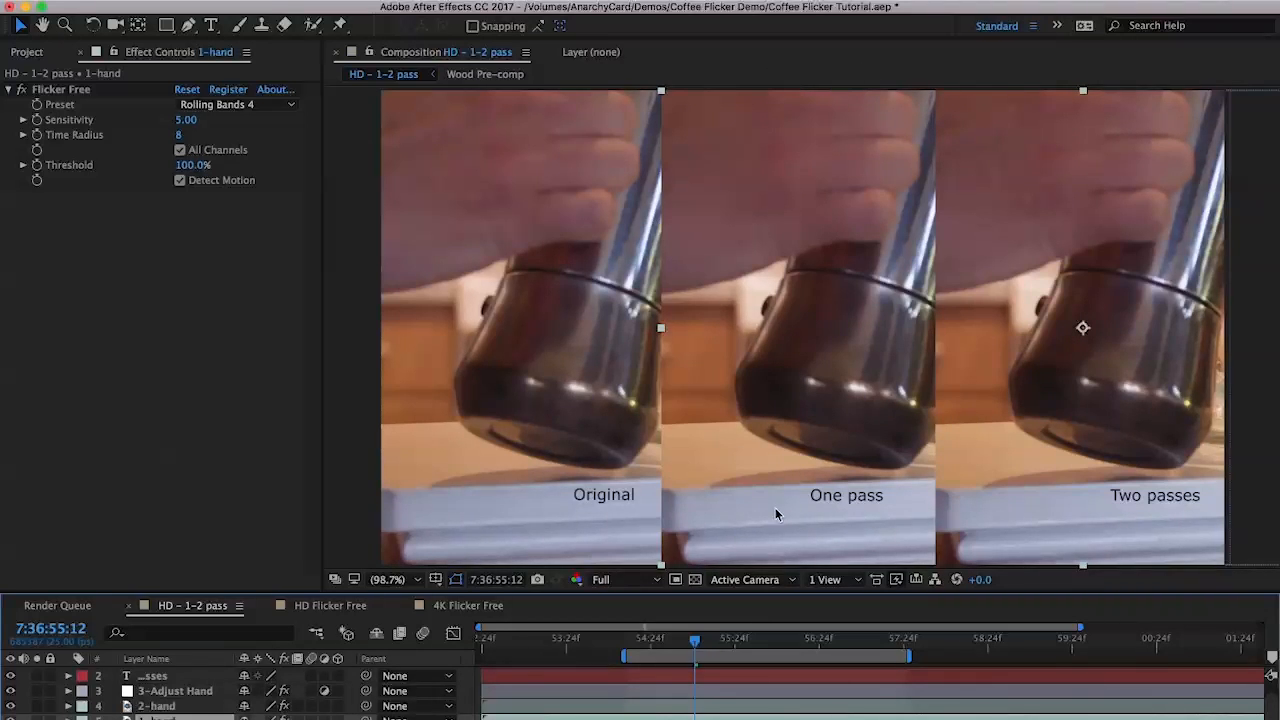
pyautogui.moveTo(810, 163)
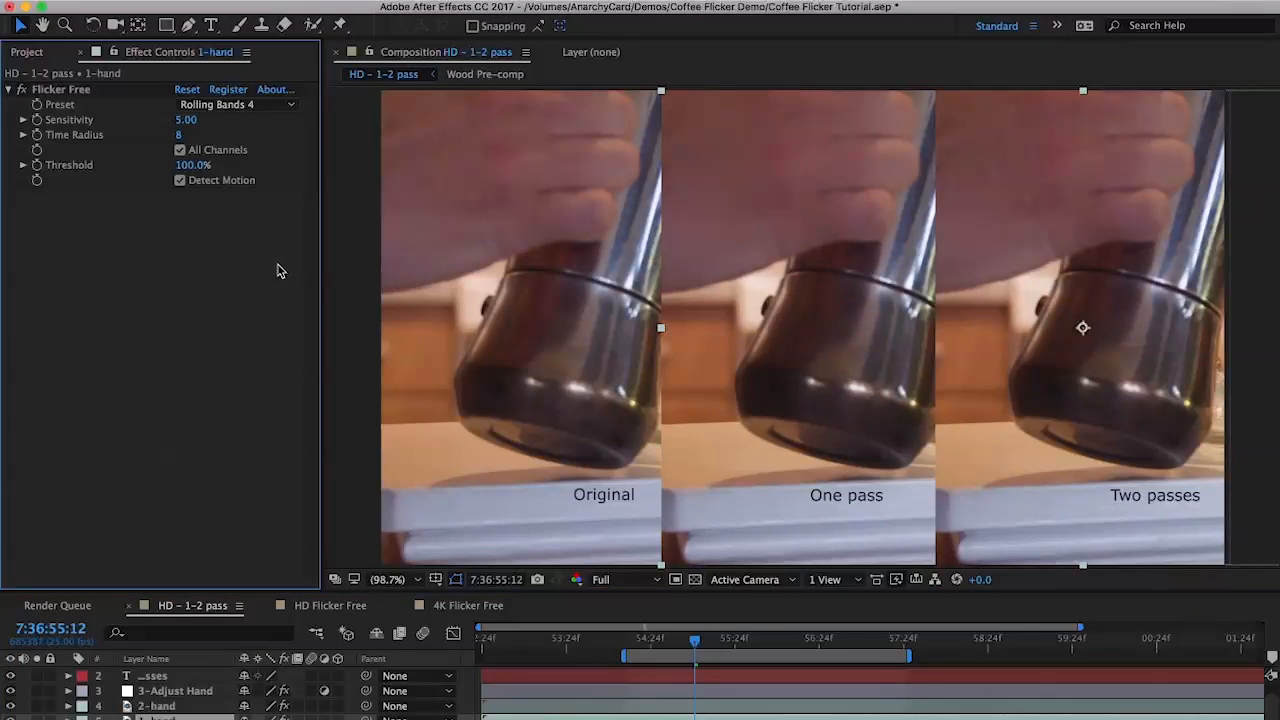
pyautogui.moveTo(92, 124)
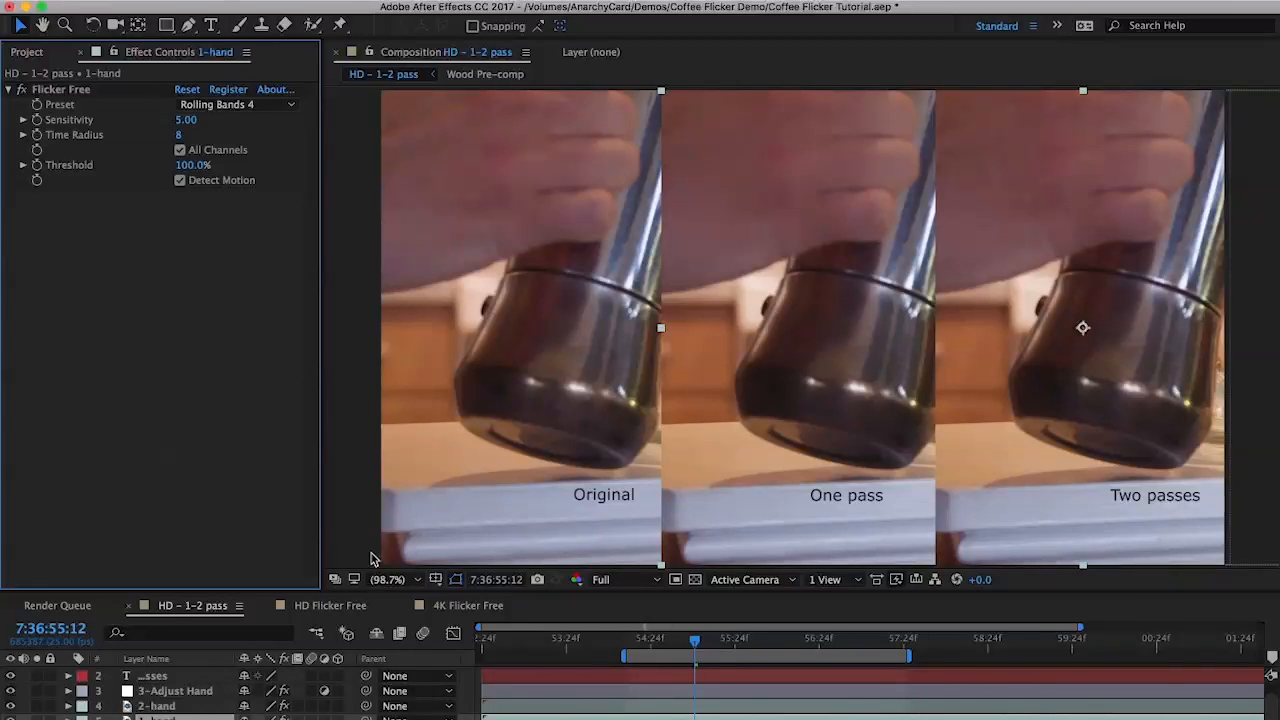
pyautogui.click(325, 605)
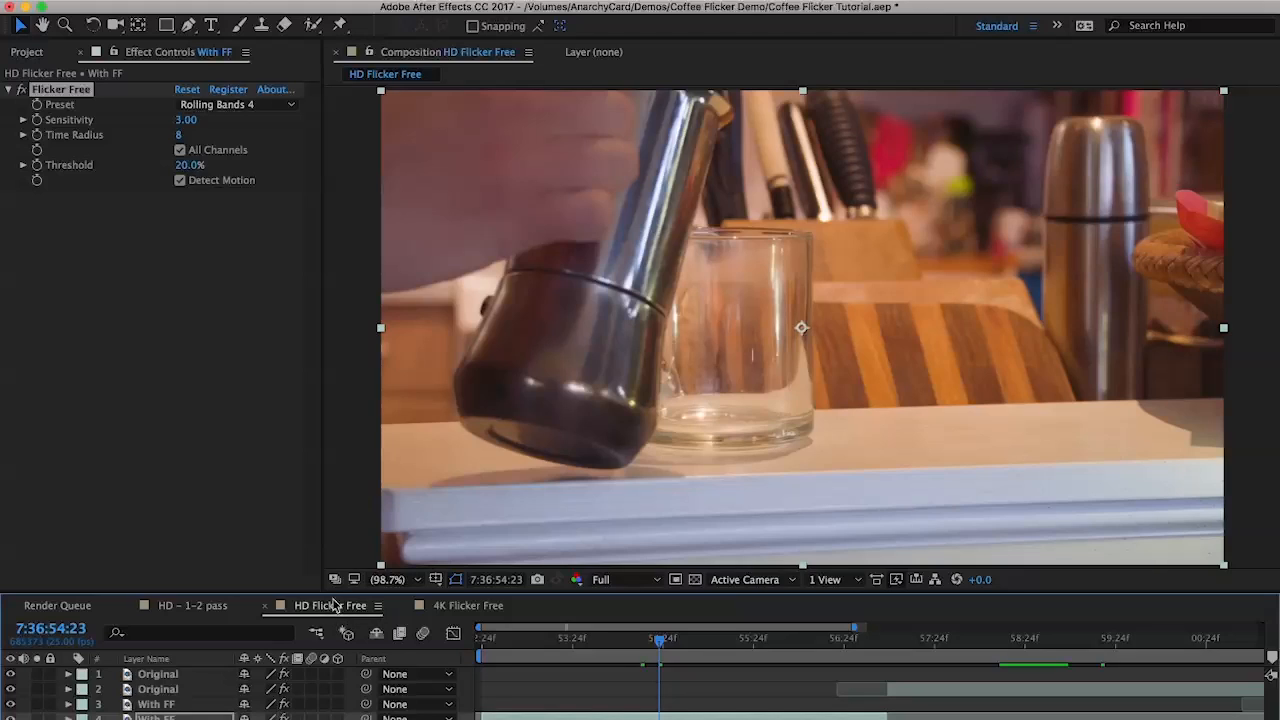
pyautogui.moveTo(555, 210)
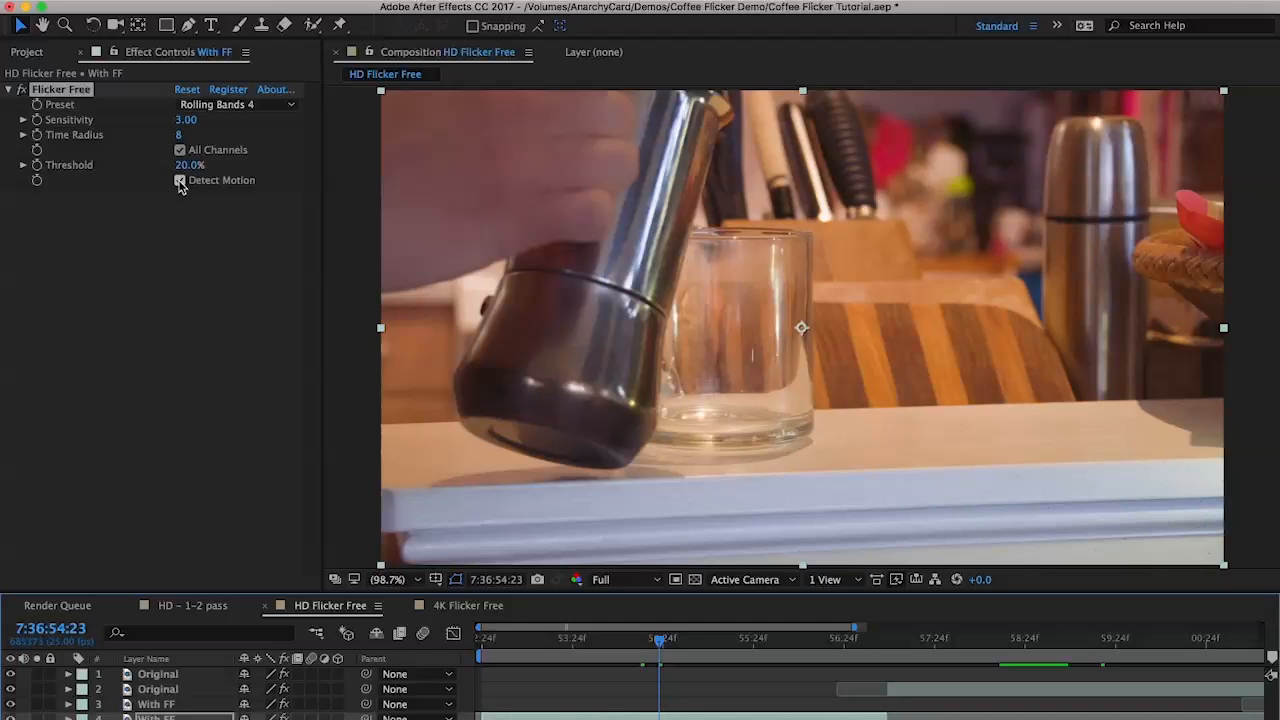
pyautogui.click(180, 180)
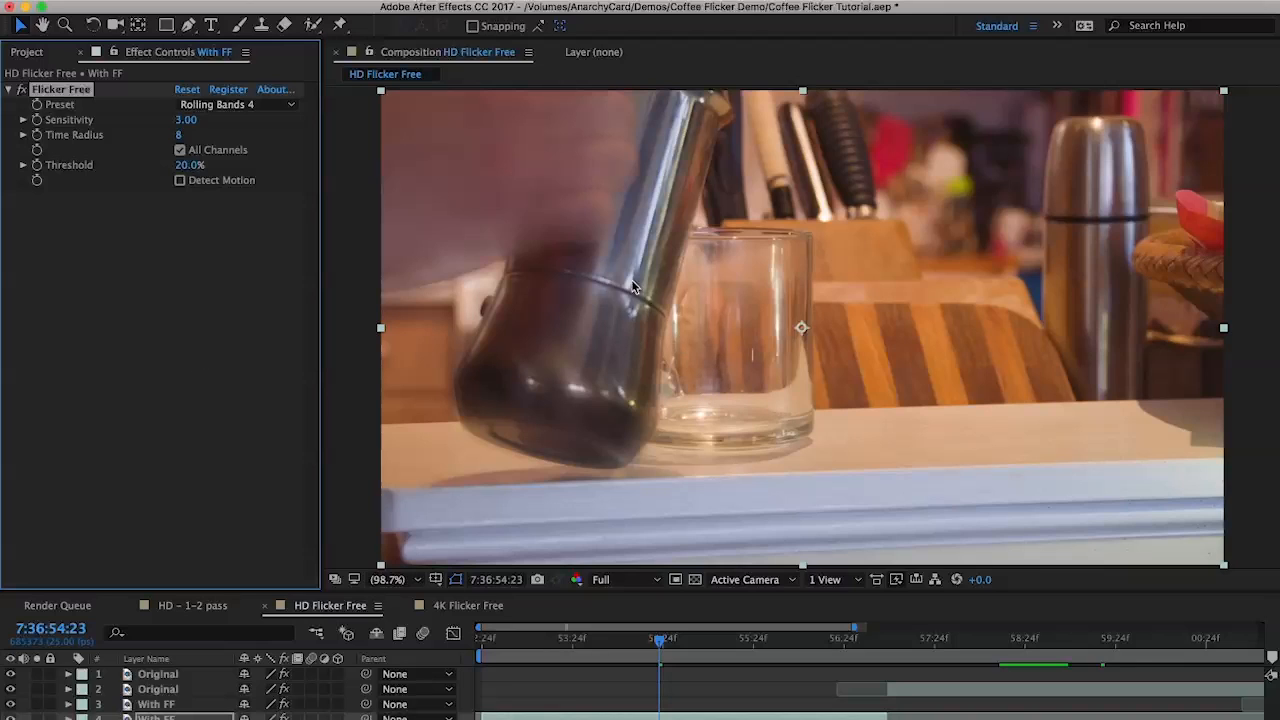
pyautogui.moveTo(687, 276)
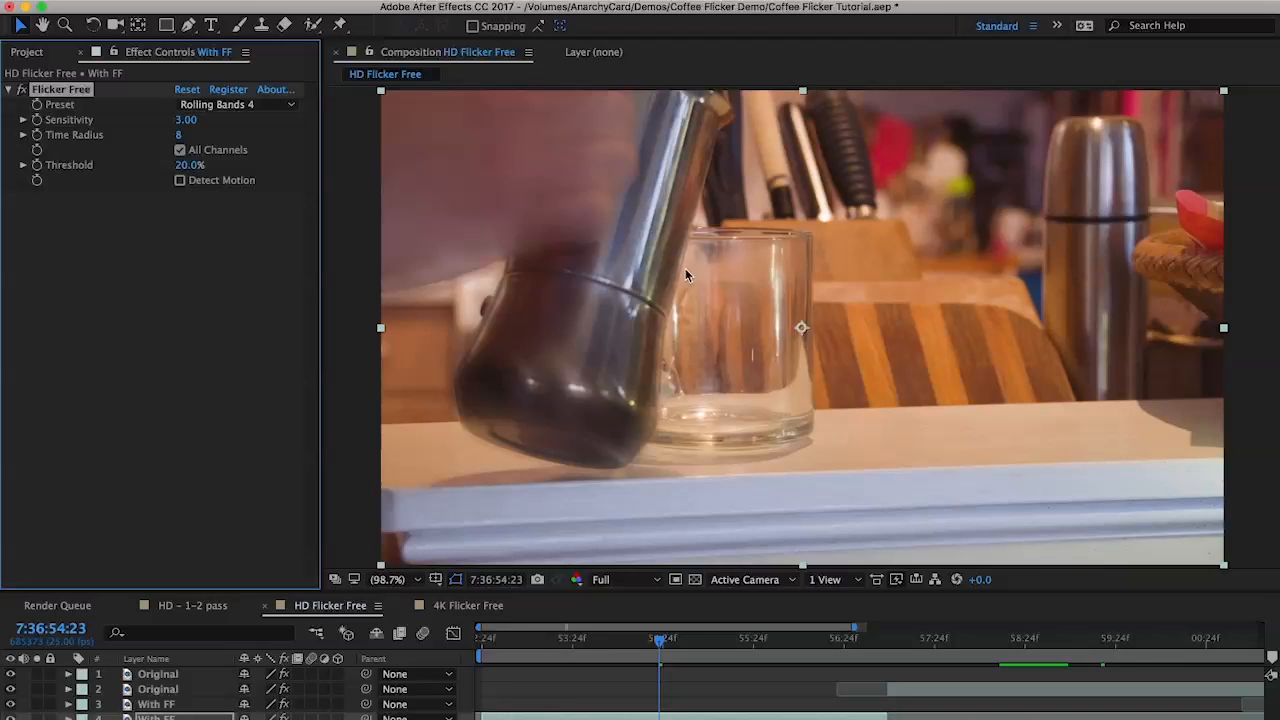
pyautogui.moveTo(597, 217)
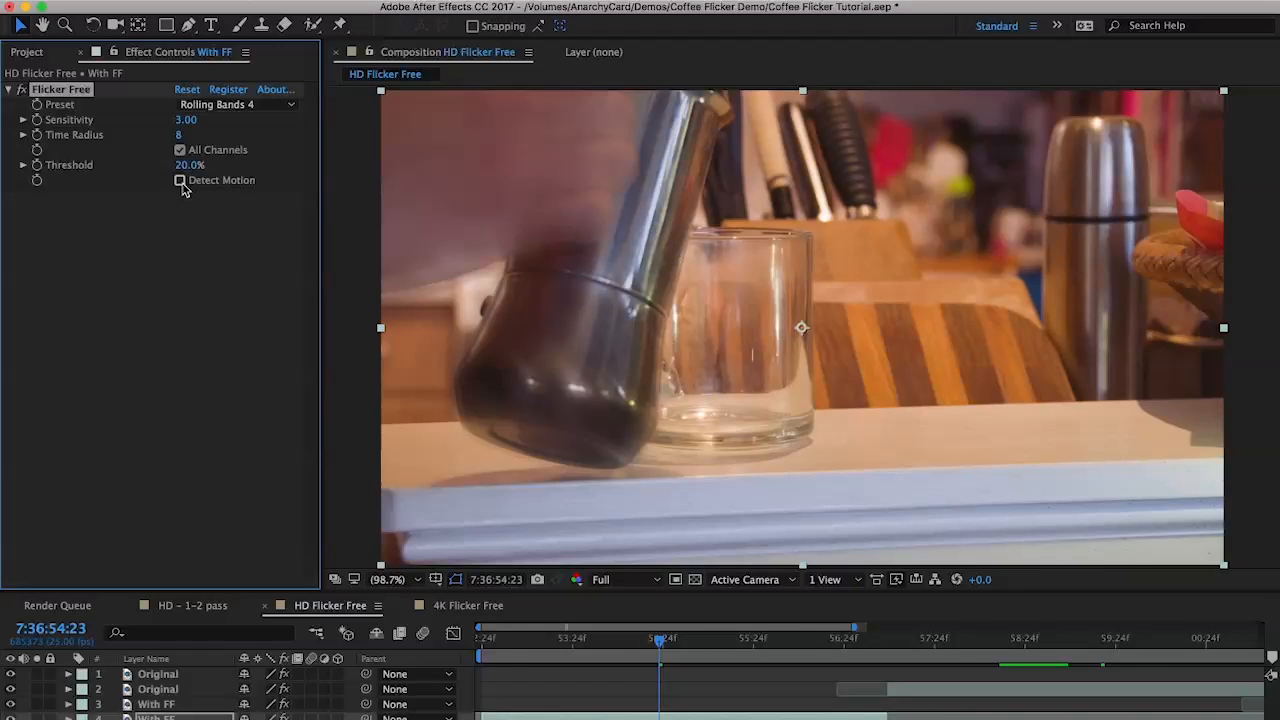
pyautogui.click(180, 180)
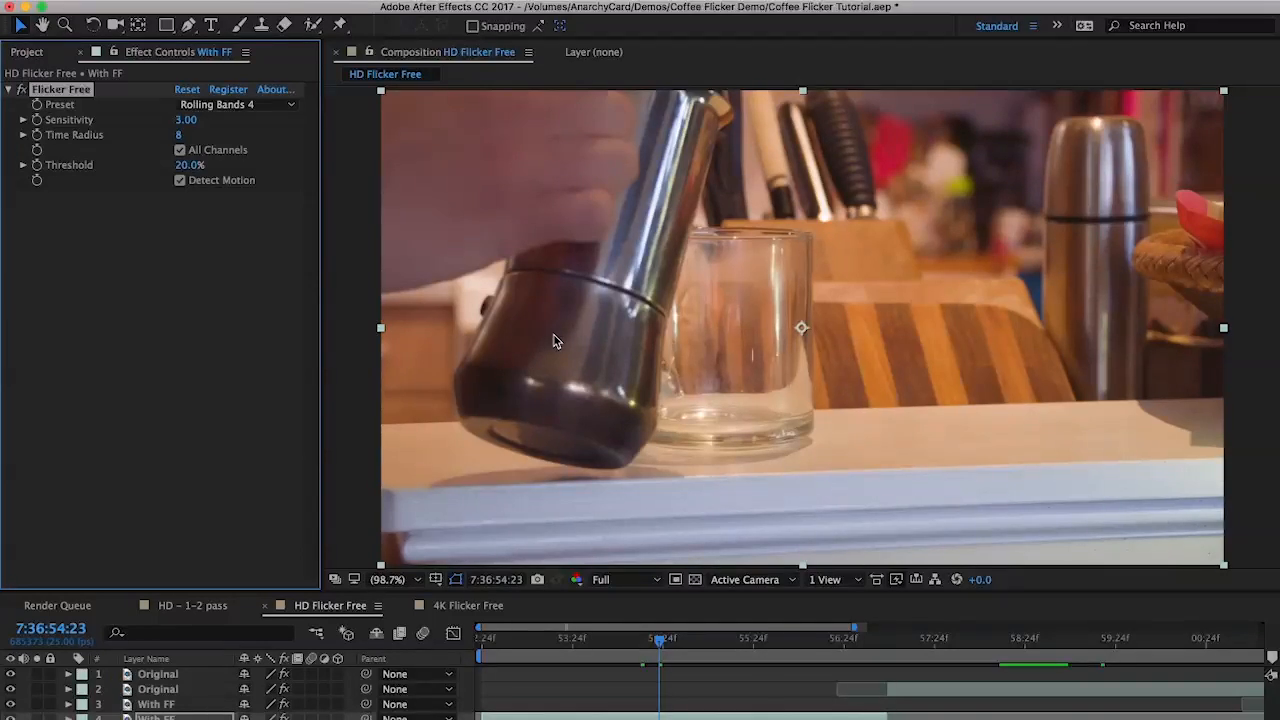
pyautogui.moveTo(547, 357)
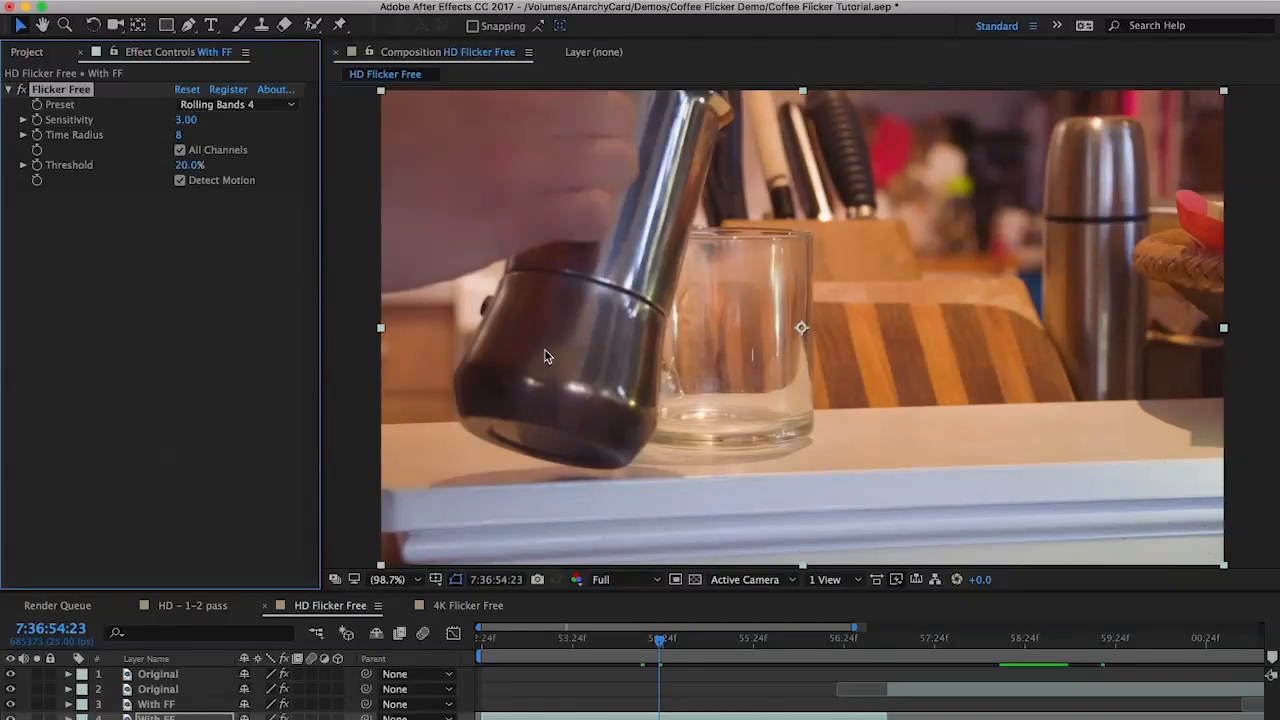
pyautogui.moveTo(275, 267)
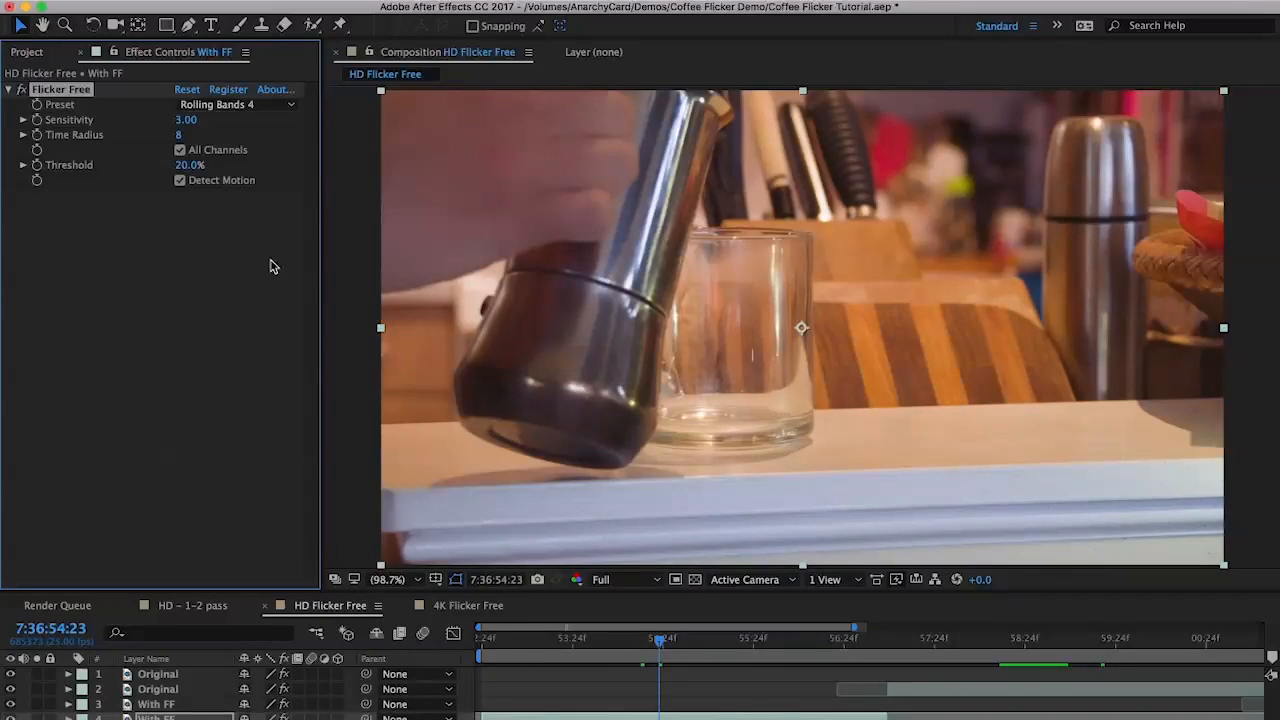
pyautogui.moveTo(182, 208)
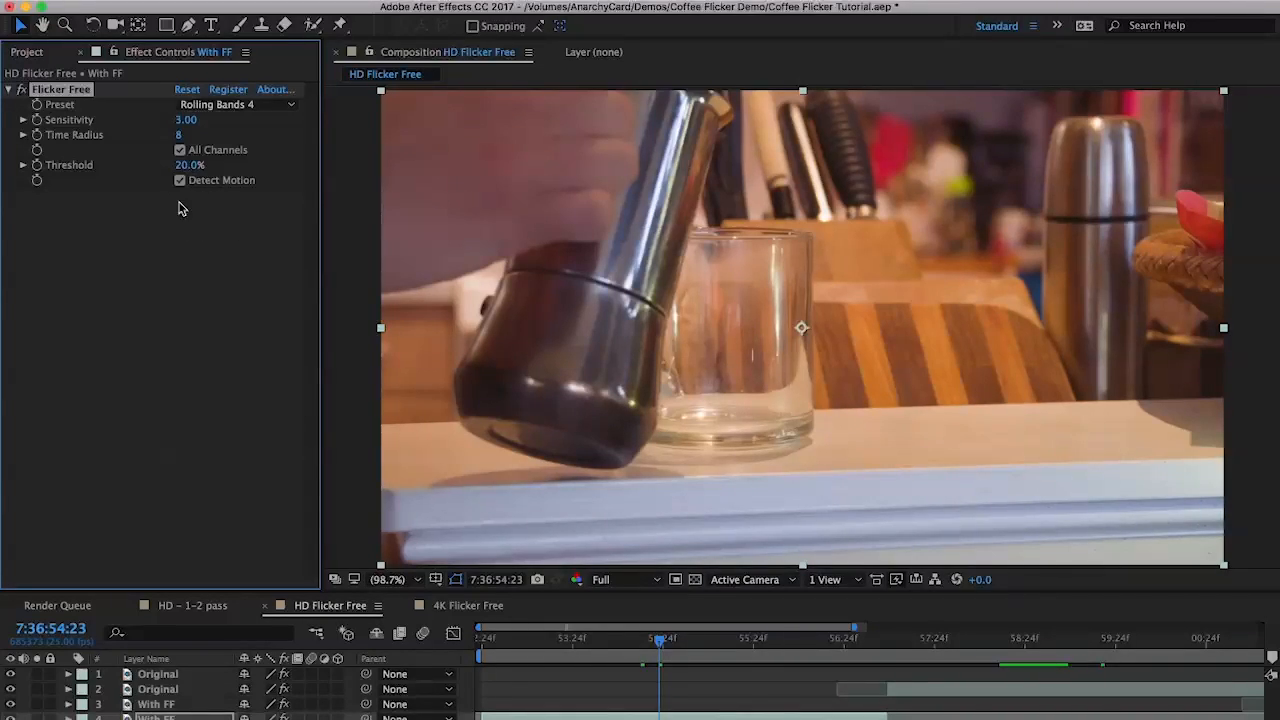
pyautogui.click(190, 605)
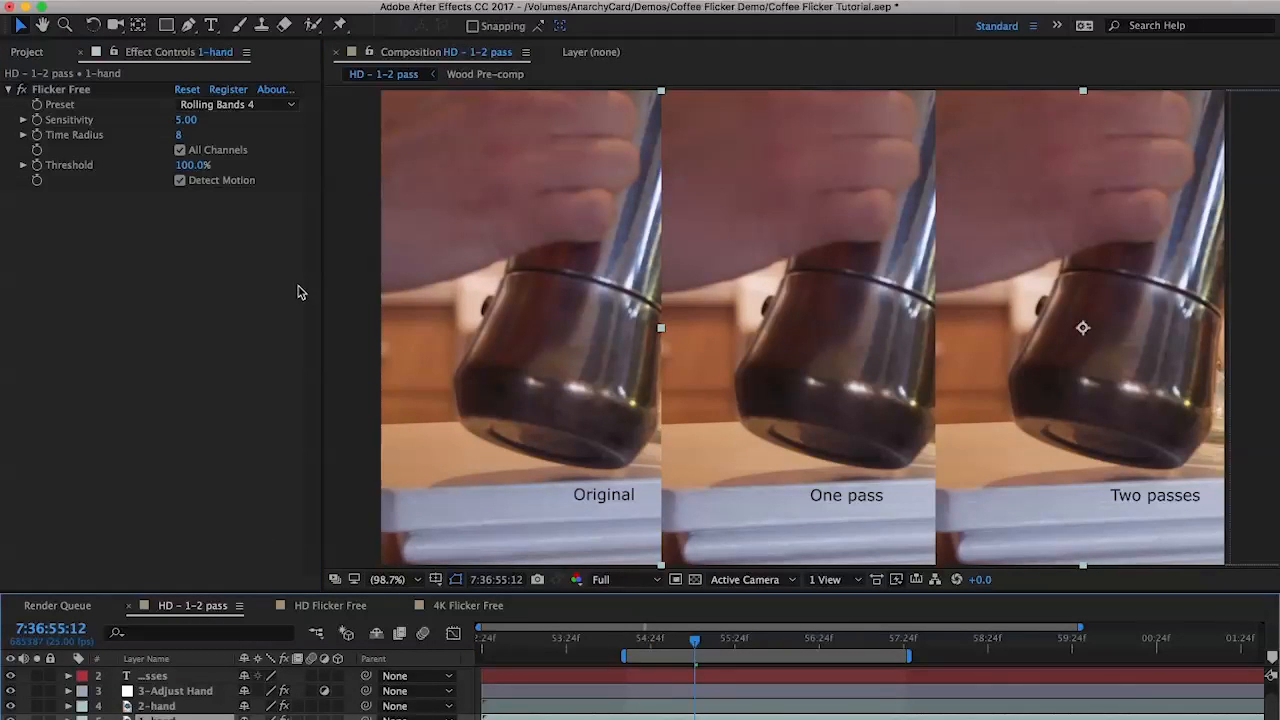
pyautogui.moveTo(268, 299)
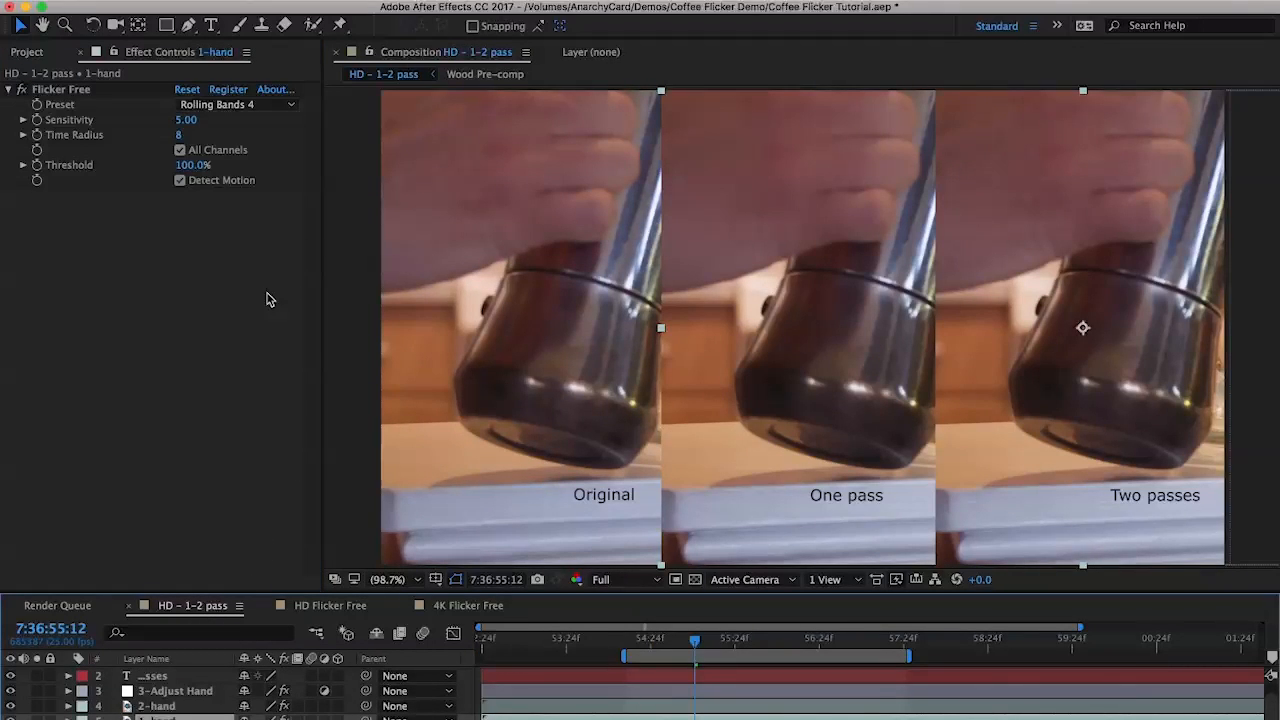
pyautogui.moveTo(258, 203)
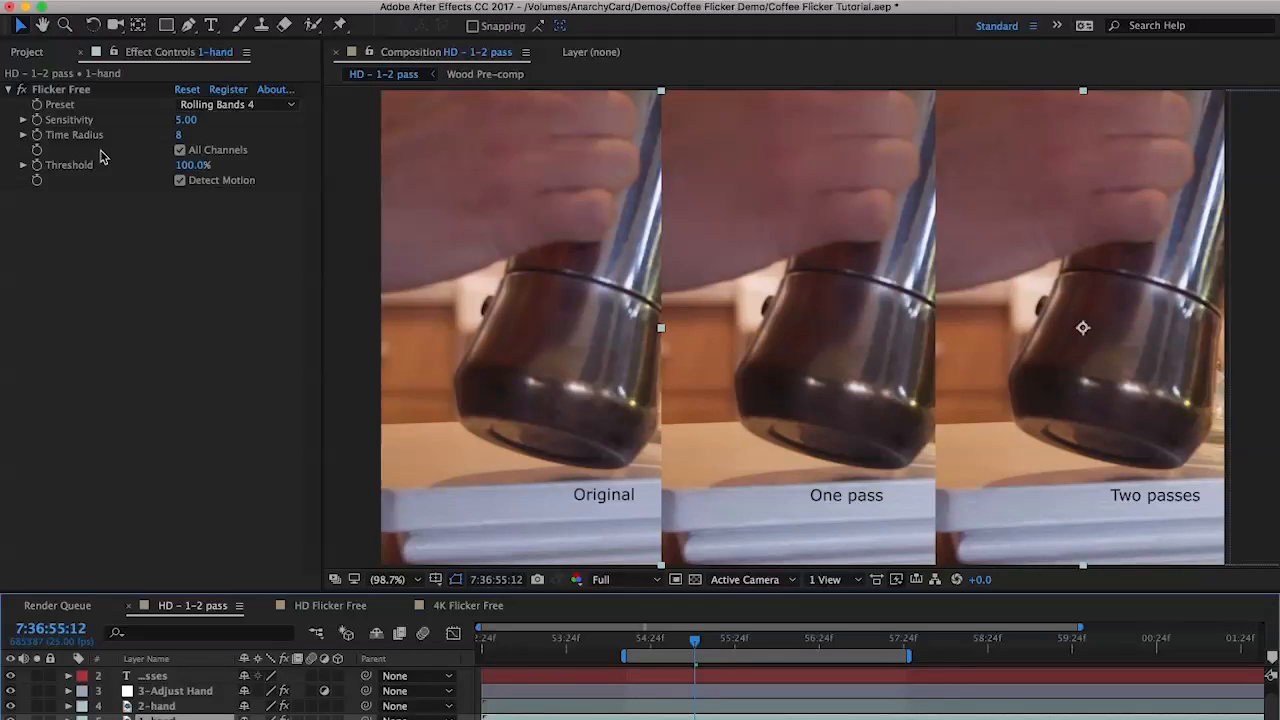
pyautogui.moveTo(135, 138)
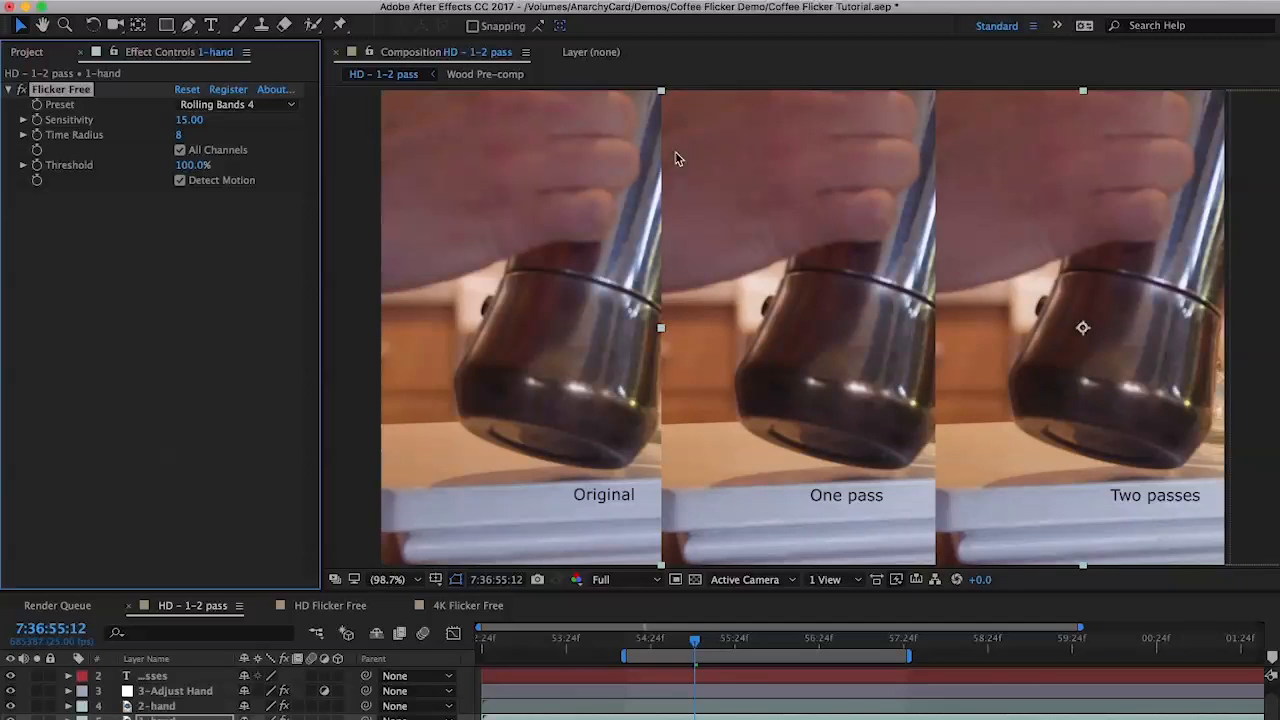
pyautogui.moveTo(755, 135)
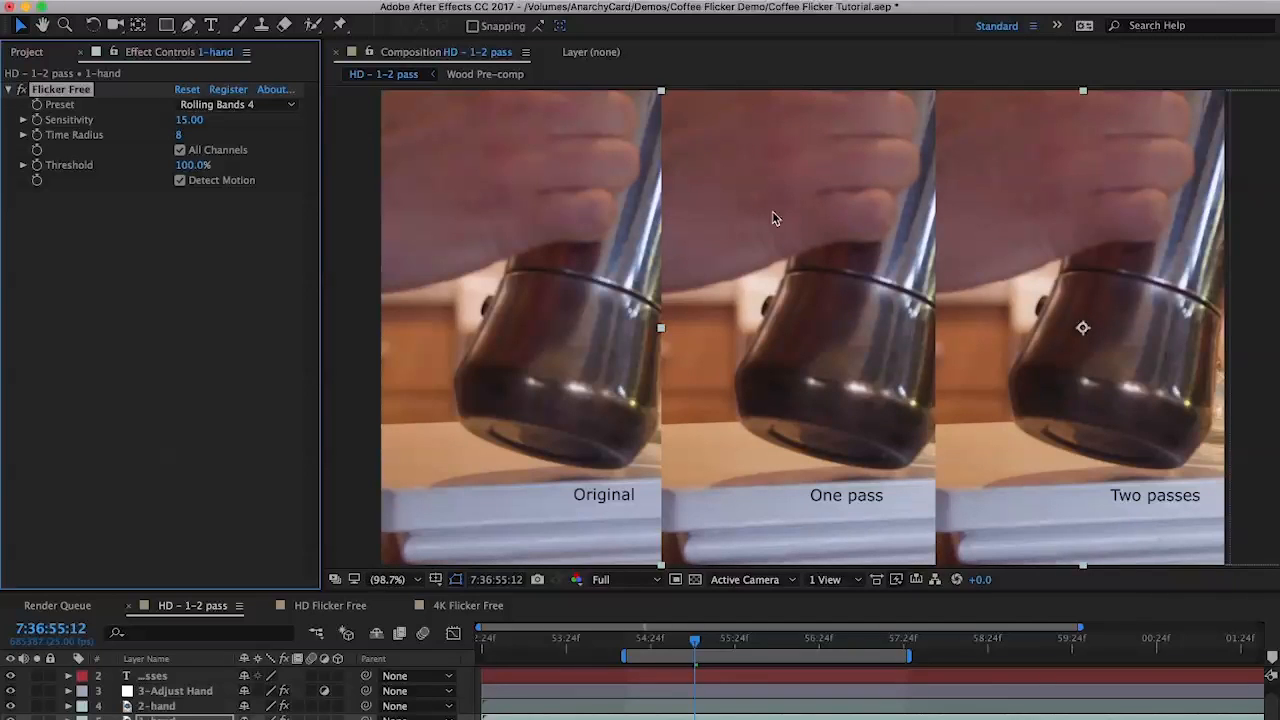
pyautogui.moveTo(785, 175)
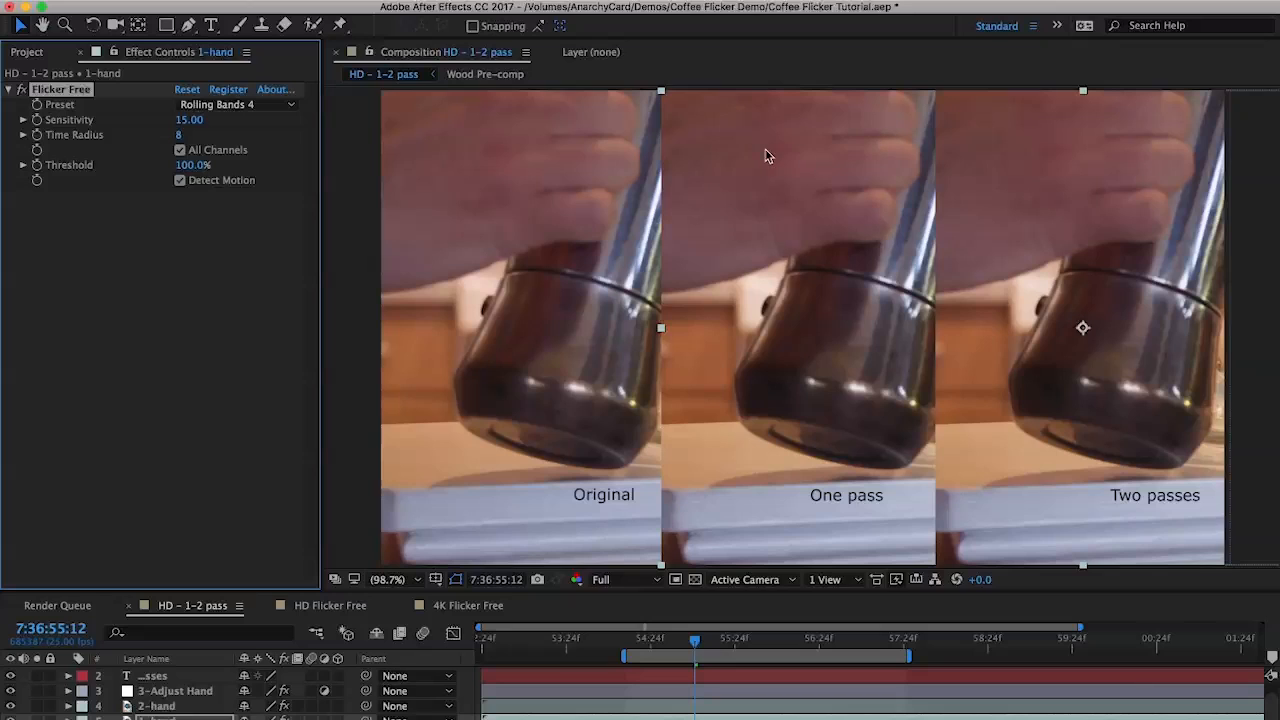
pyautogui.moveTo(775, 182)
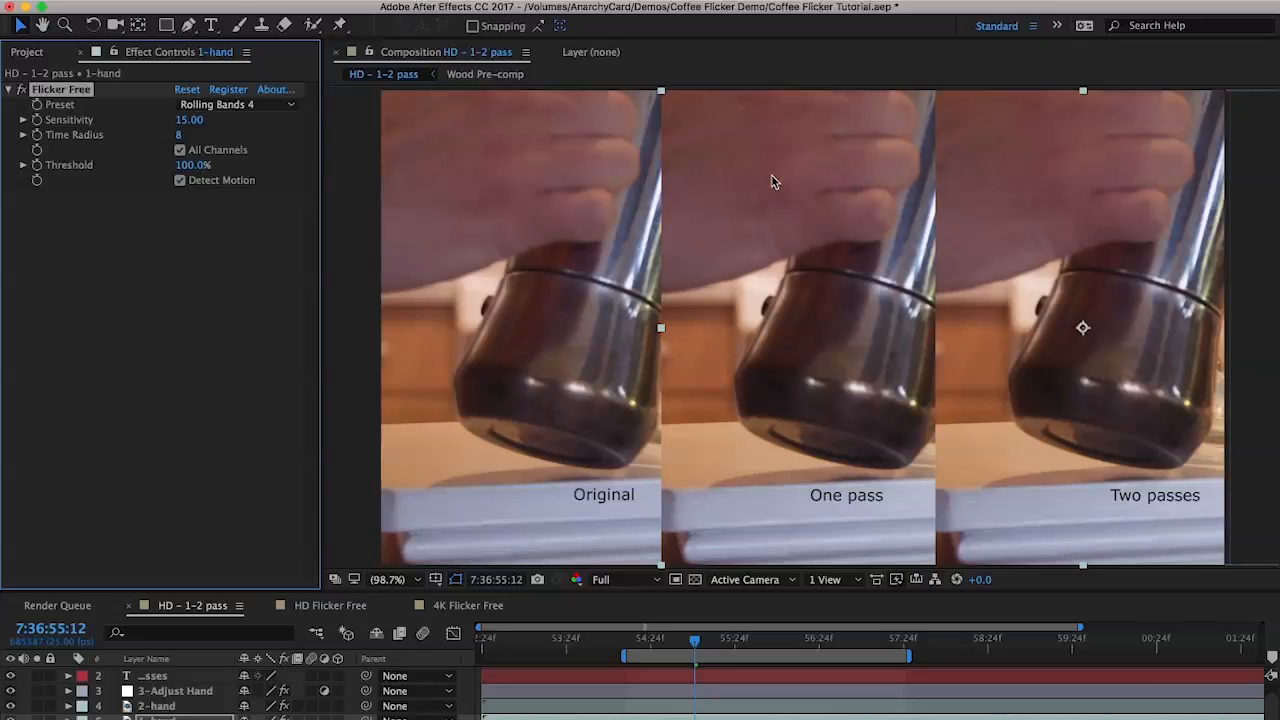
pyautogui.moveTo(762, 196)
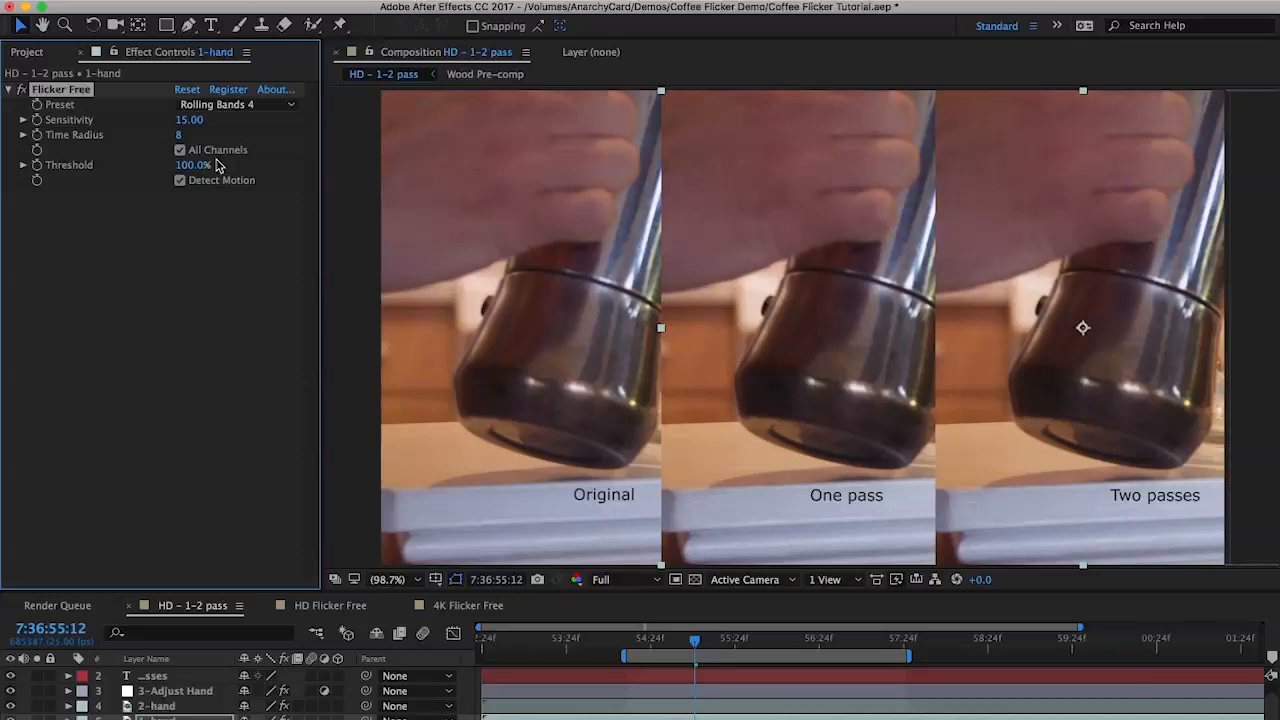
pyautogui.moveTo(480, 120)
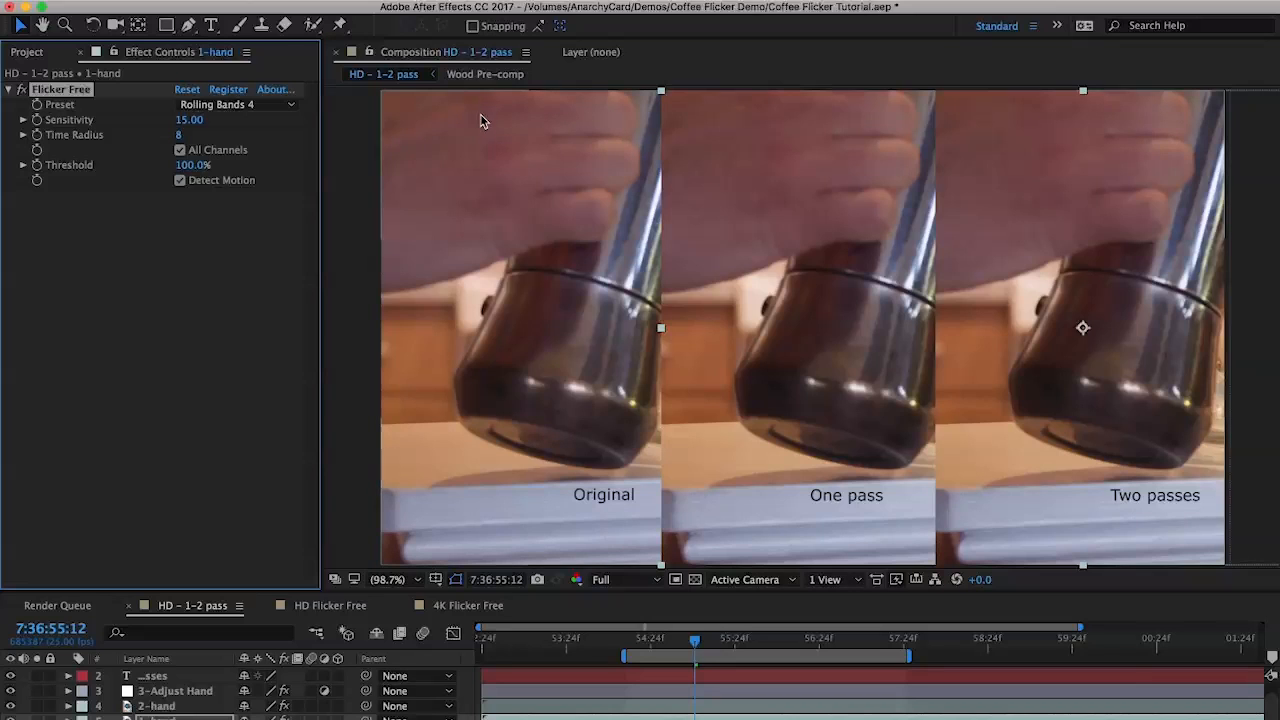
pyautogui.moveTo(583, 170)
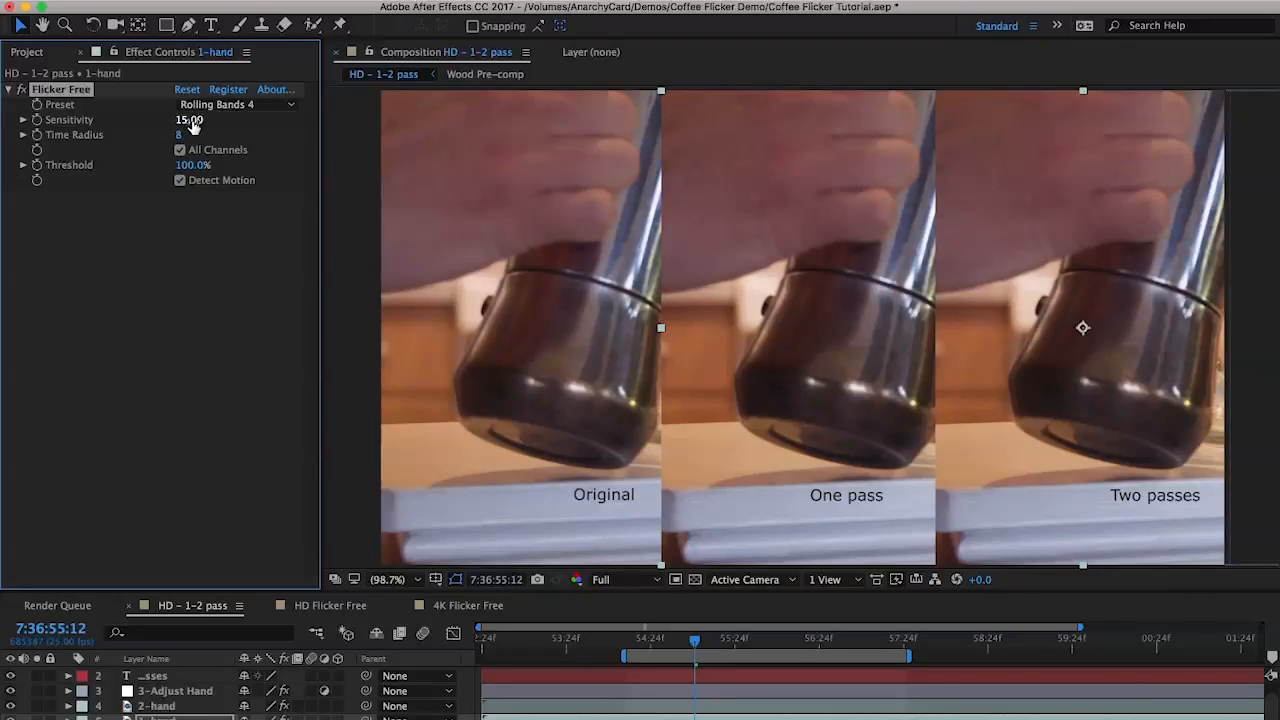
# Scrub the 1-hand Flicker Free Sensitivity from 15.00 down to 5.00
pyautogui.moveTo(188, 119); pyautogui.dragTo(178, 119)
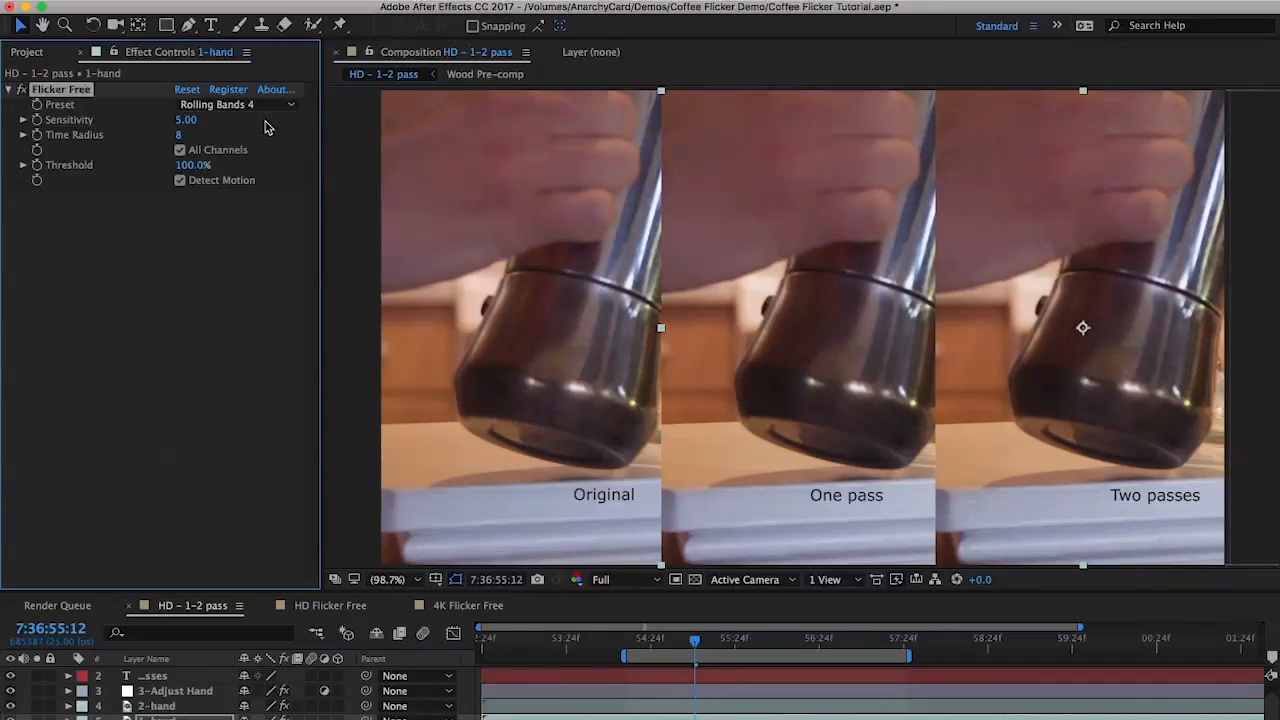
pyautogui.moveTo(234, 140)
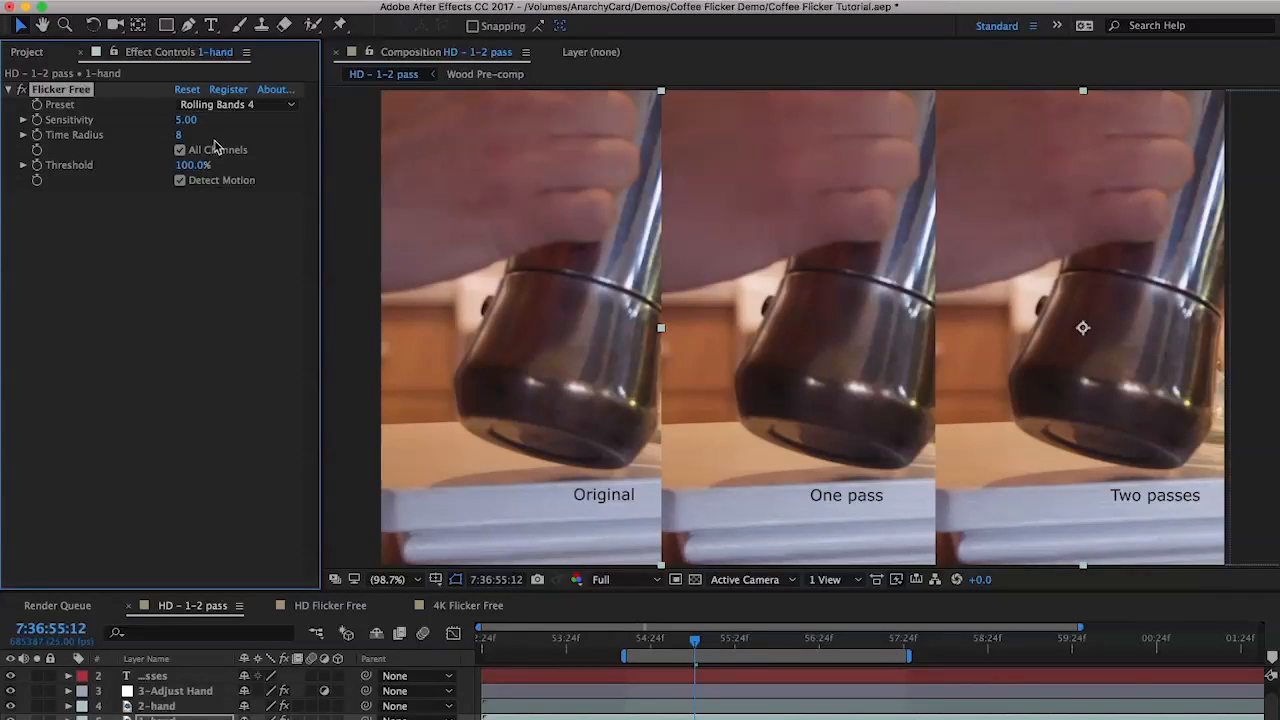
pyautogui.moveTo(765, 180)
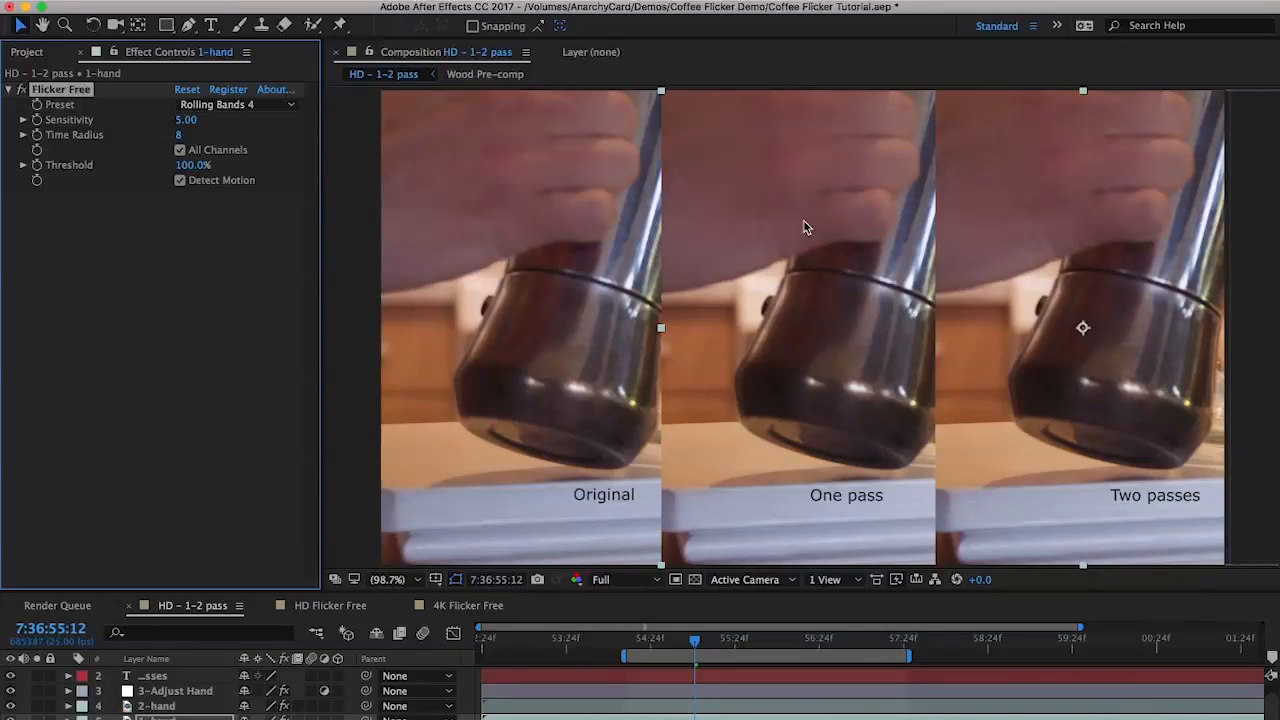
pyautogui.moveTo(812, 205)
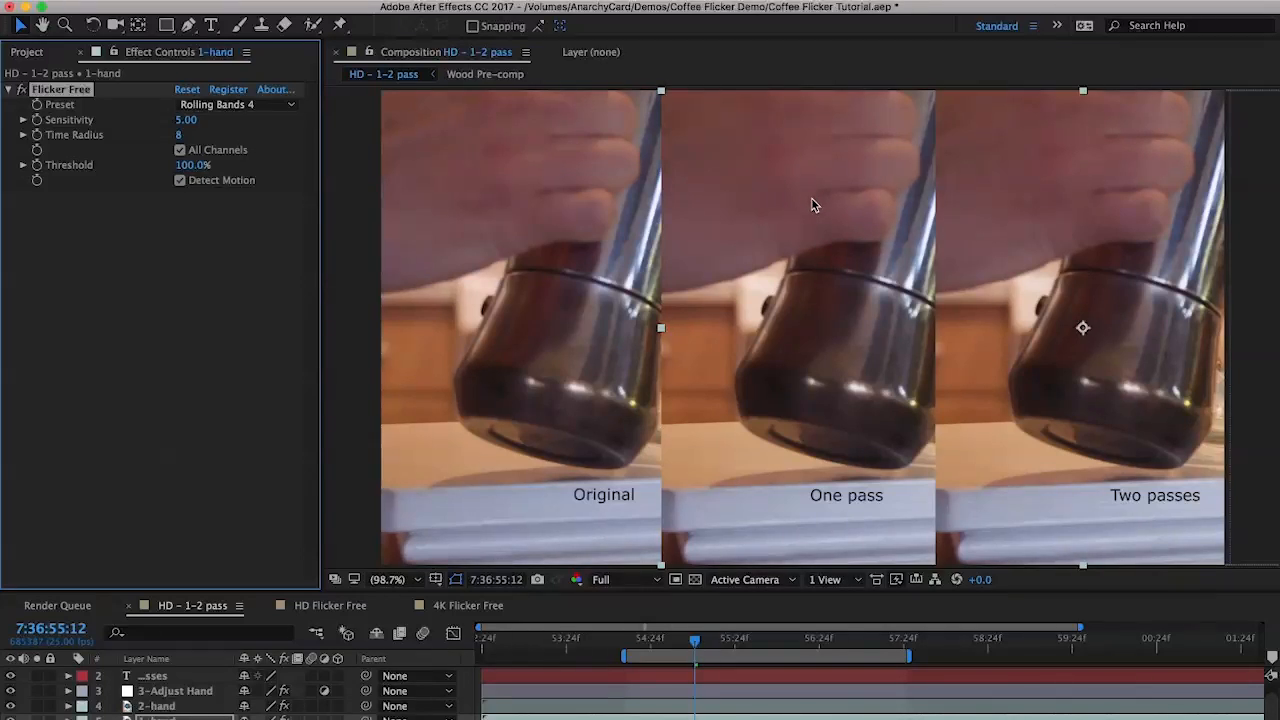
pyautogui.moveTo(787, 230)
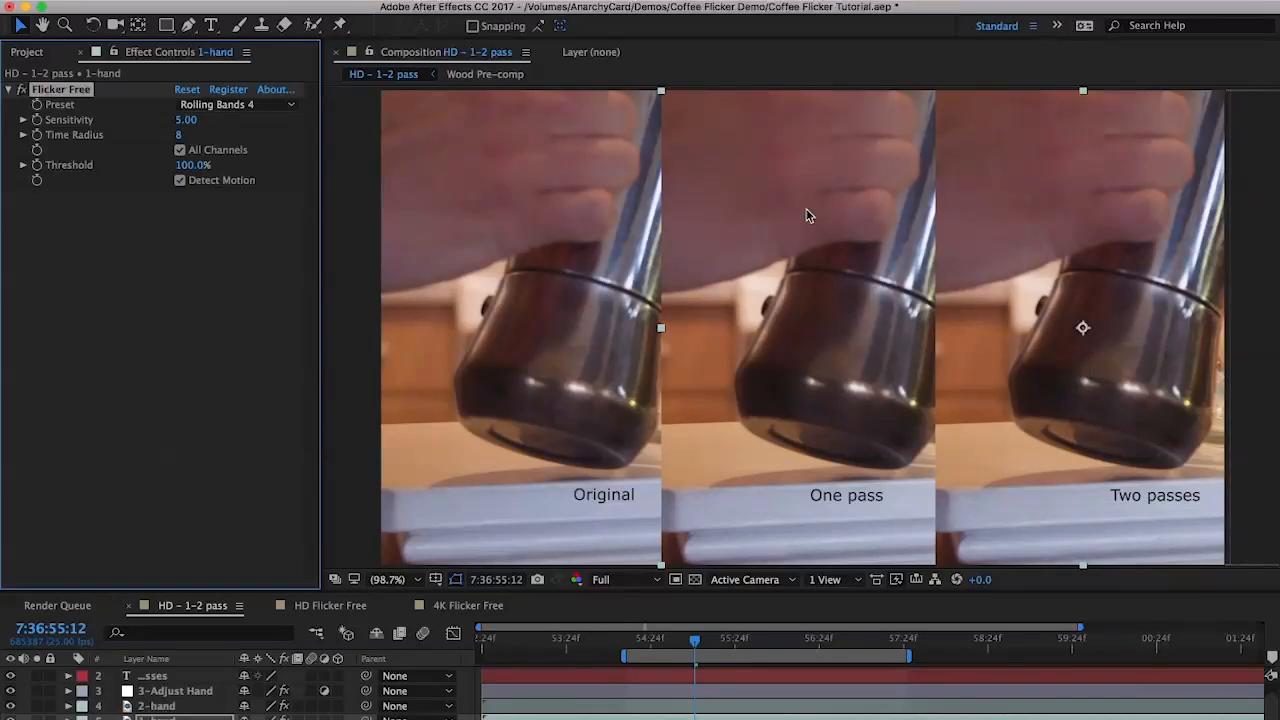
pyautogui.moveTo(795, 168)
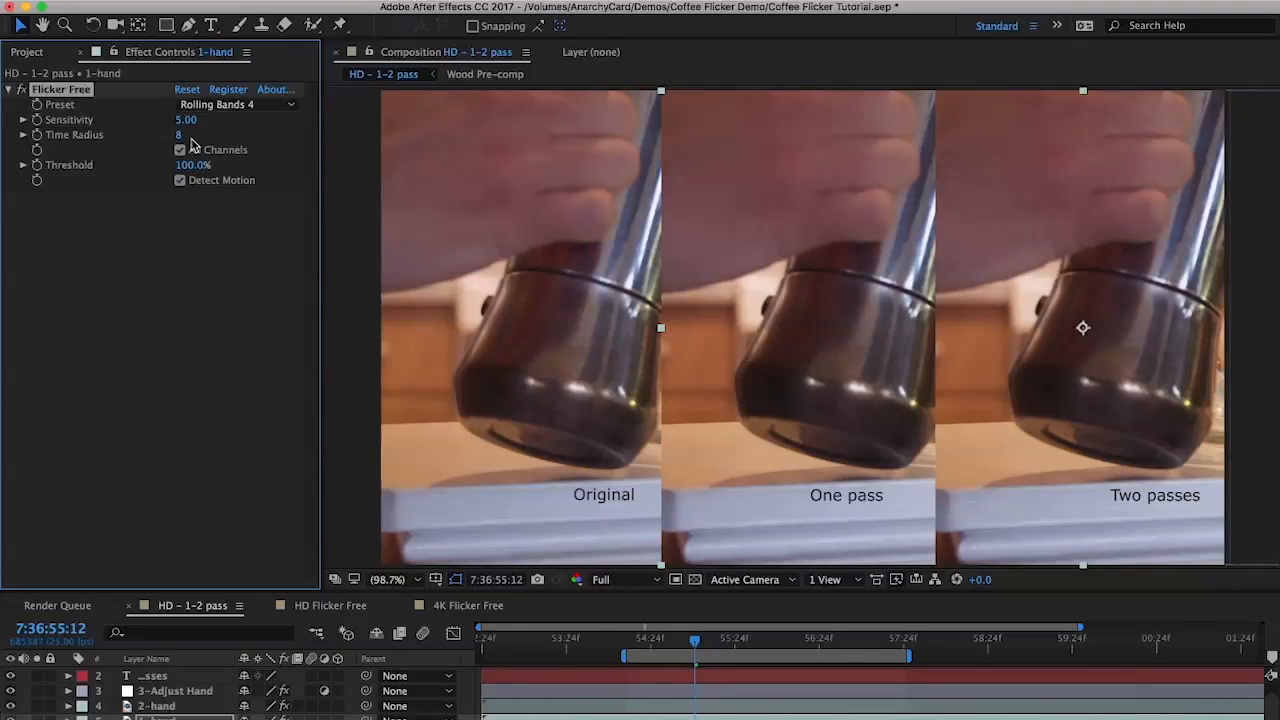
# Select 2-hand and inspect both Flicker Free passes: Time Radius 3 and 8 with motion detection
pyautogui.click(157, 706)
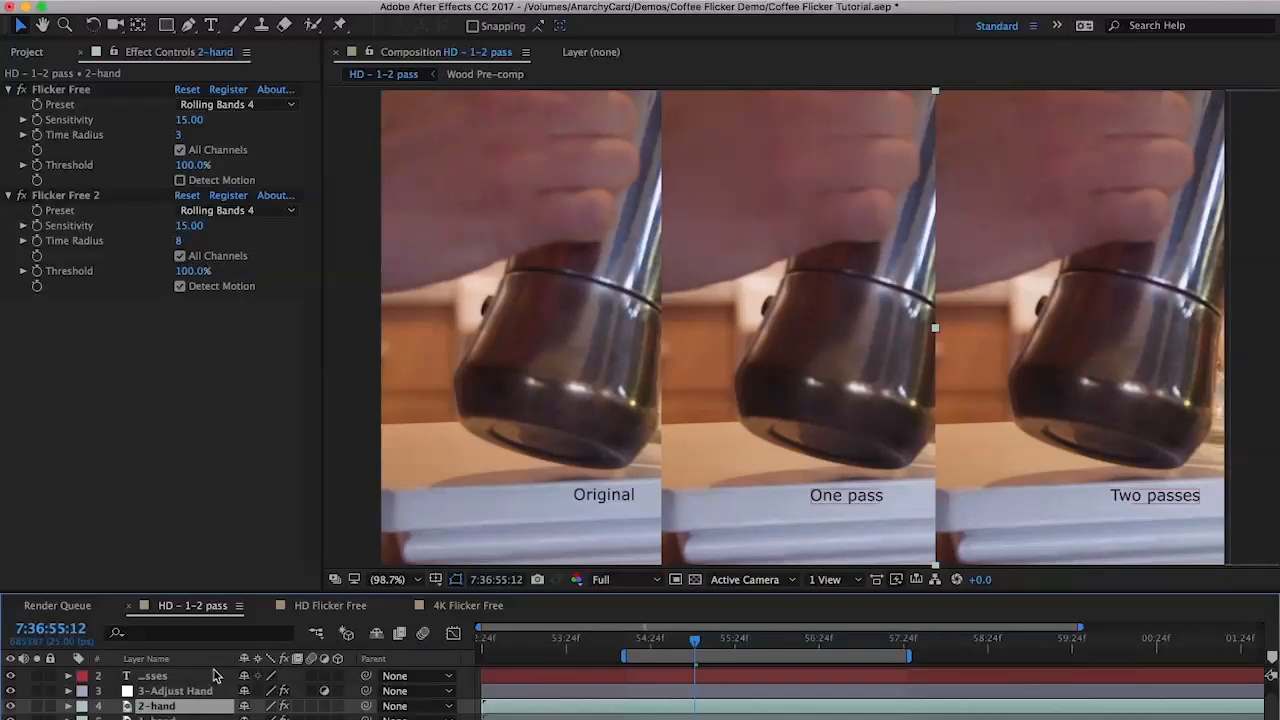
pyautogui.moveTo(265, 373)
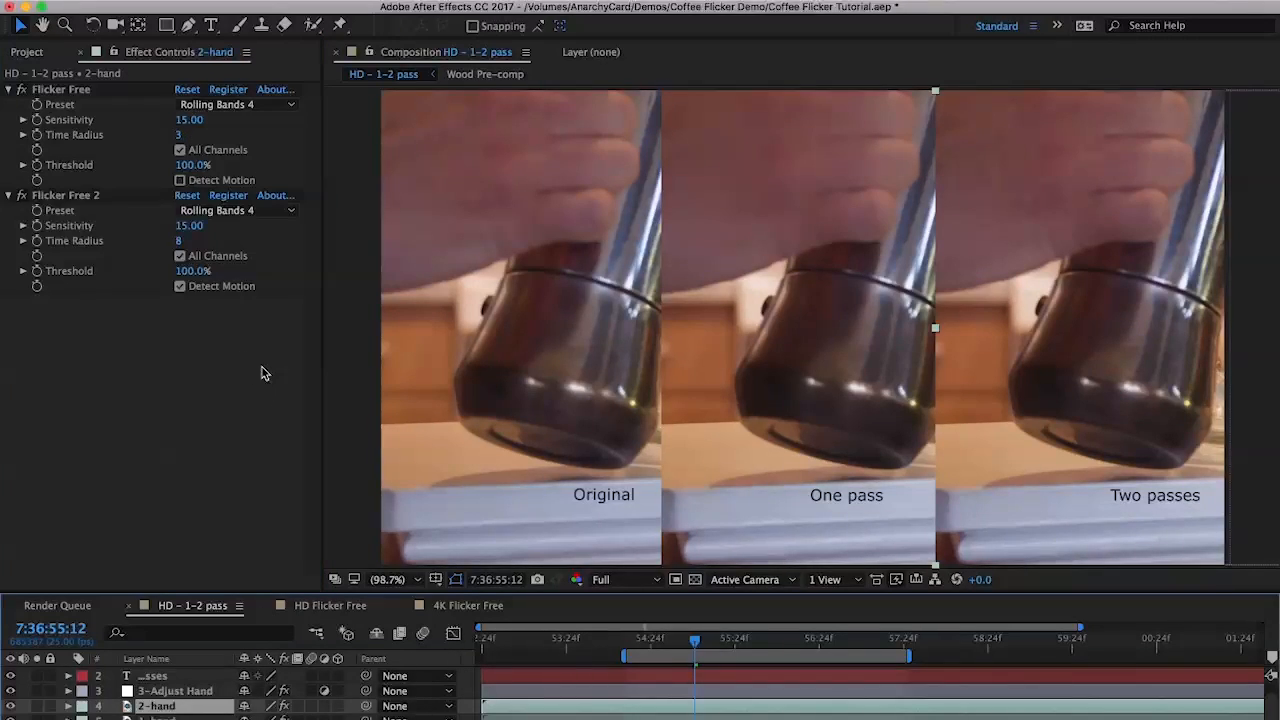
pyautogui.moveTo(1107, 477)
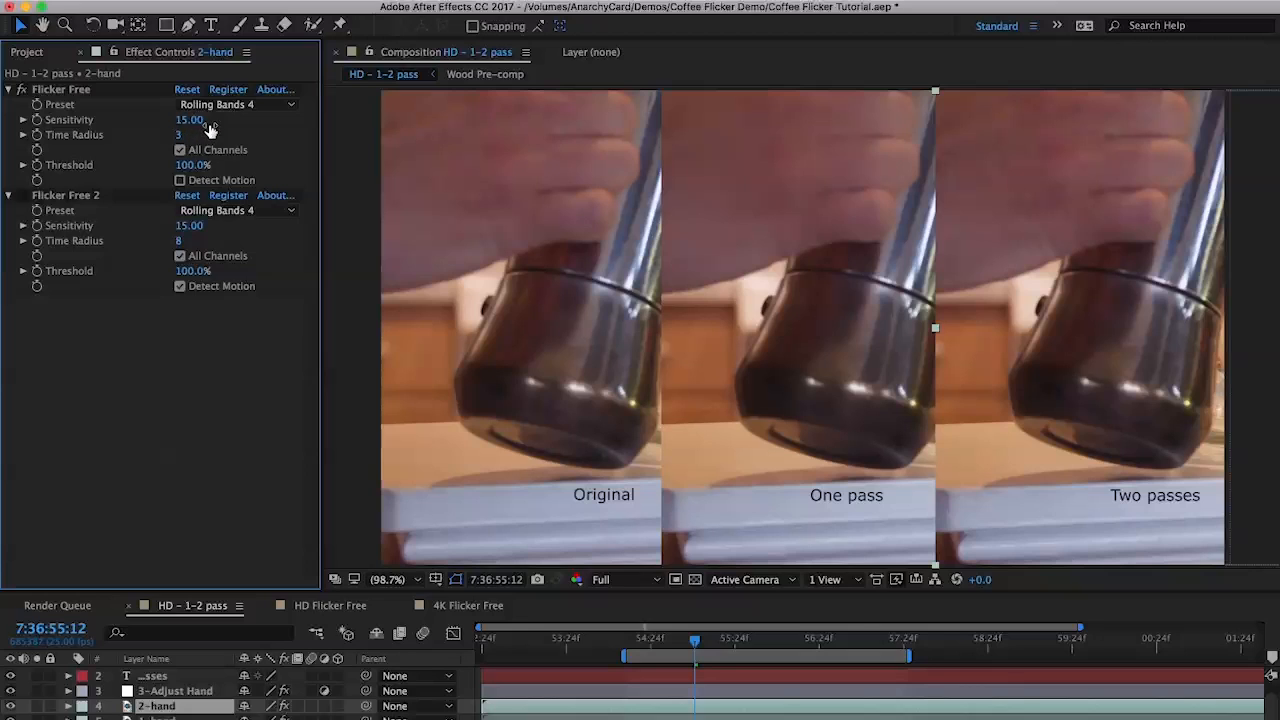
pyautogui.moveTo(197, 184)
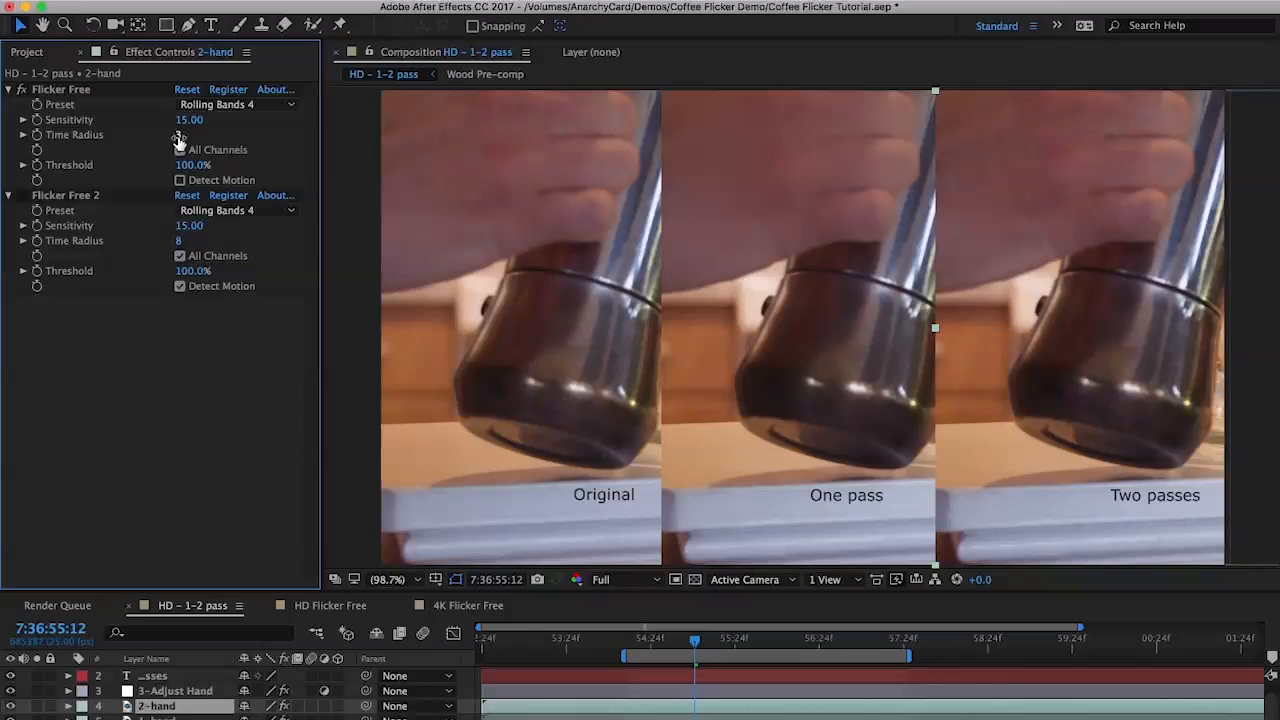
pyautogui.moveTo(180, 138)
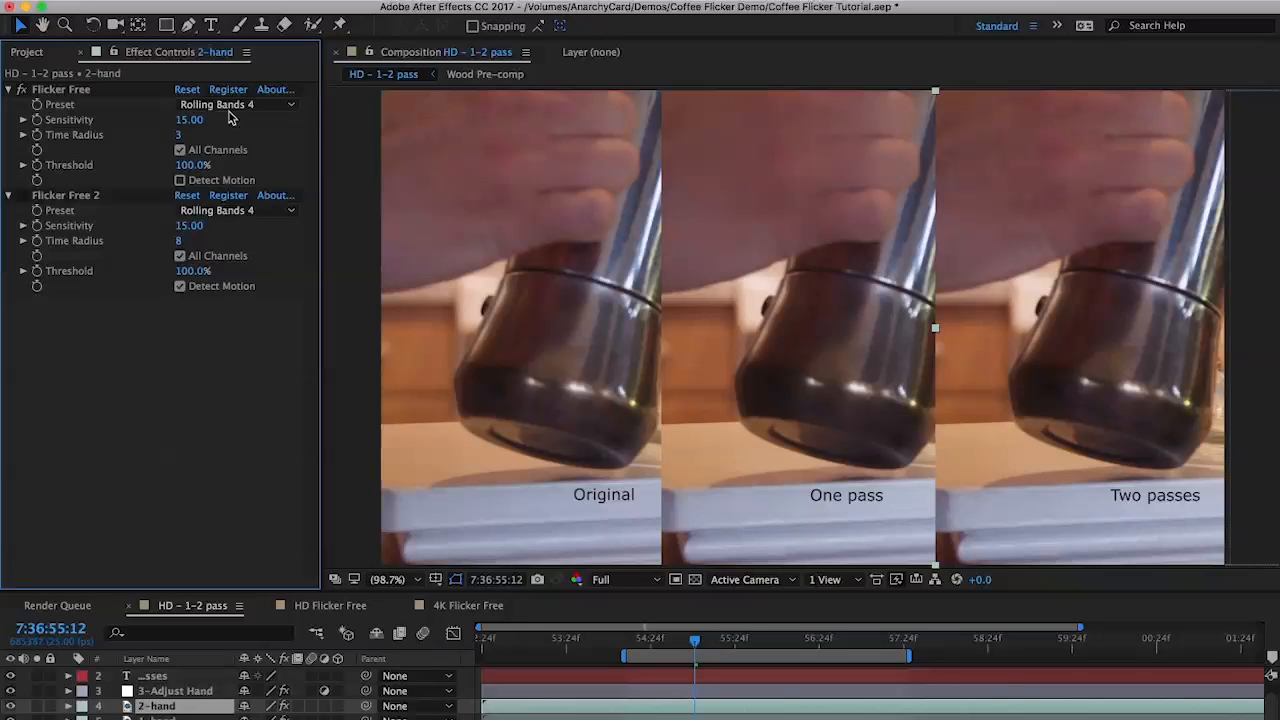
pyautogui.moveTo(225, 150)
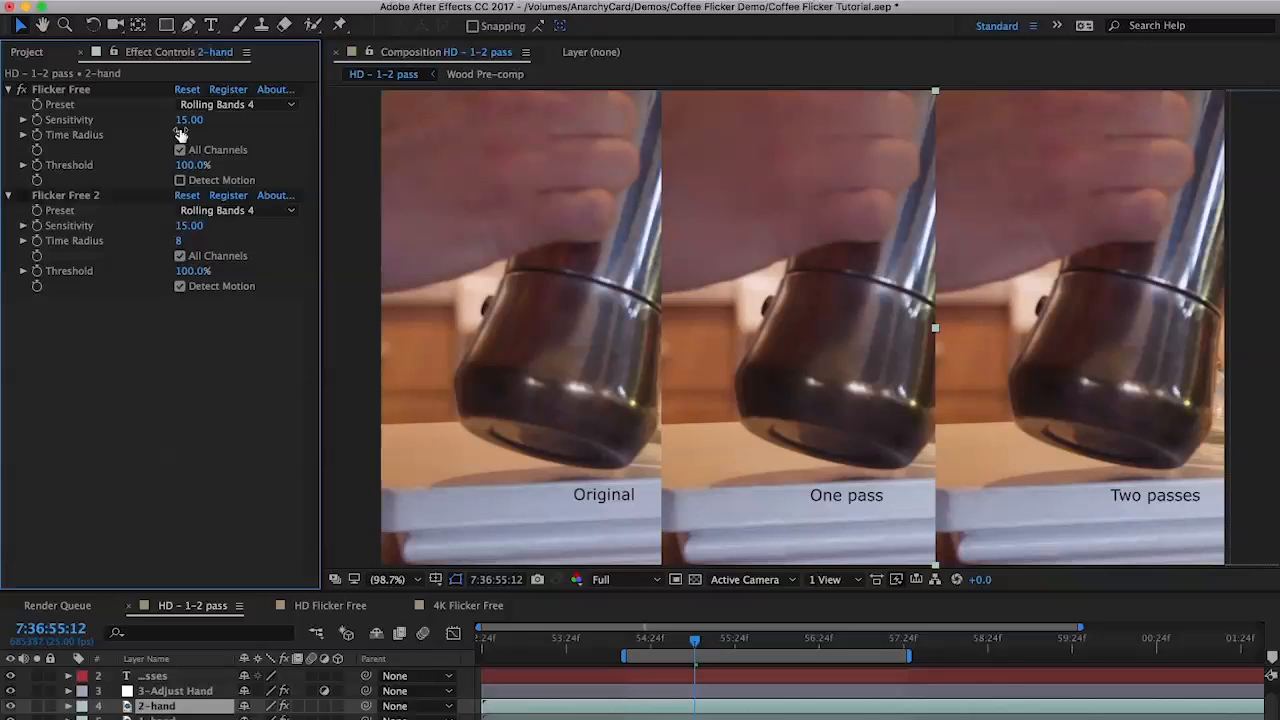
pyautogui.click(178, 135)
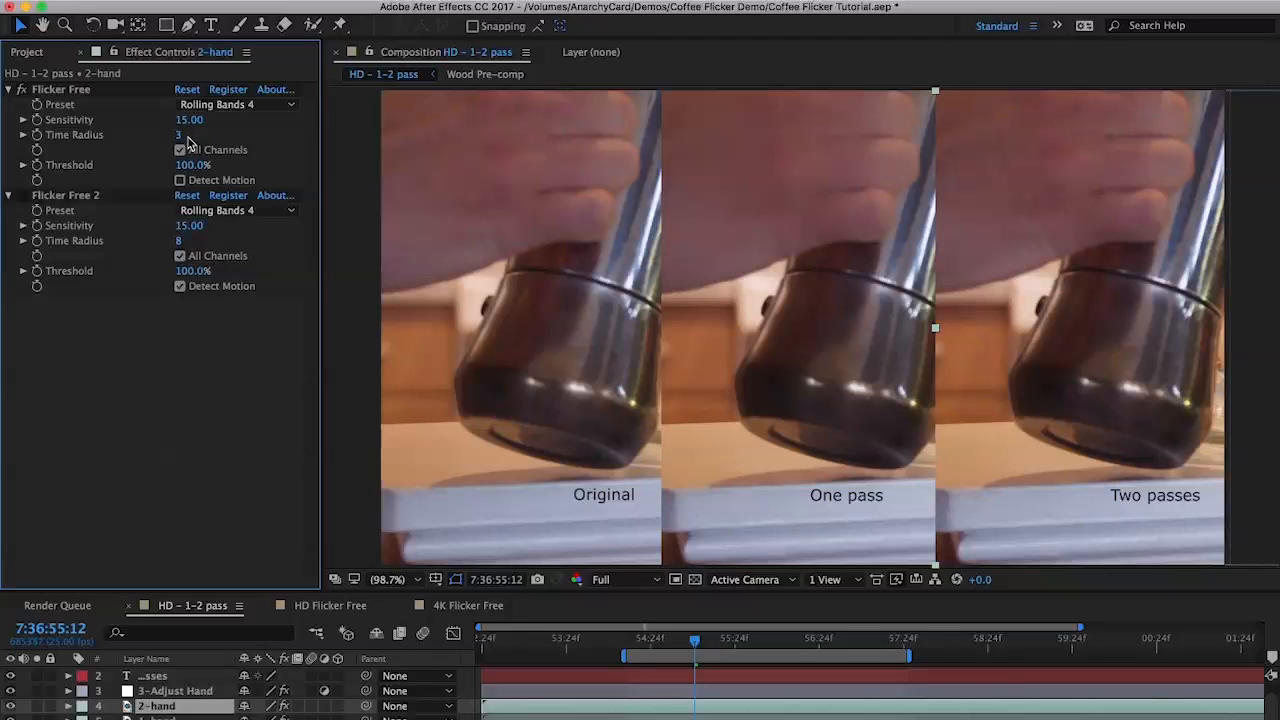
pyautogui.moveTo(197, 140)
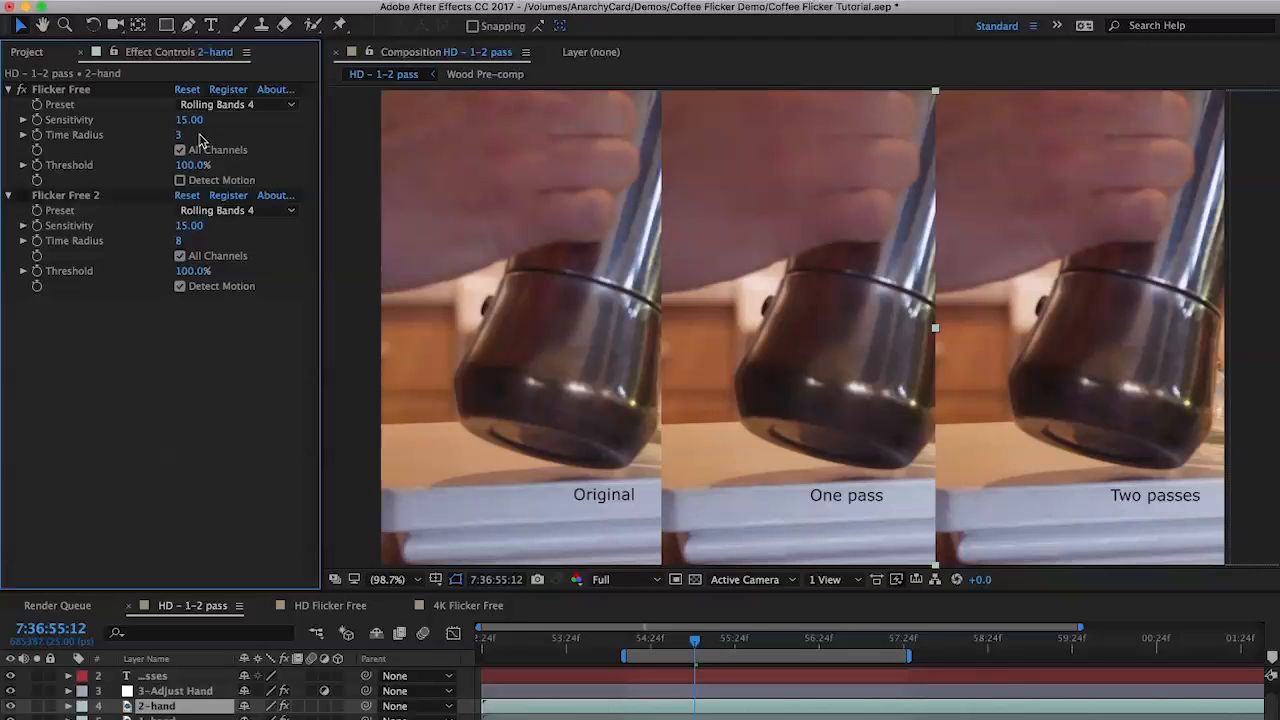
pyautogui.moveTo(185, 134)
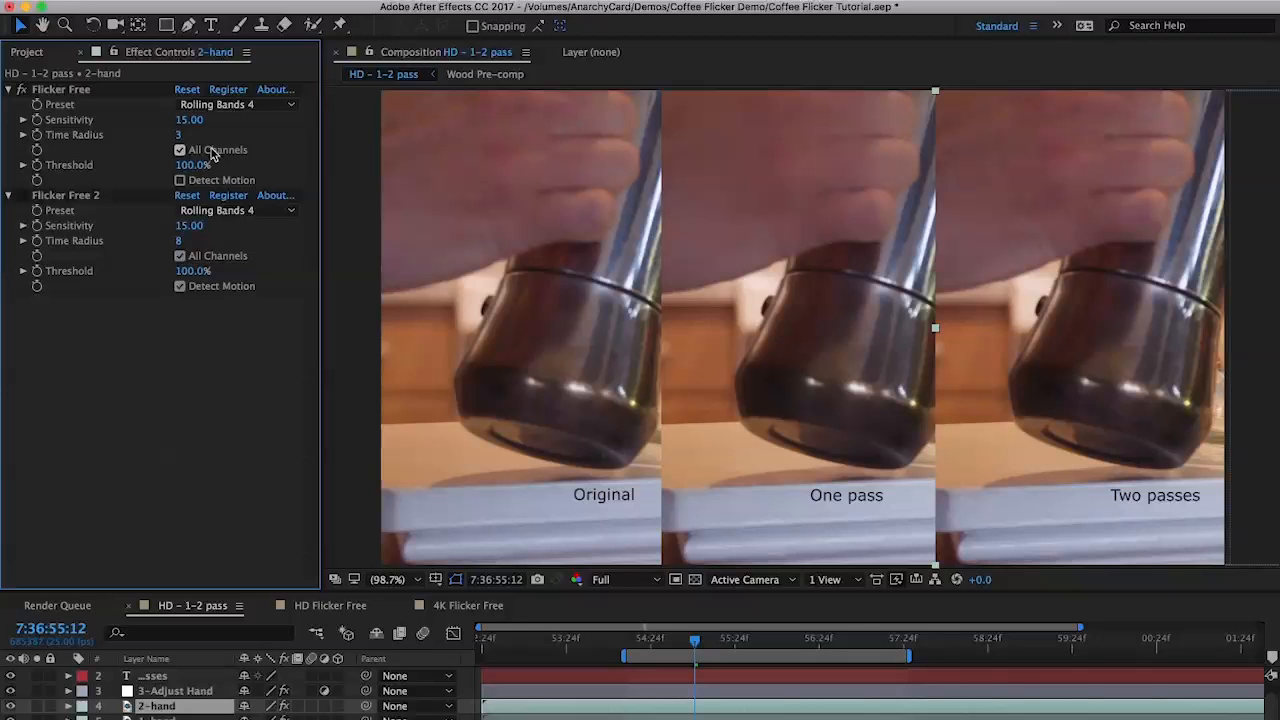
pyautogui.moveTo(235, 137)
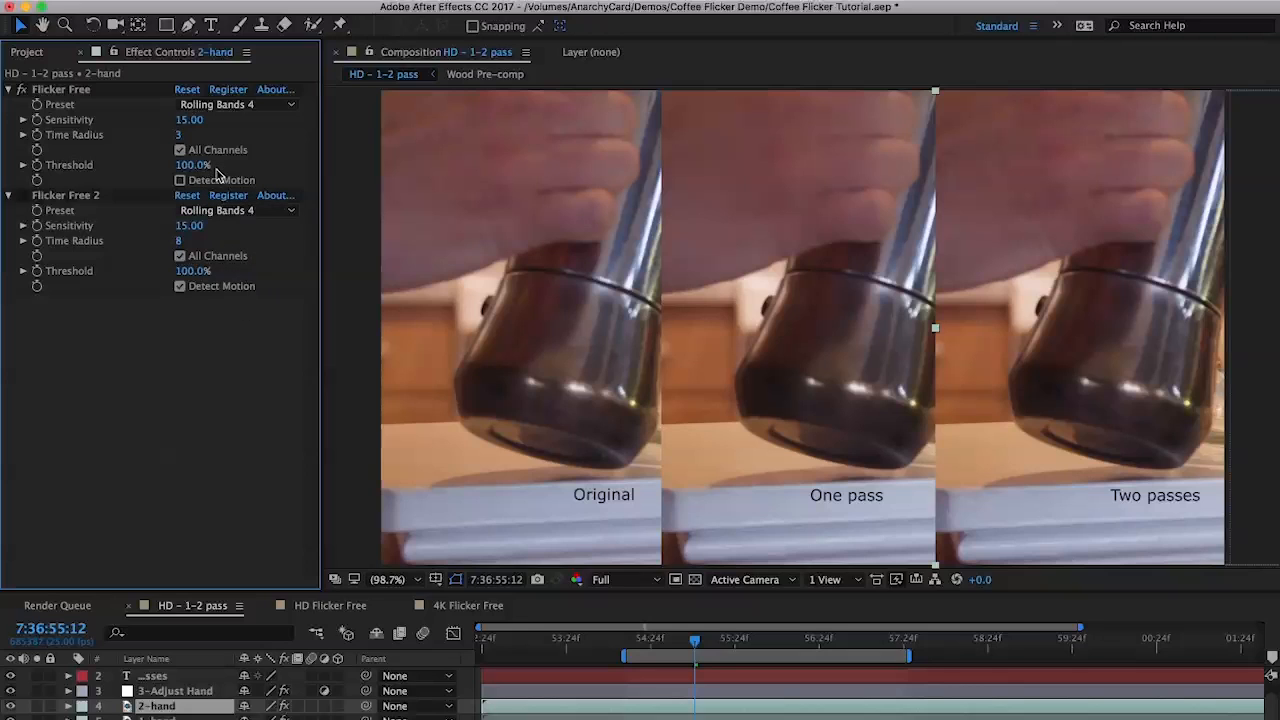
pyautogui.moveTo(220, 130)
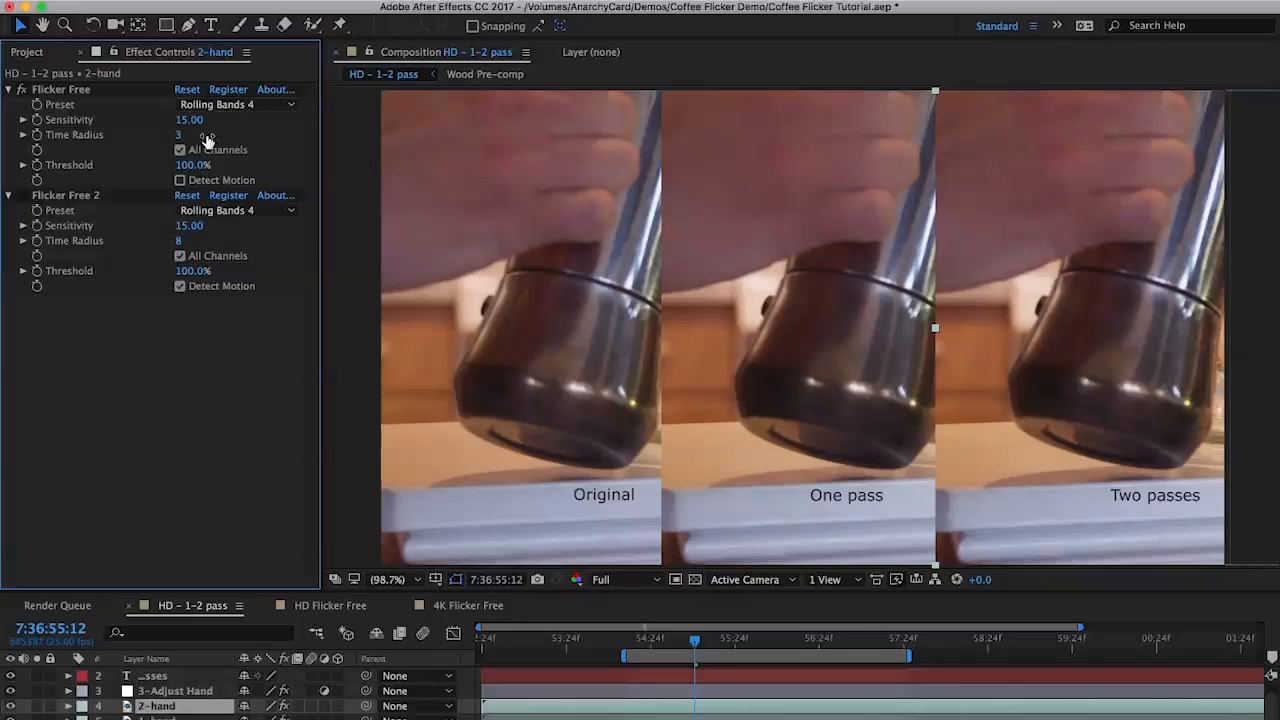
pyautogui.moveTo(225, 157)
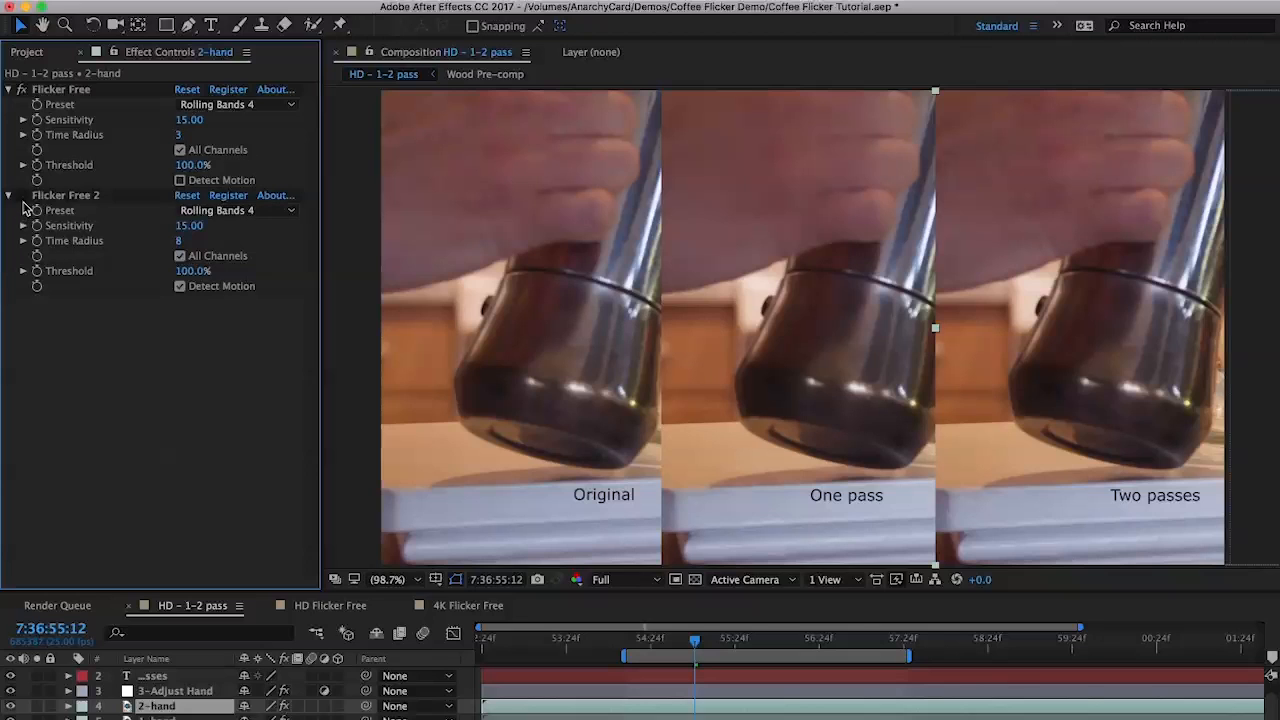
pyautogui.moveTo(316, 230)
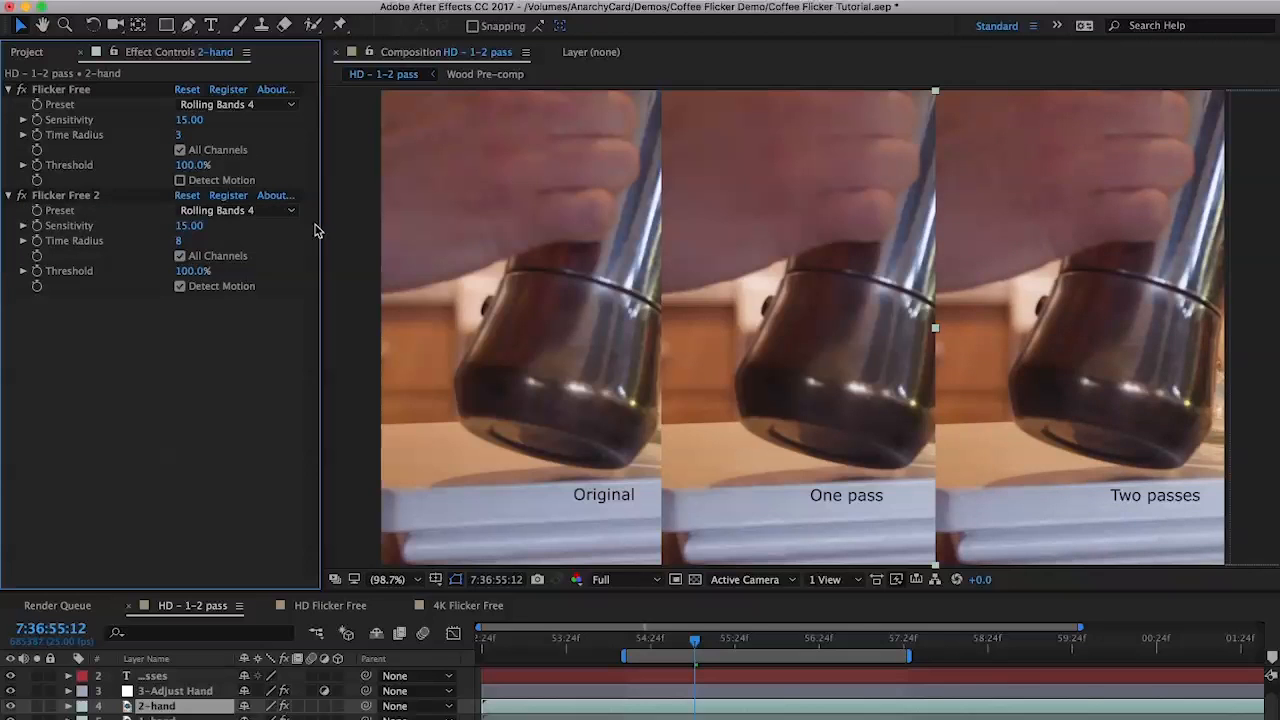
pyautogui.click(180, 286)
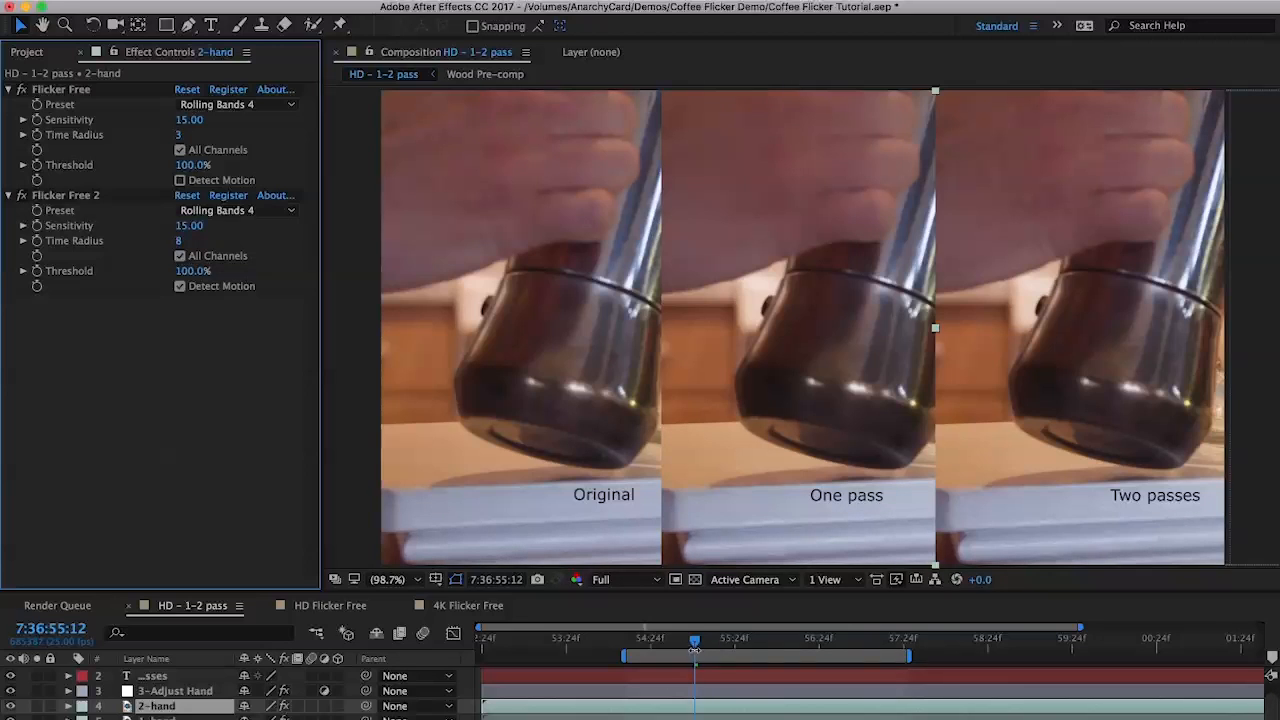
pyautogui.moveTo(697, 648)
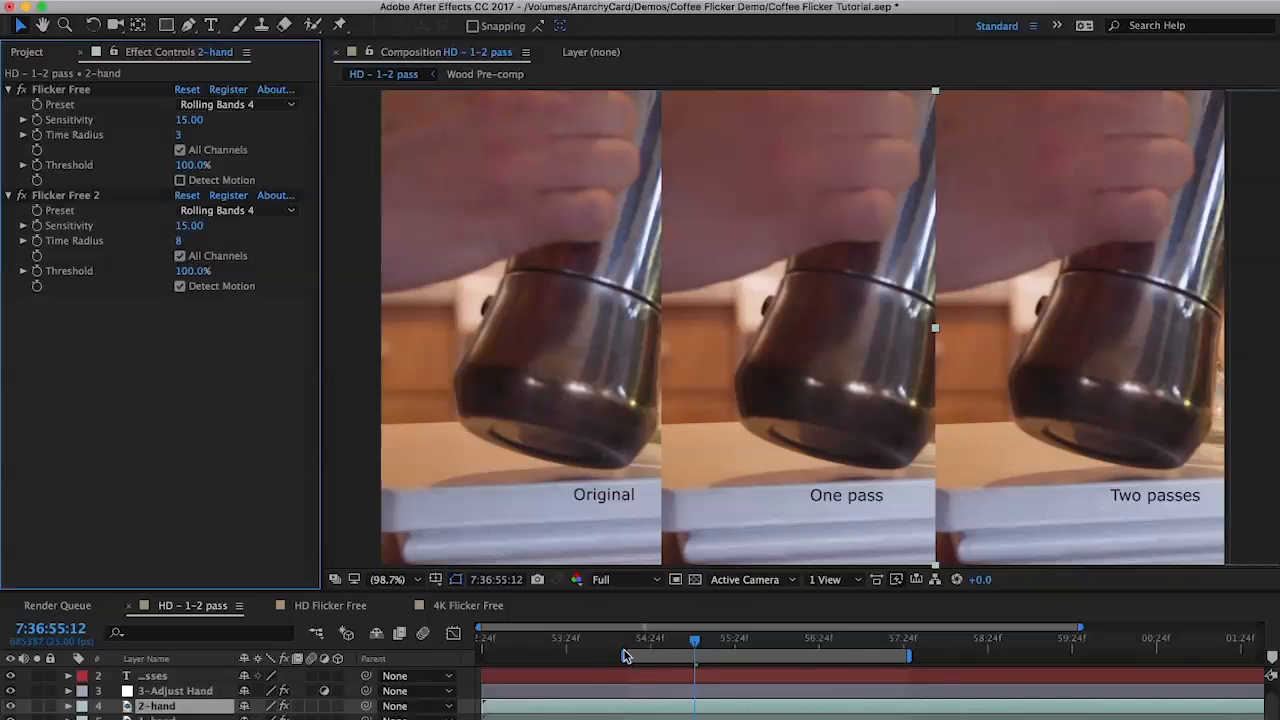
pyautogui.moveTo(630, 655)
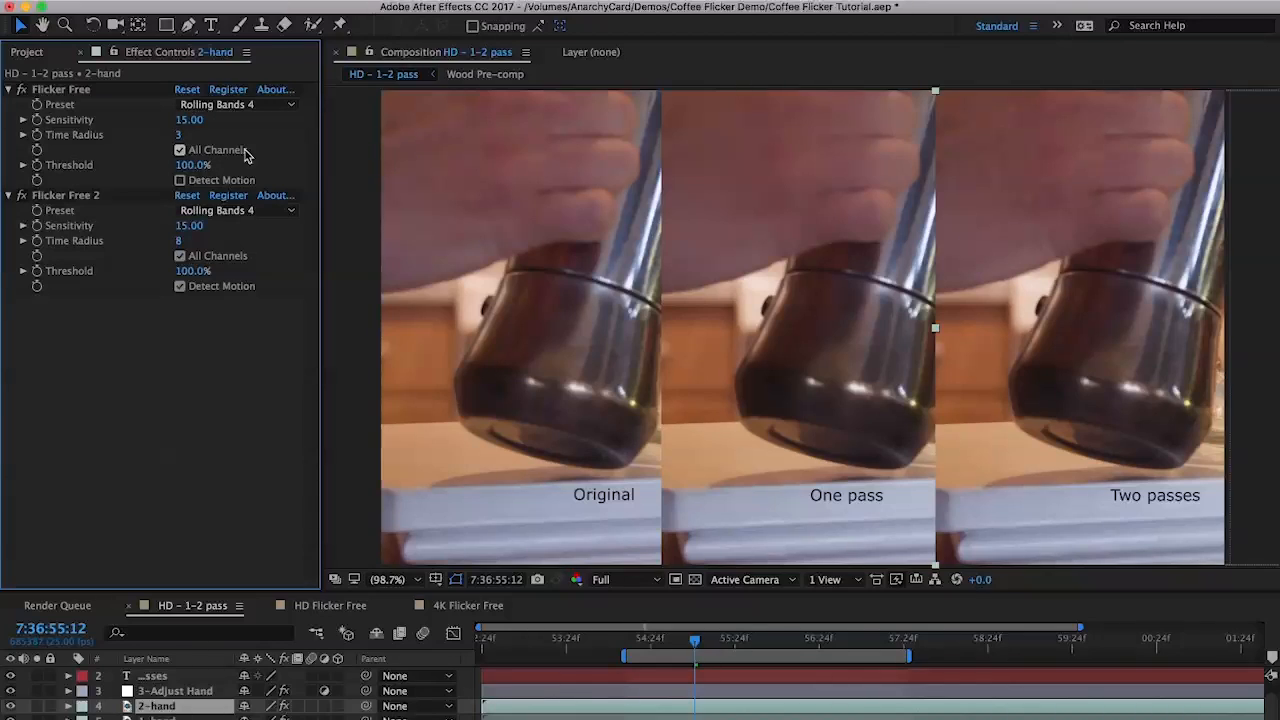
pyautogui.moveTo(244, 149)
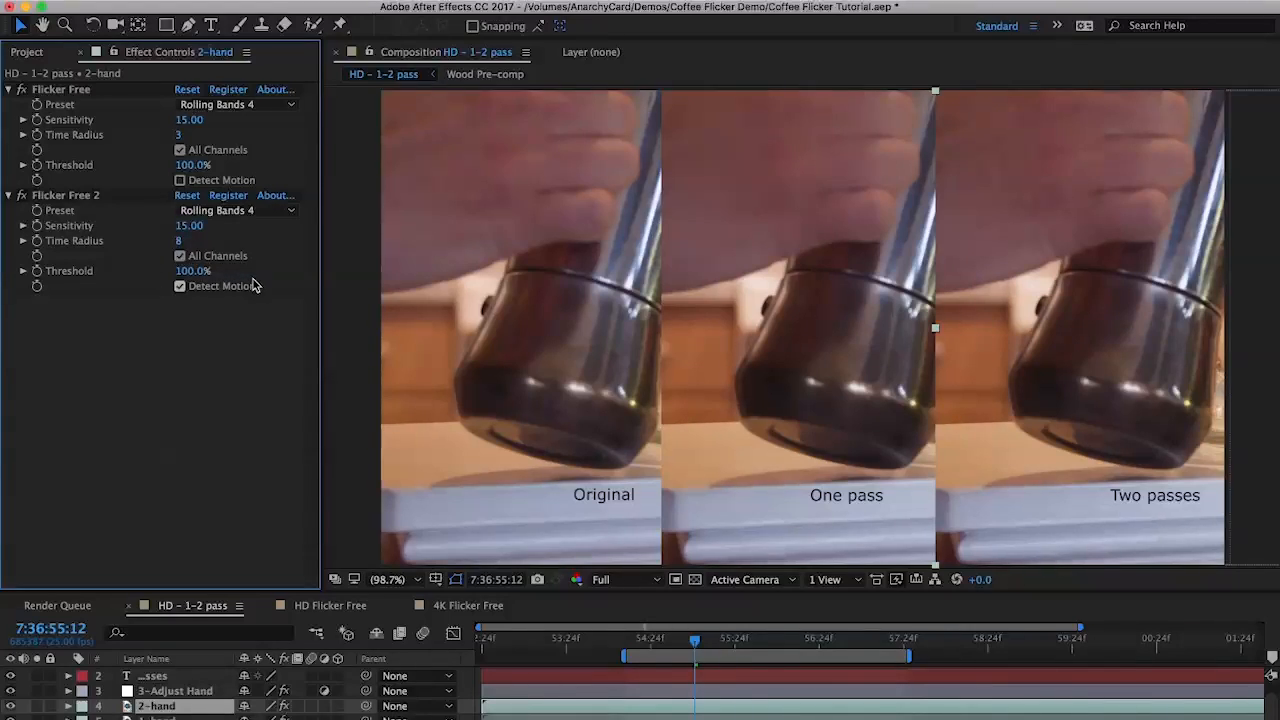
pyautogui.moveTo(213, 300)
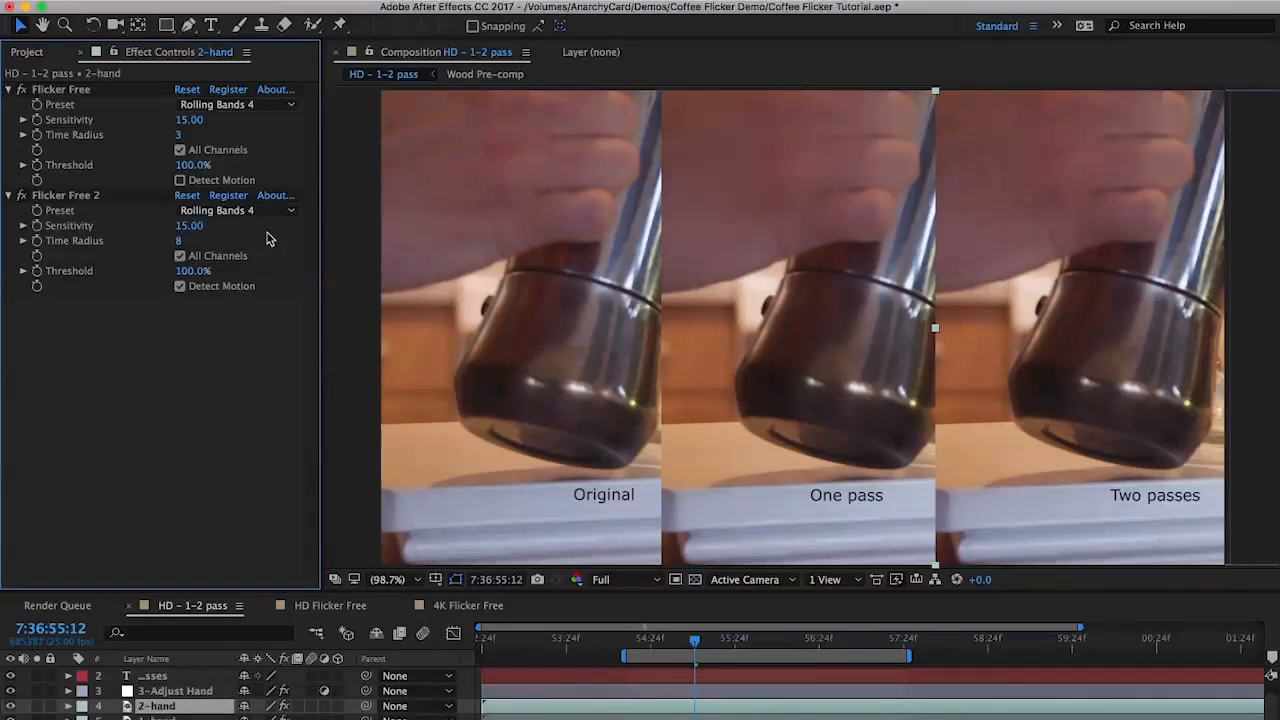
pyautogui.moveTo(985, 214)
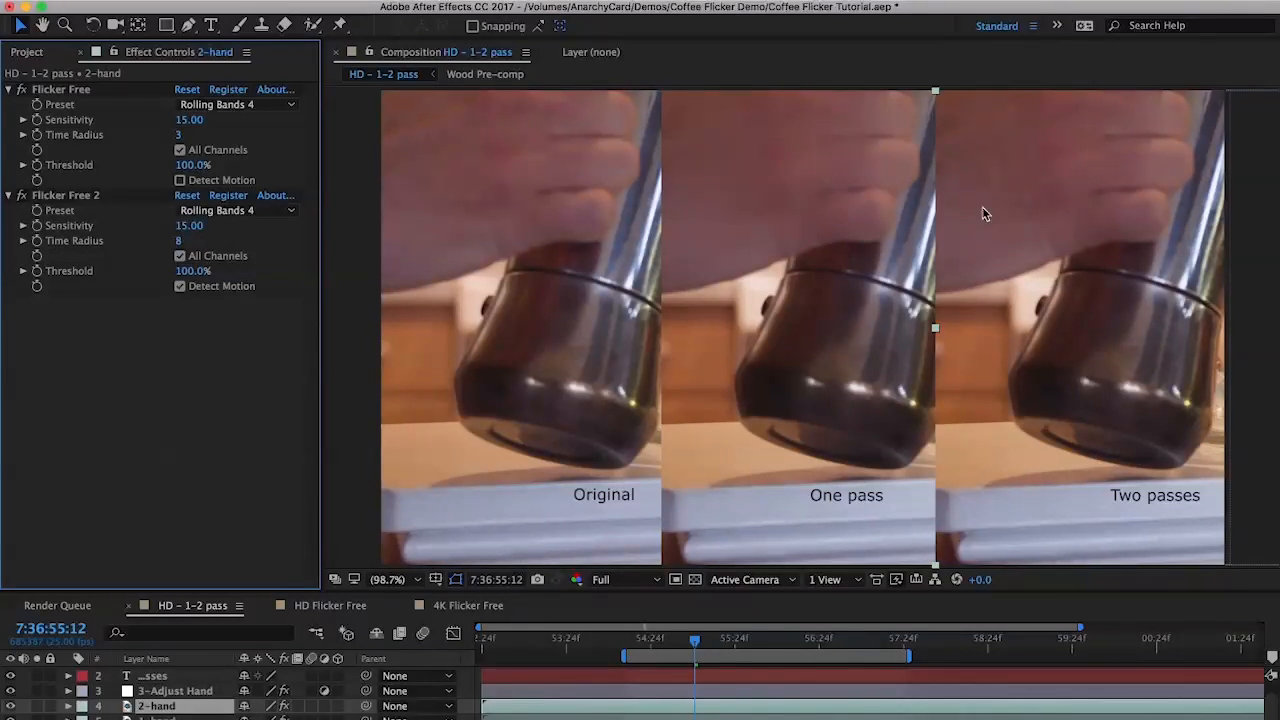
pyautogui.moveTo(1058, 149)
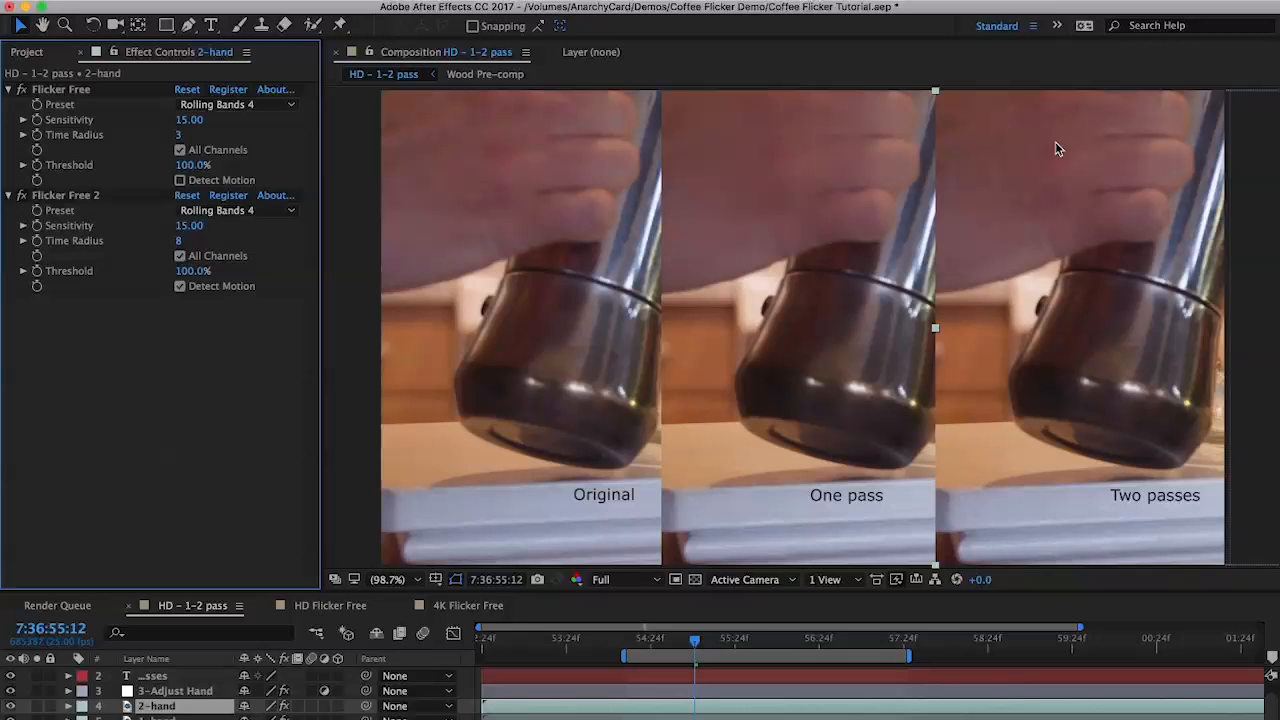
pyautogui.moveTo(1060, 165)
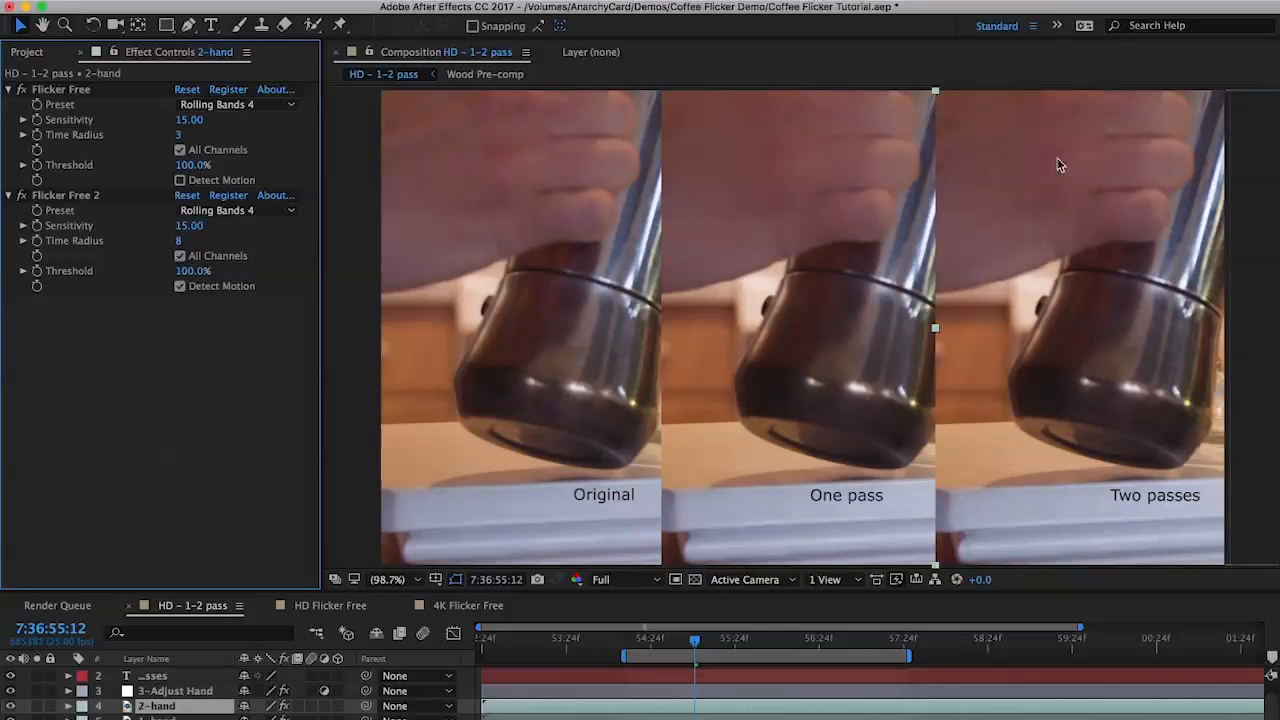
pyautogui.moveTo(1060, 202)
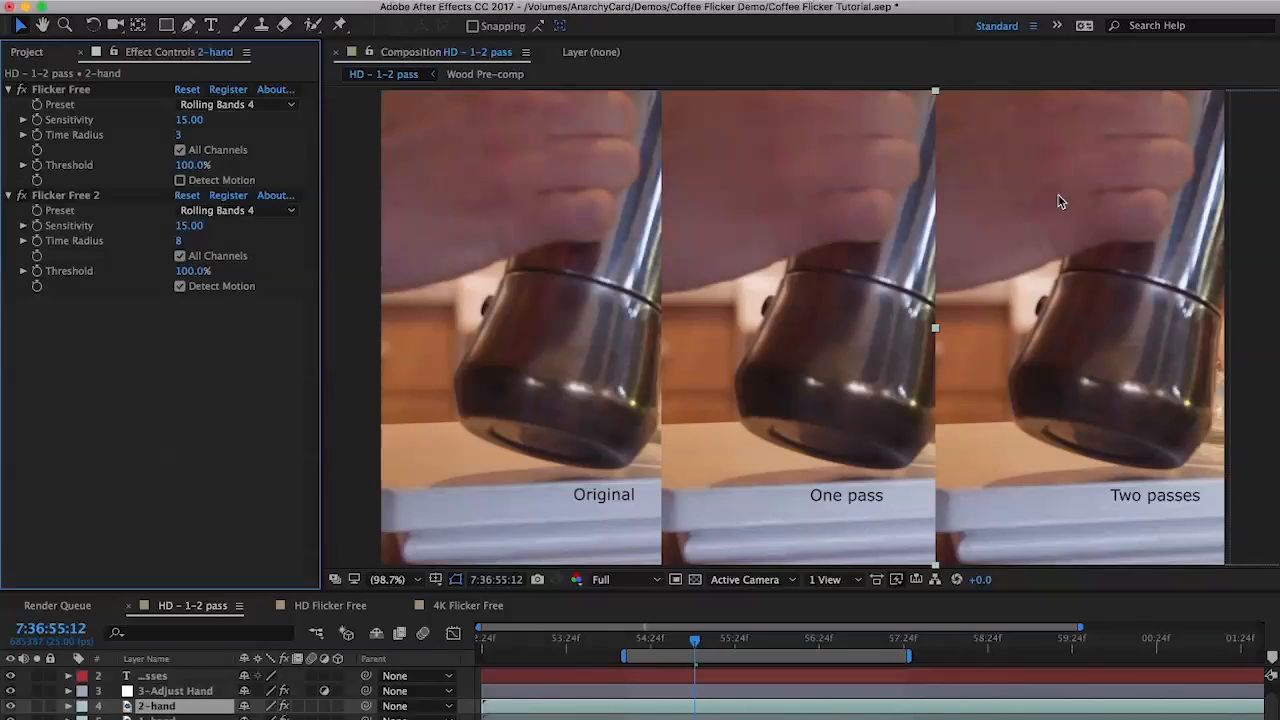
pyautogui.moveTo(1103, 263)
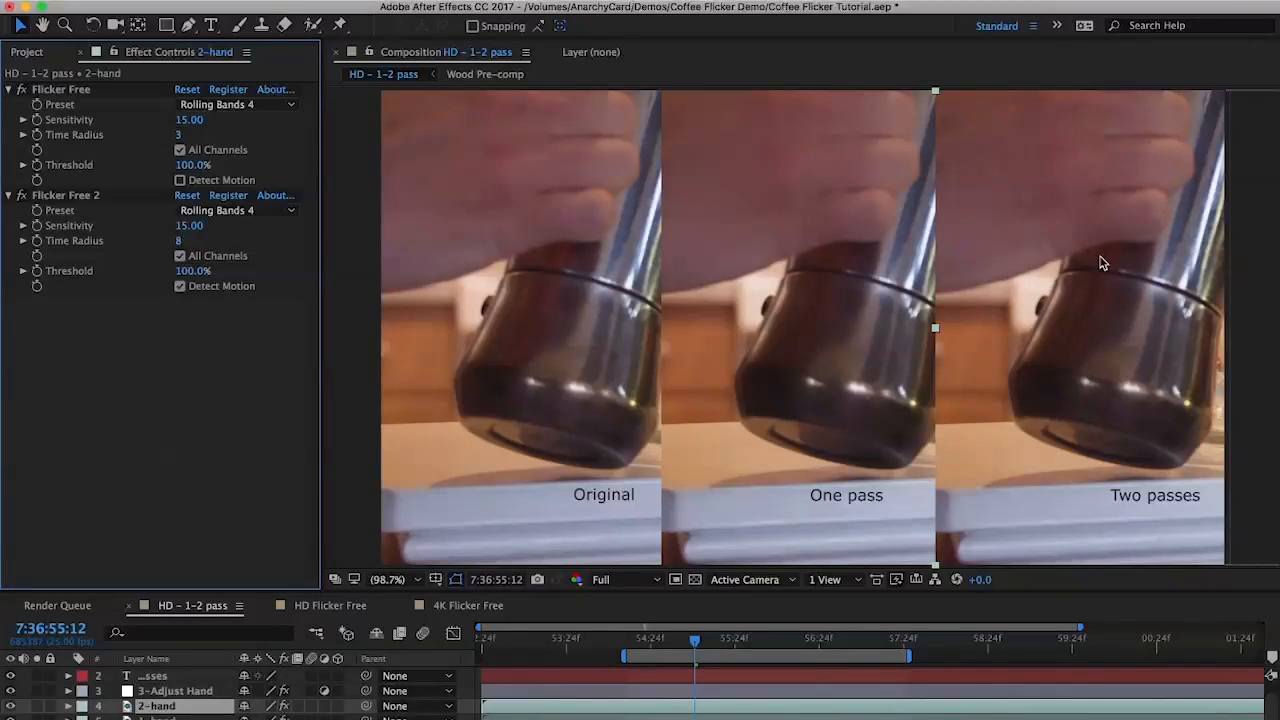
pyautogui.moveTo(1085, 298)
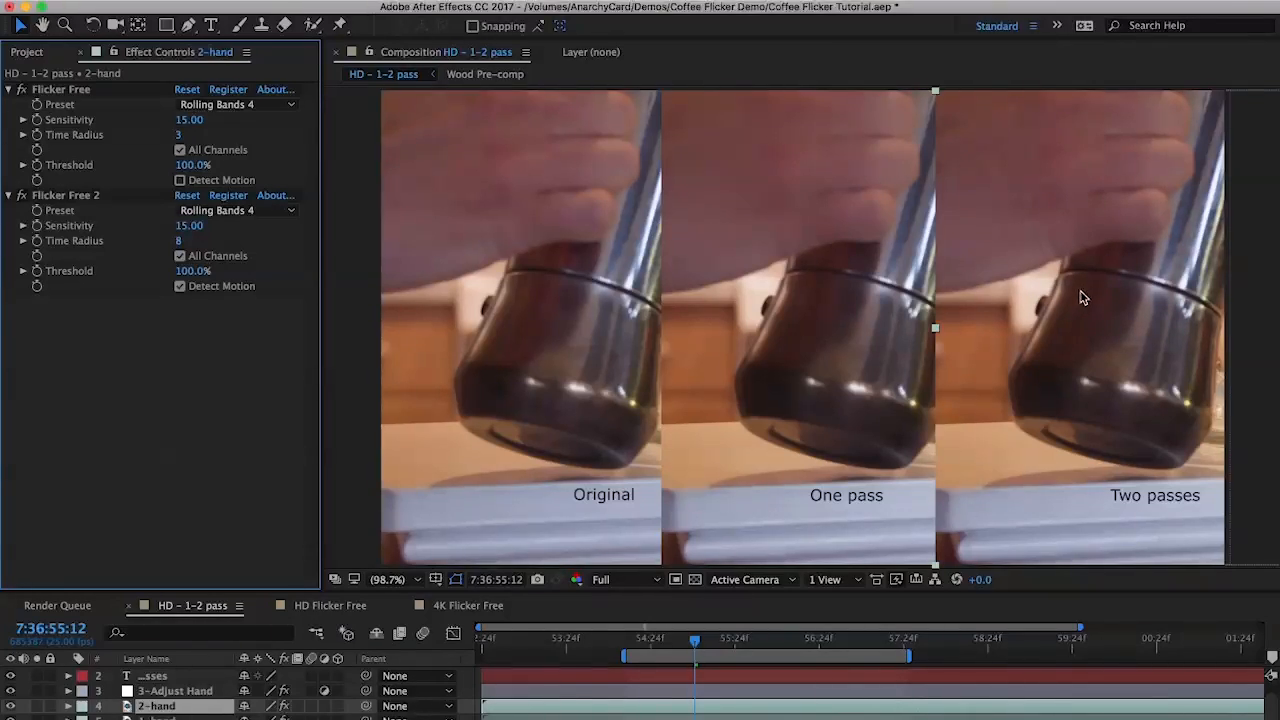
pyautogui.moveTo(1106, 280)
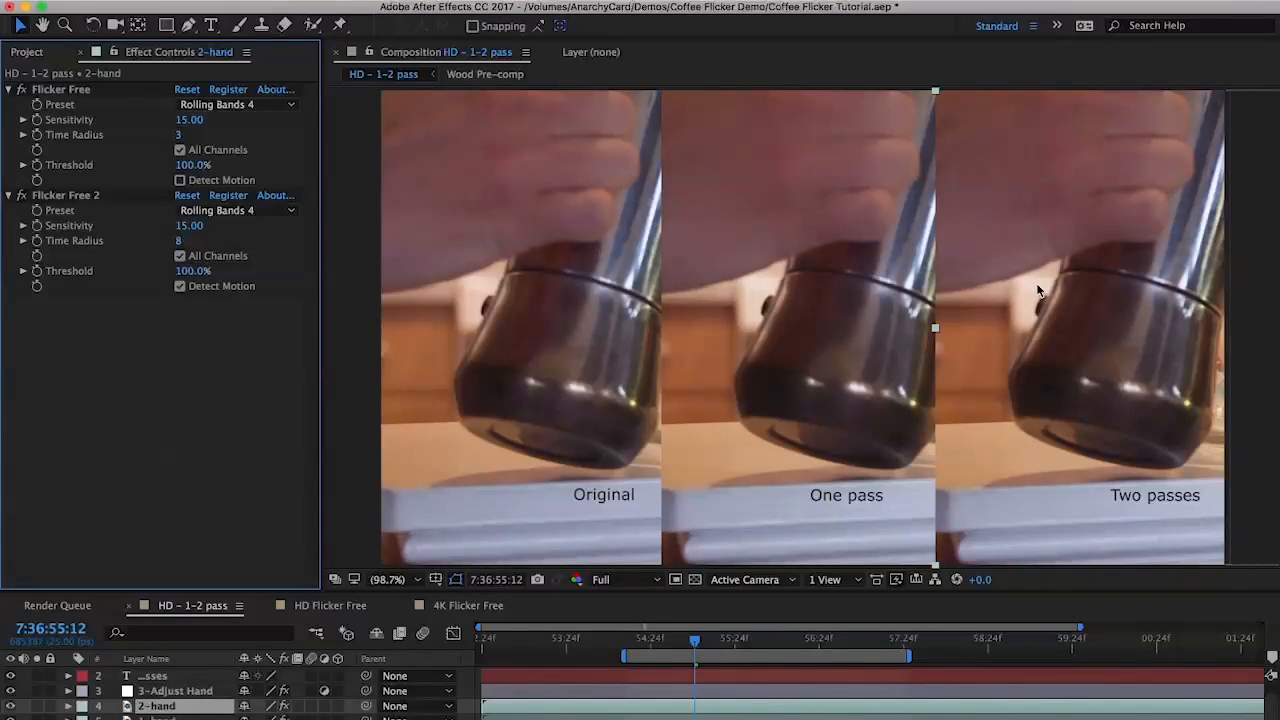
pyautogui.moveTo(1087, 317)
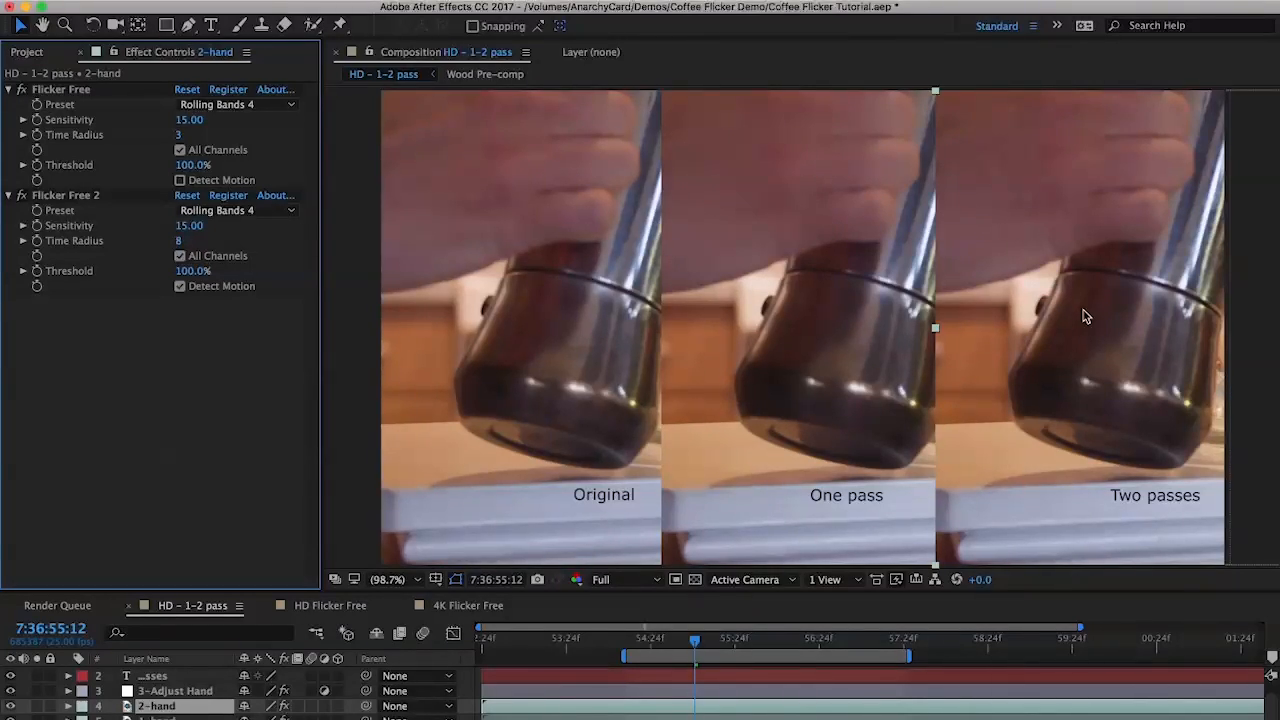
pyautogui.moveTo(256, 143)
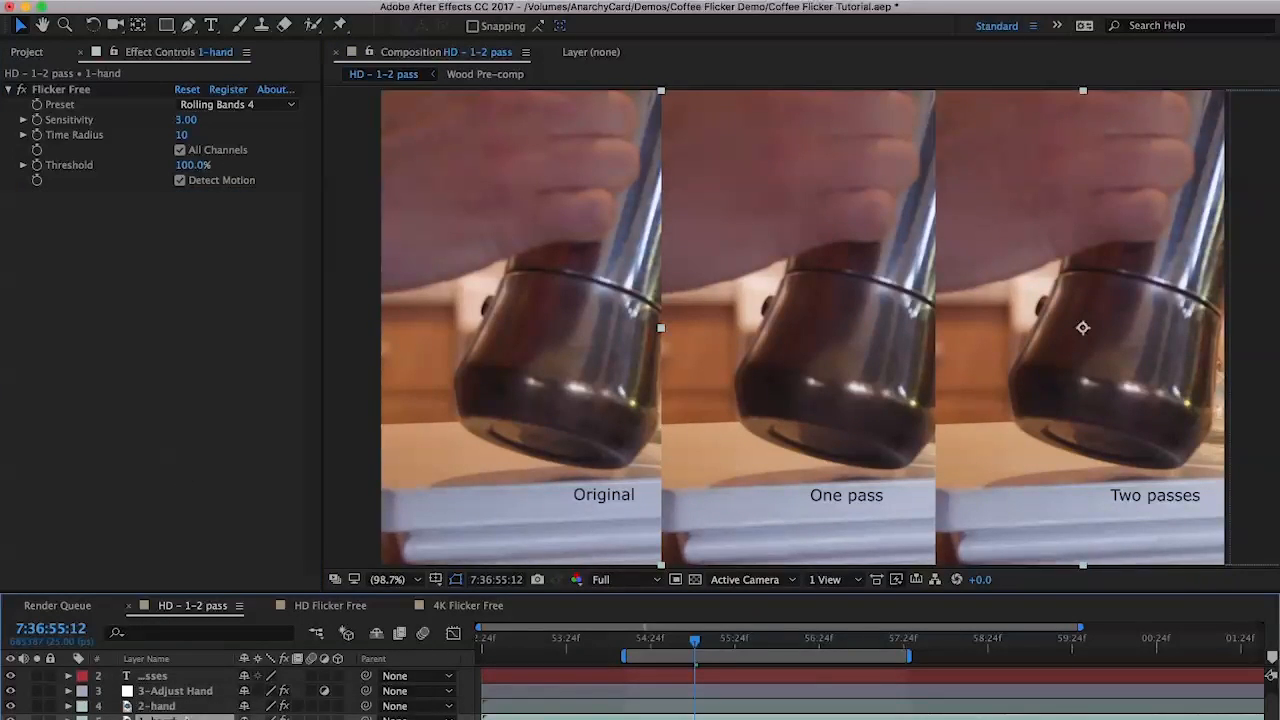
pyautogui.moveTo(285, 299)
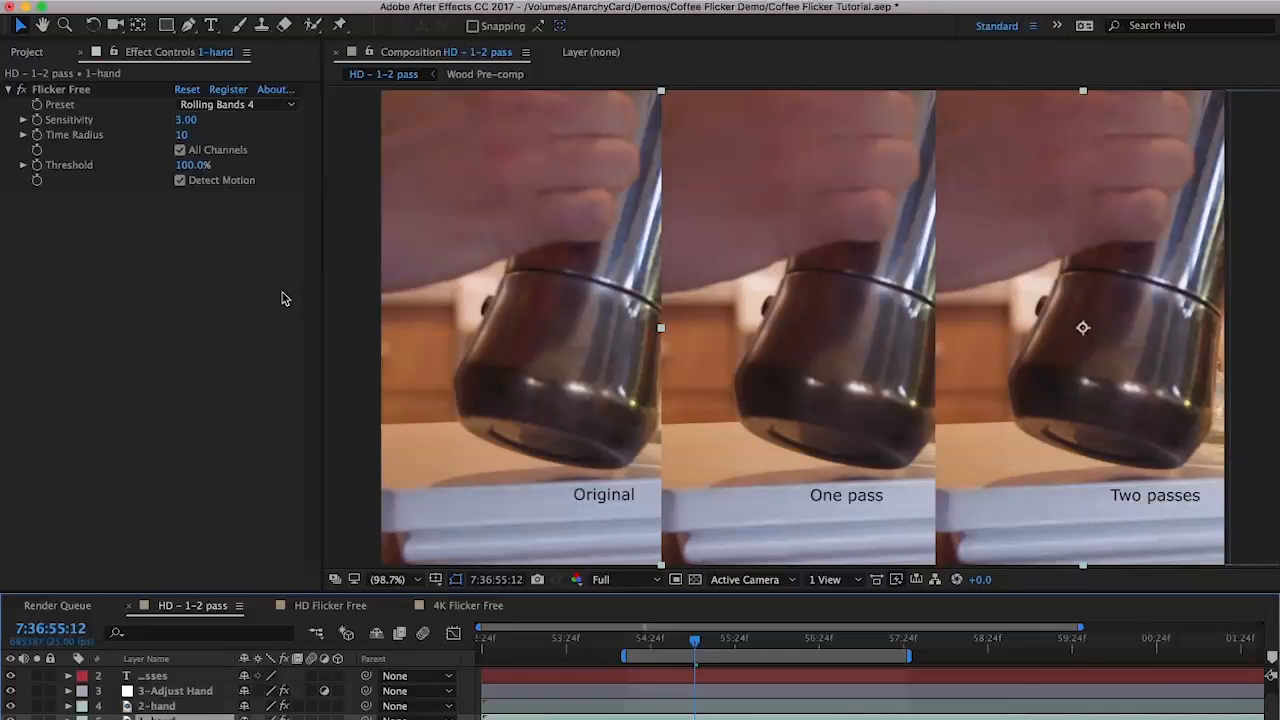
pyautogui.moveTo(212, 135)
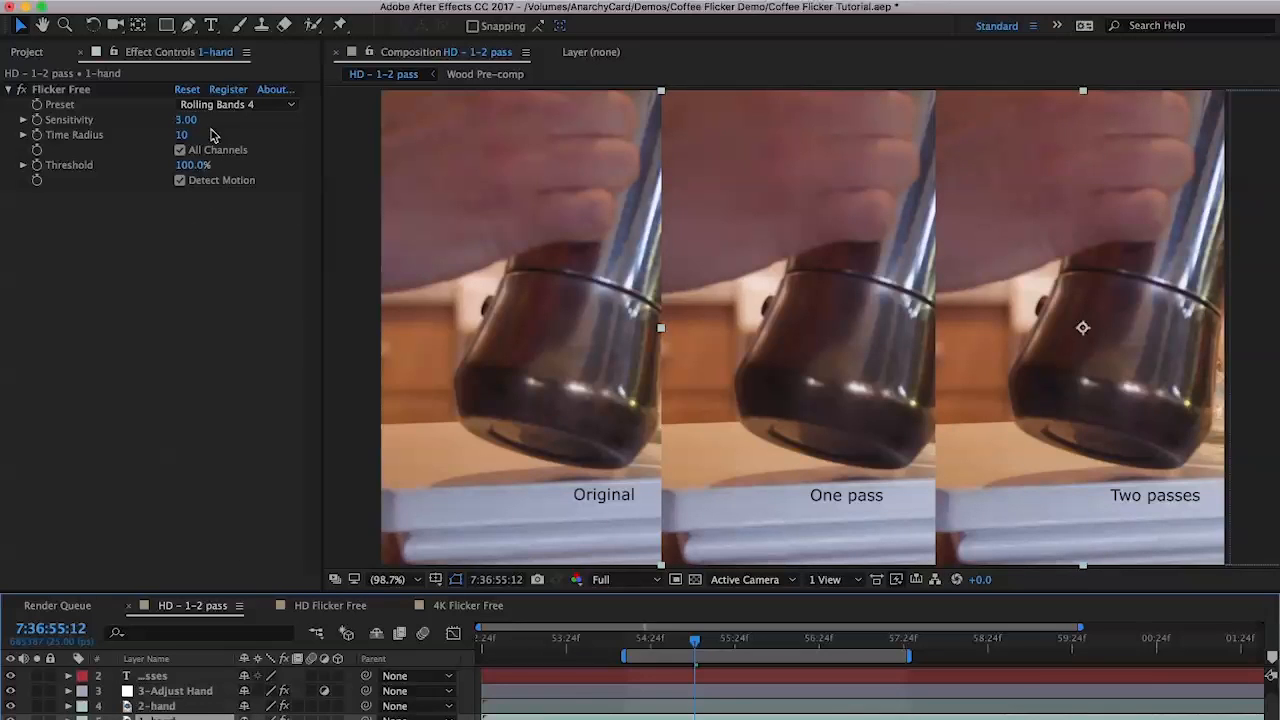
# View the 1-hand Flicker Free settings: Sensitivity 3.00, Time Radius 10
pyautogui.click(186, 119)
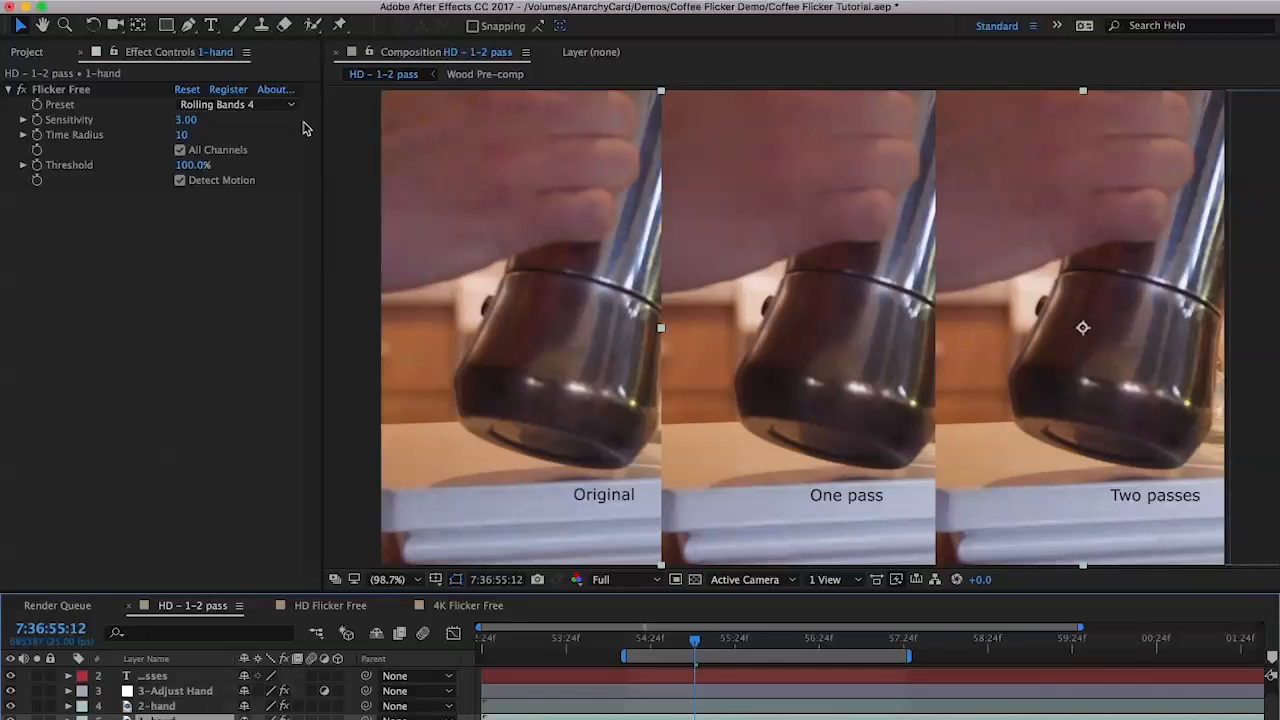
pyautogui.moveTo(311, 129)
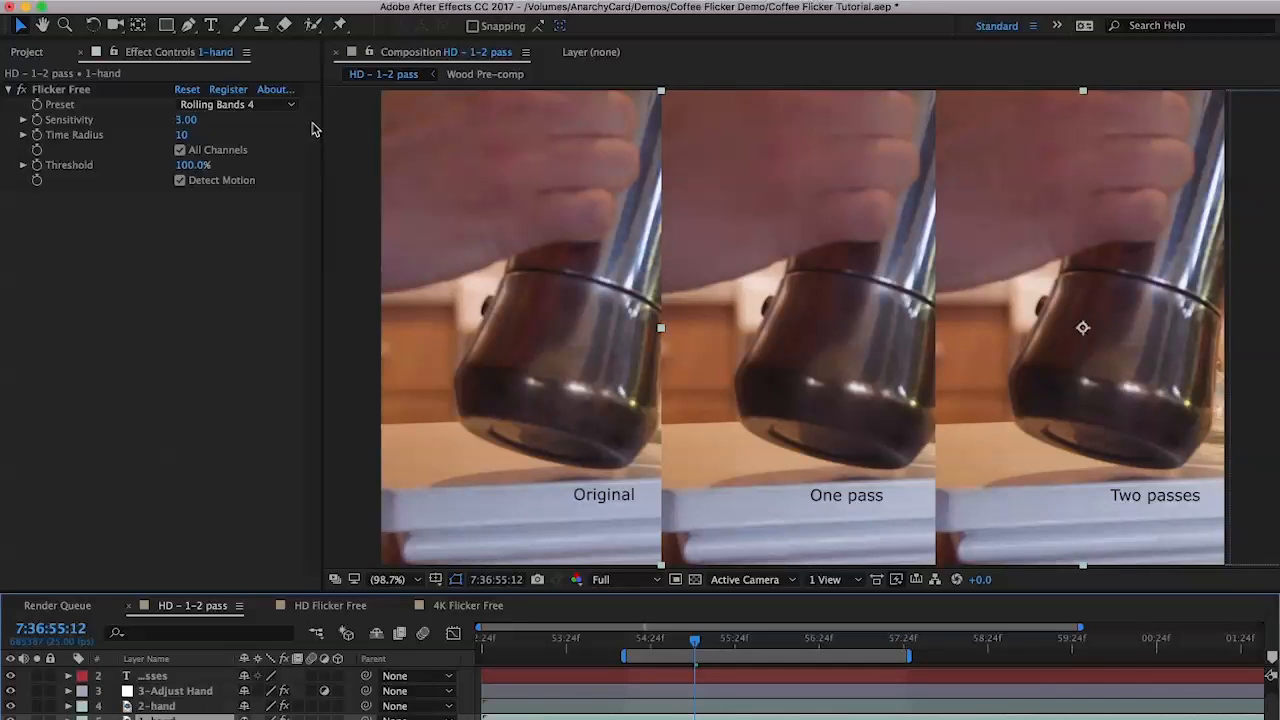
pyautogui.moveTo(182, 137)
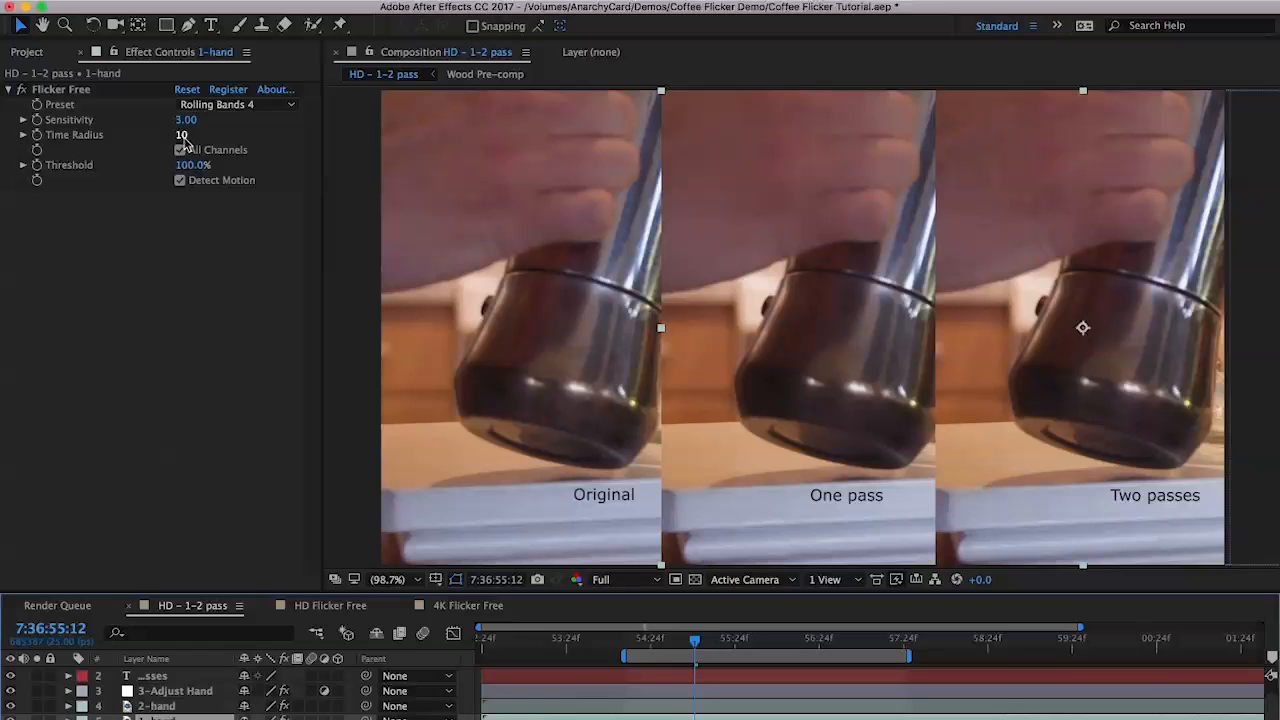
pyautogui.moveTo(137, 143)
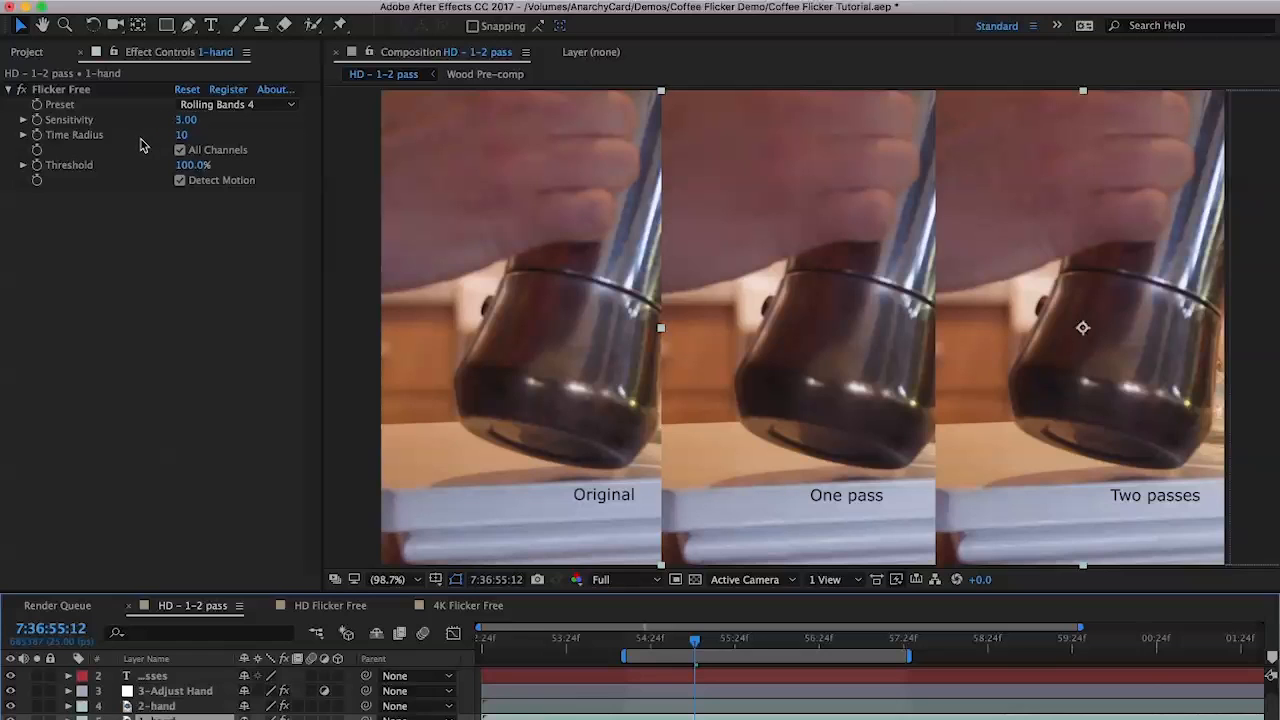
pyautogui.moveTo(208, 145)
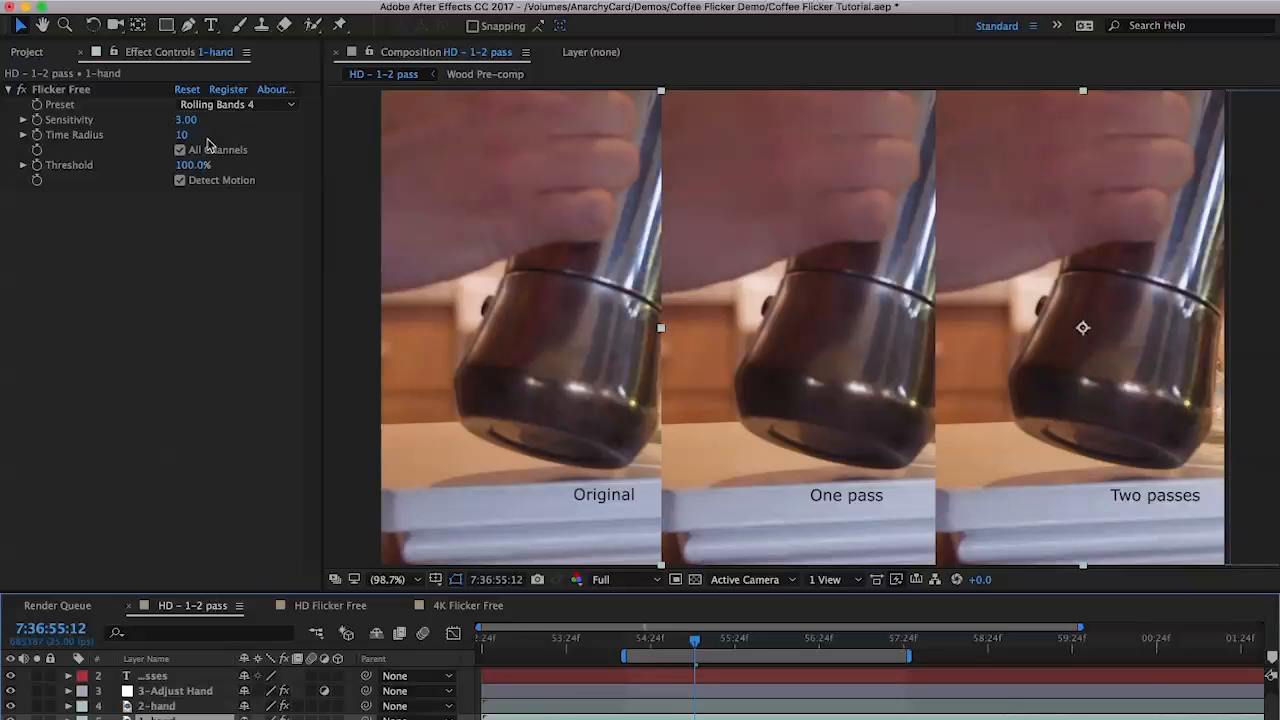
pyautogui.moveTo(222, 145)
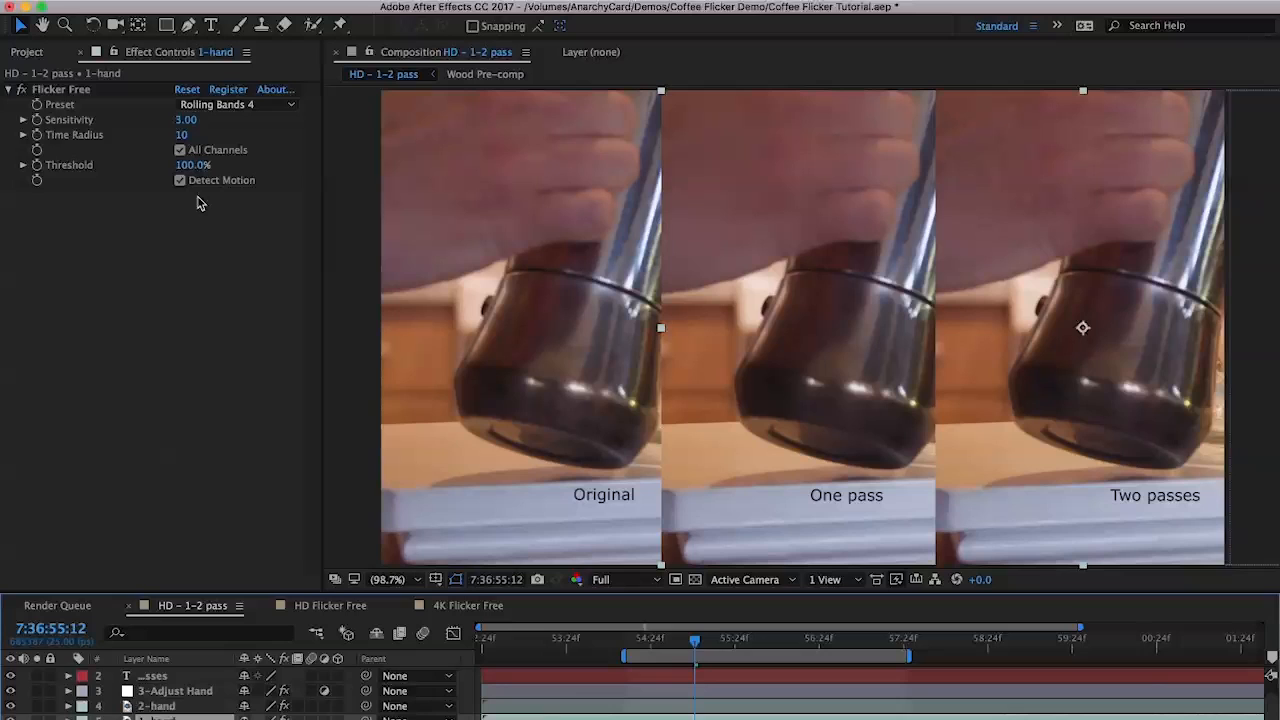
pyautogui.moveTo(197, 203)
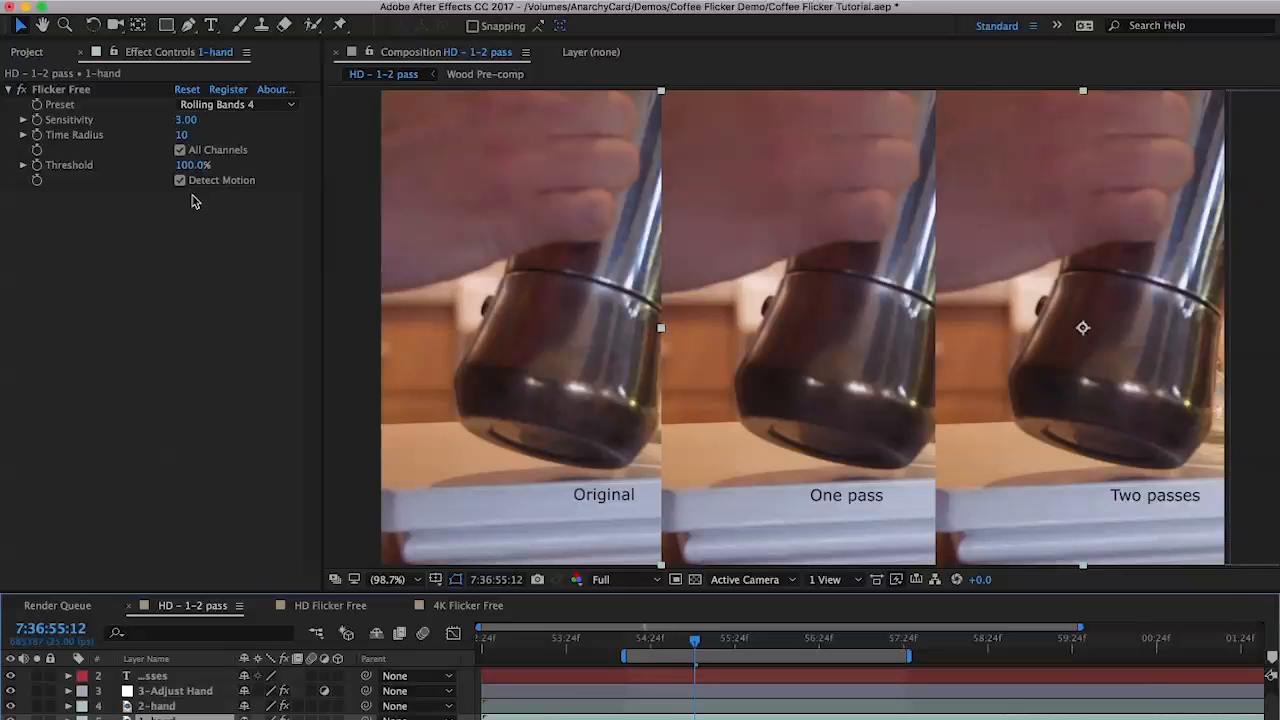